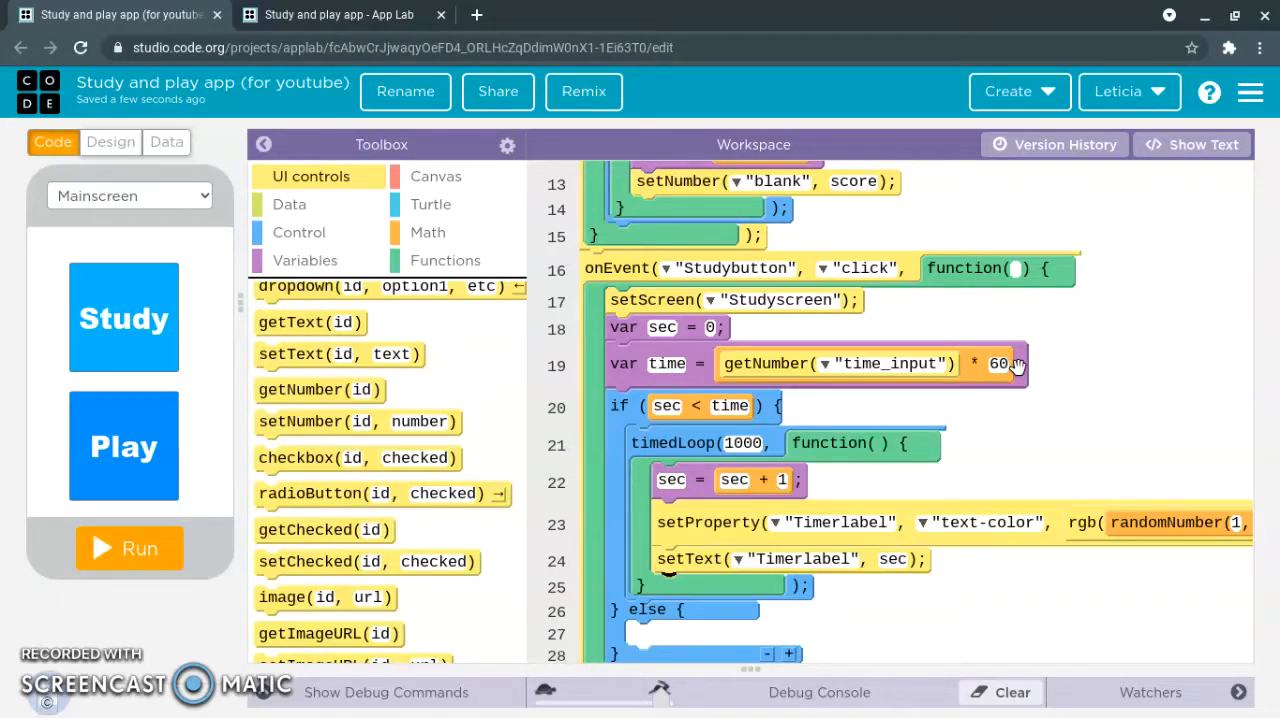
mouse_move(925, 425)
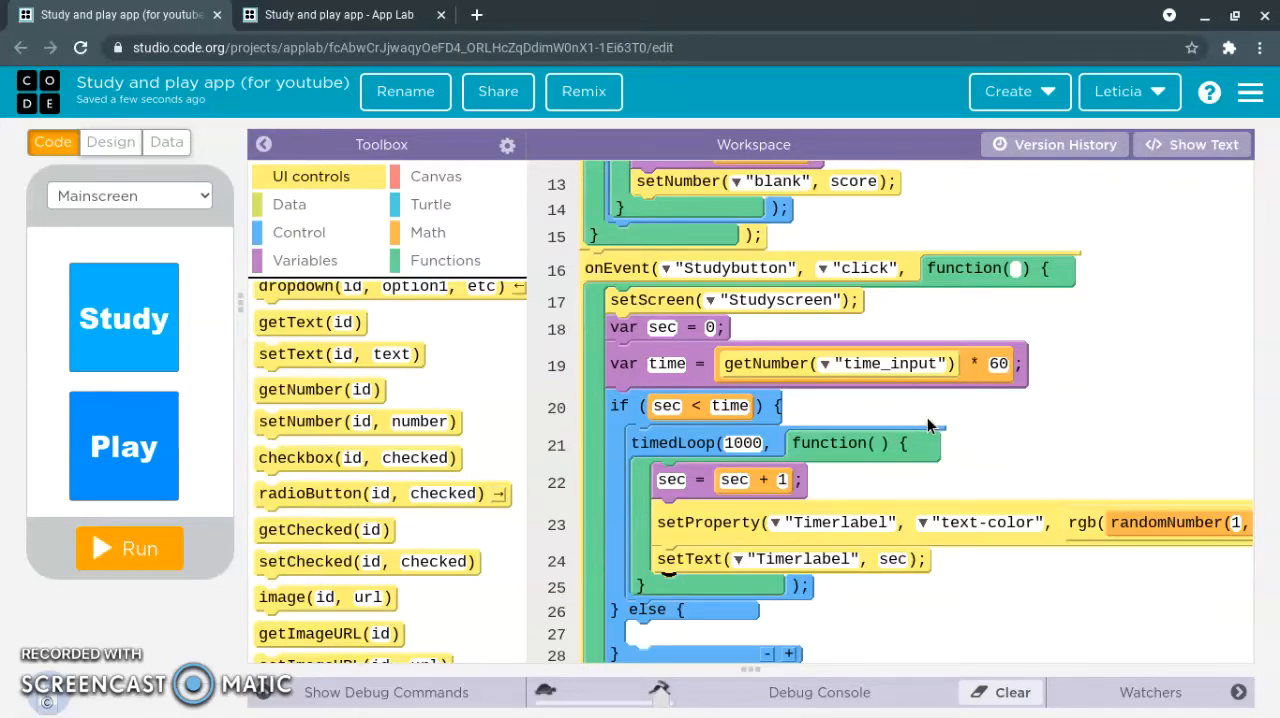
mouse_move(750, 320)
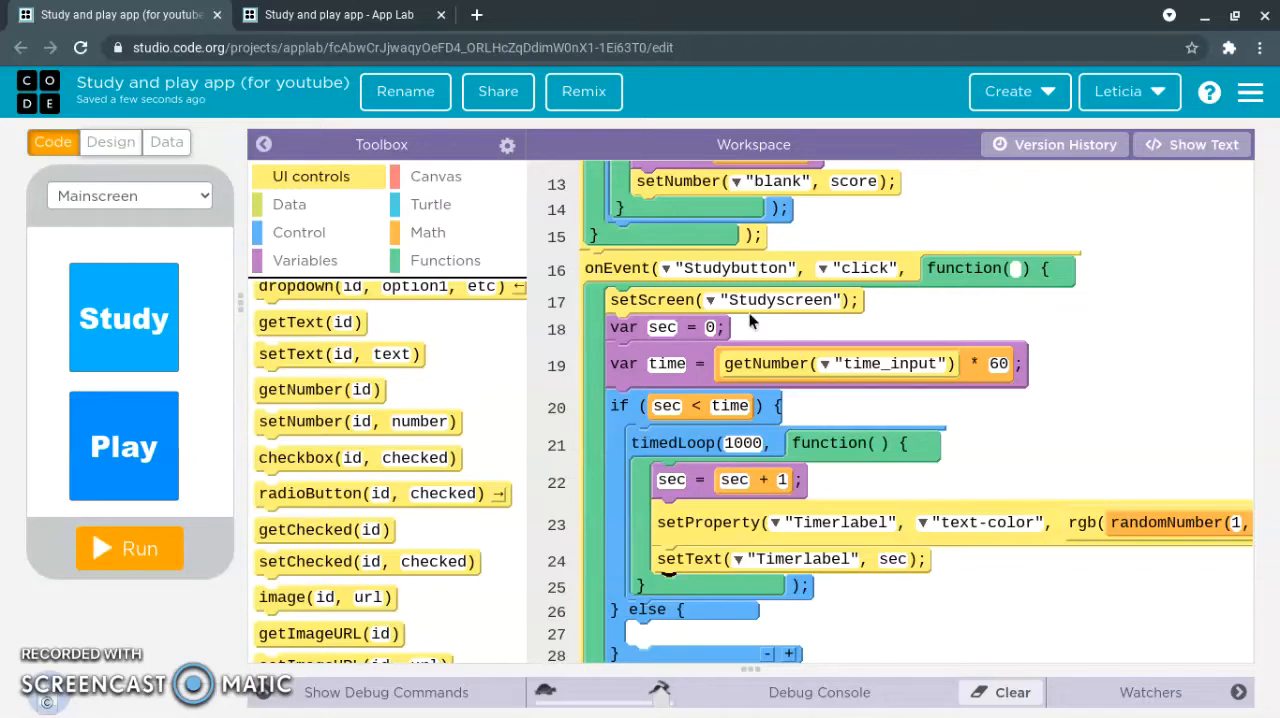
mouse_move(745, 270)
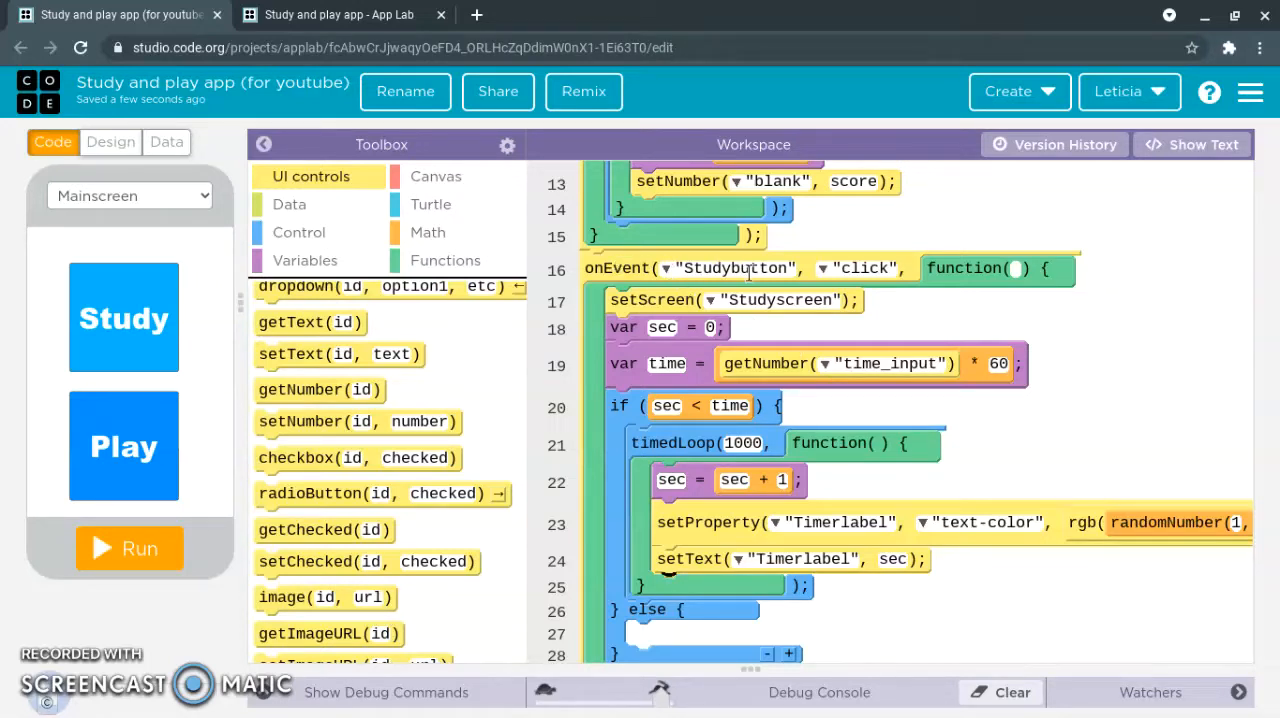
mouse_move(670, 302)
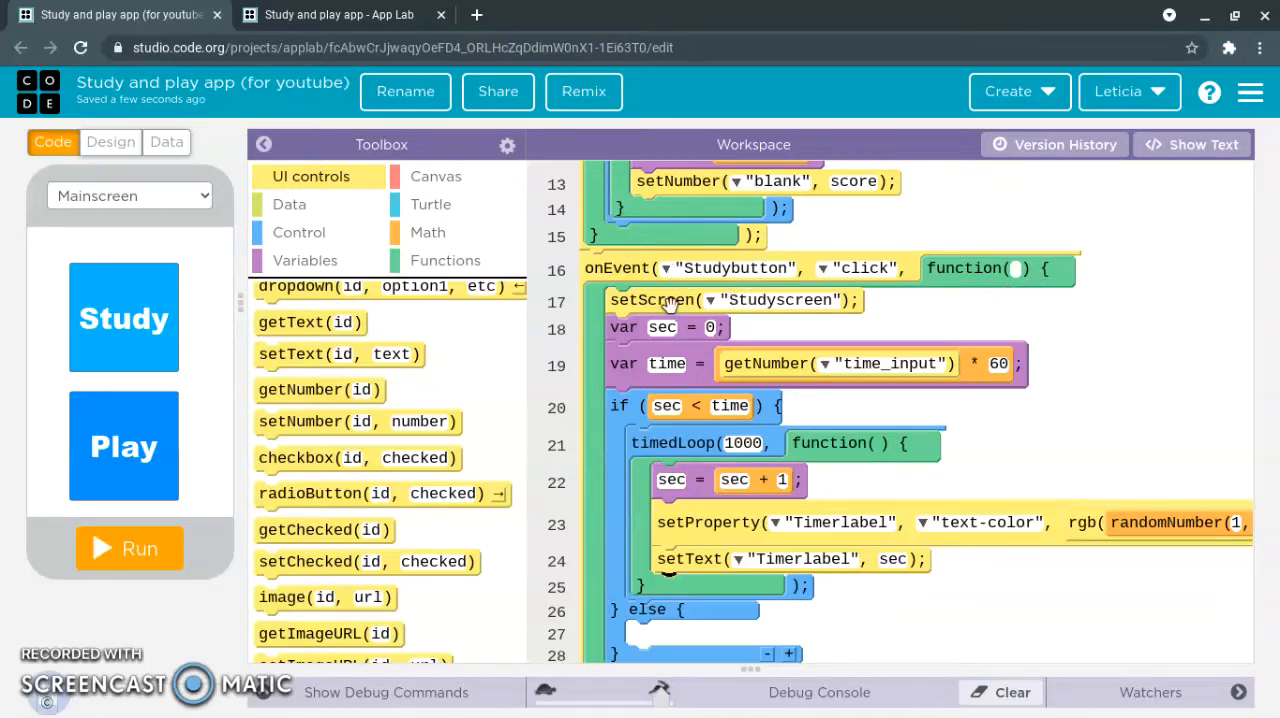
mouse_move(900, 345)
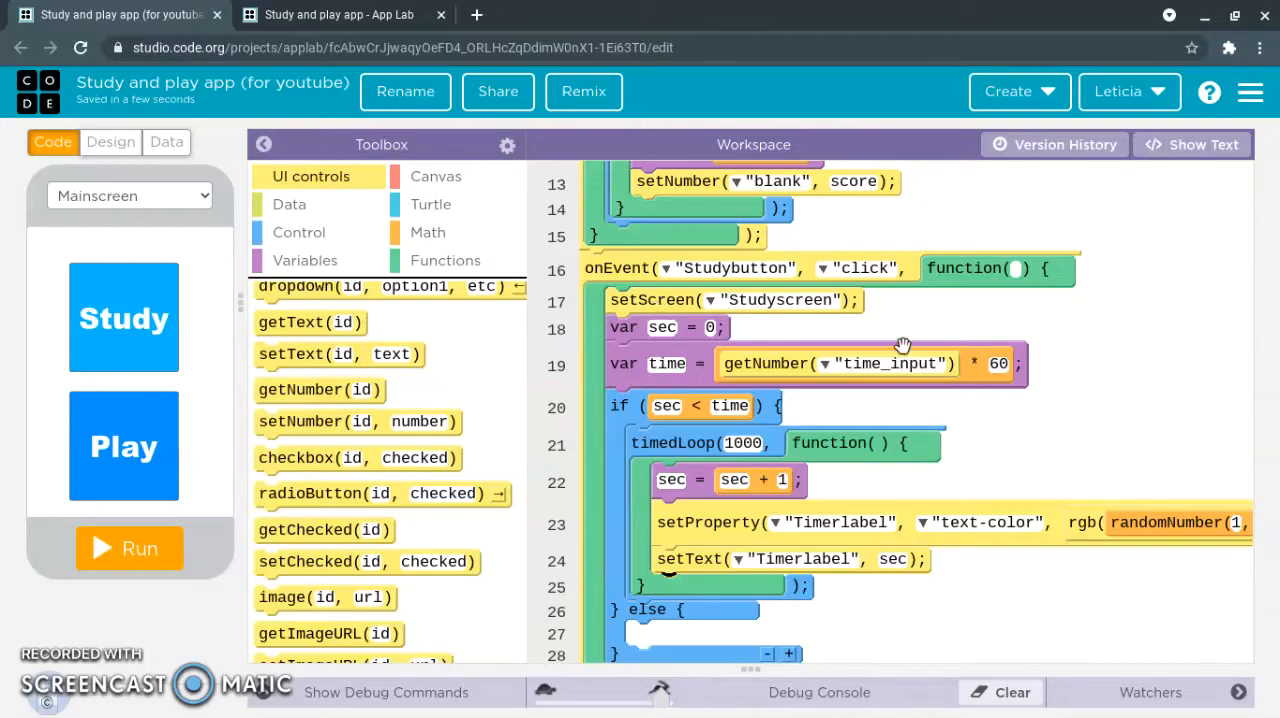
mouse_move(768, 330)
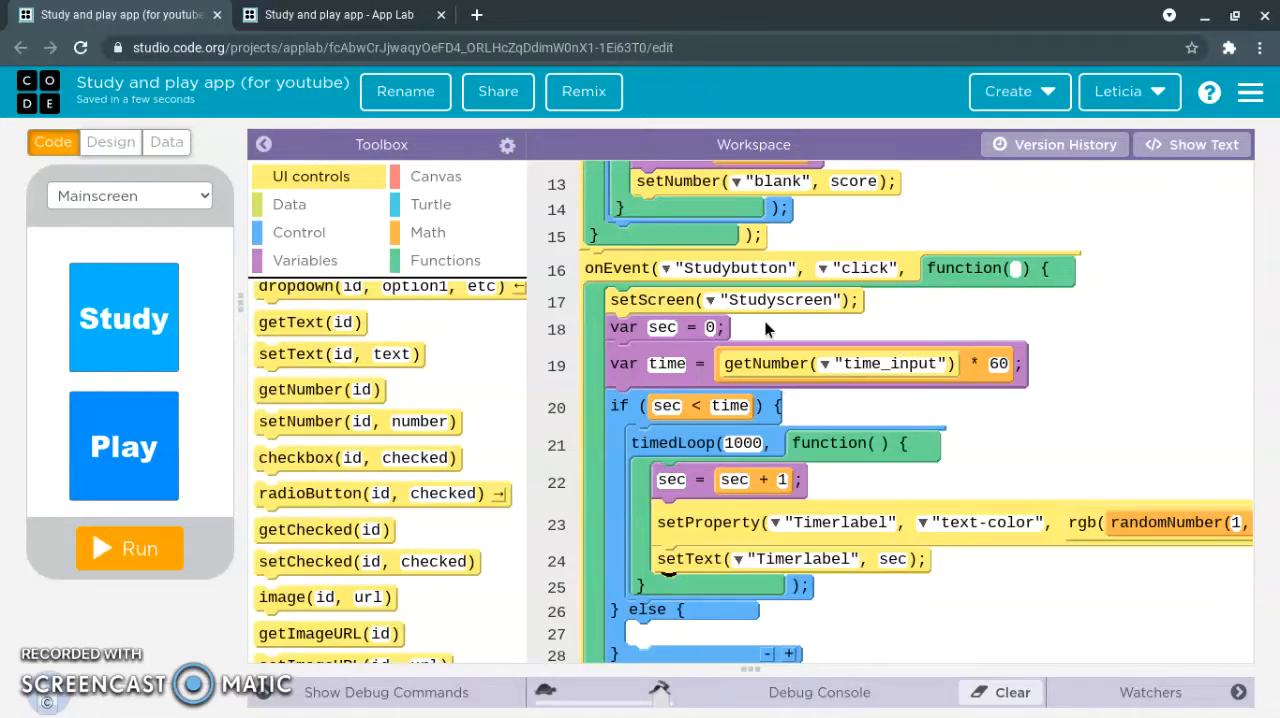
mouse_move(632, 328)
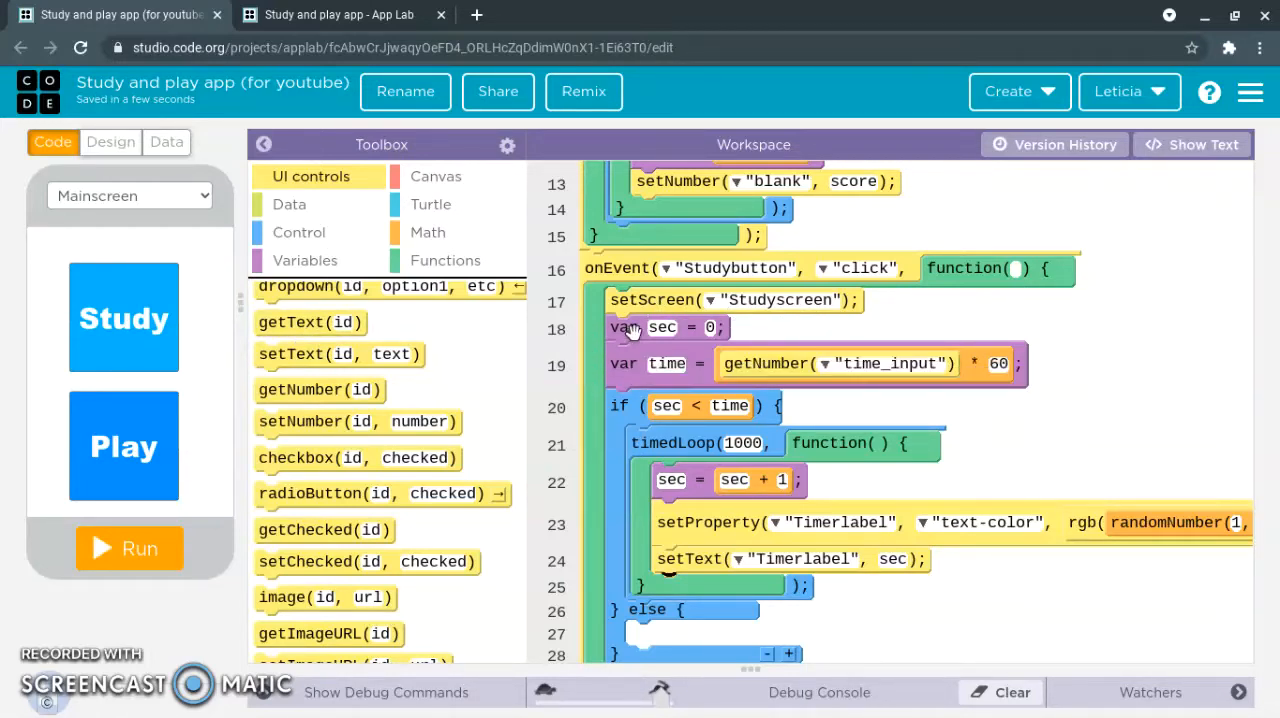
mouse_move(660, 327)
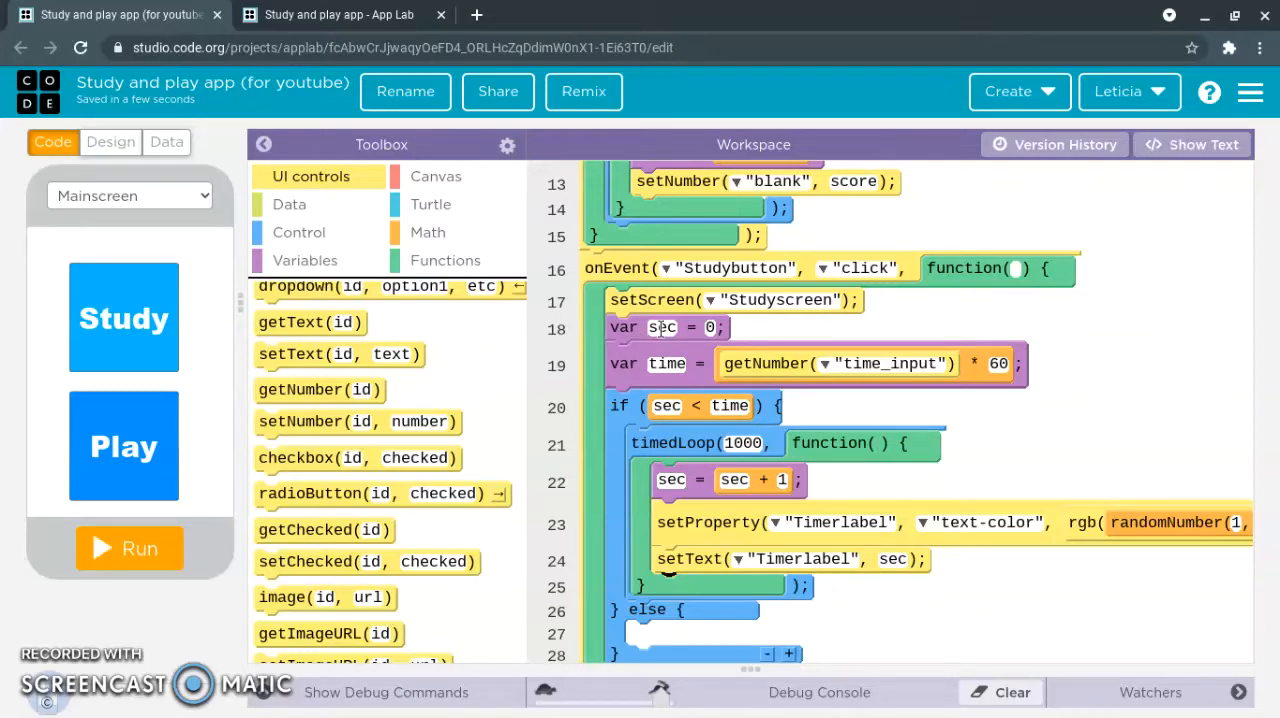
mouse_move(676, 384)
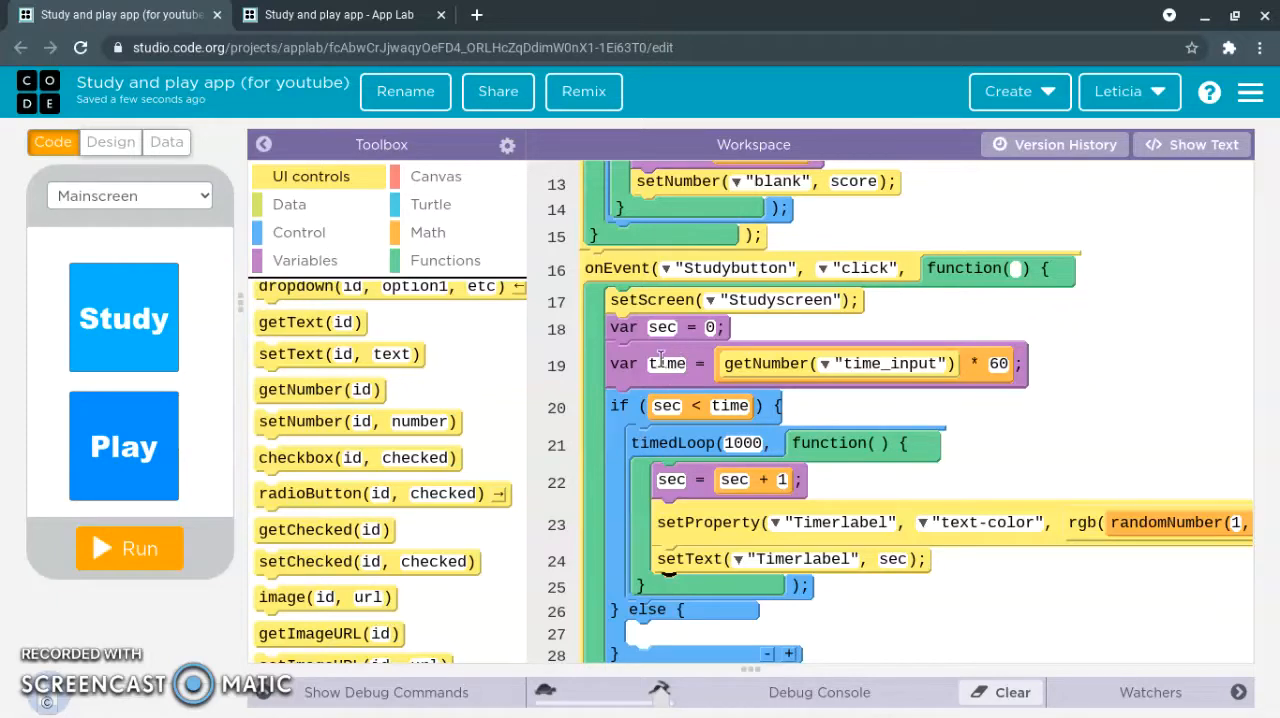
mouse_move(590, 316)
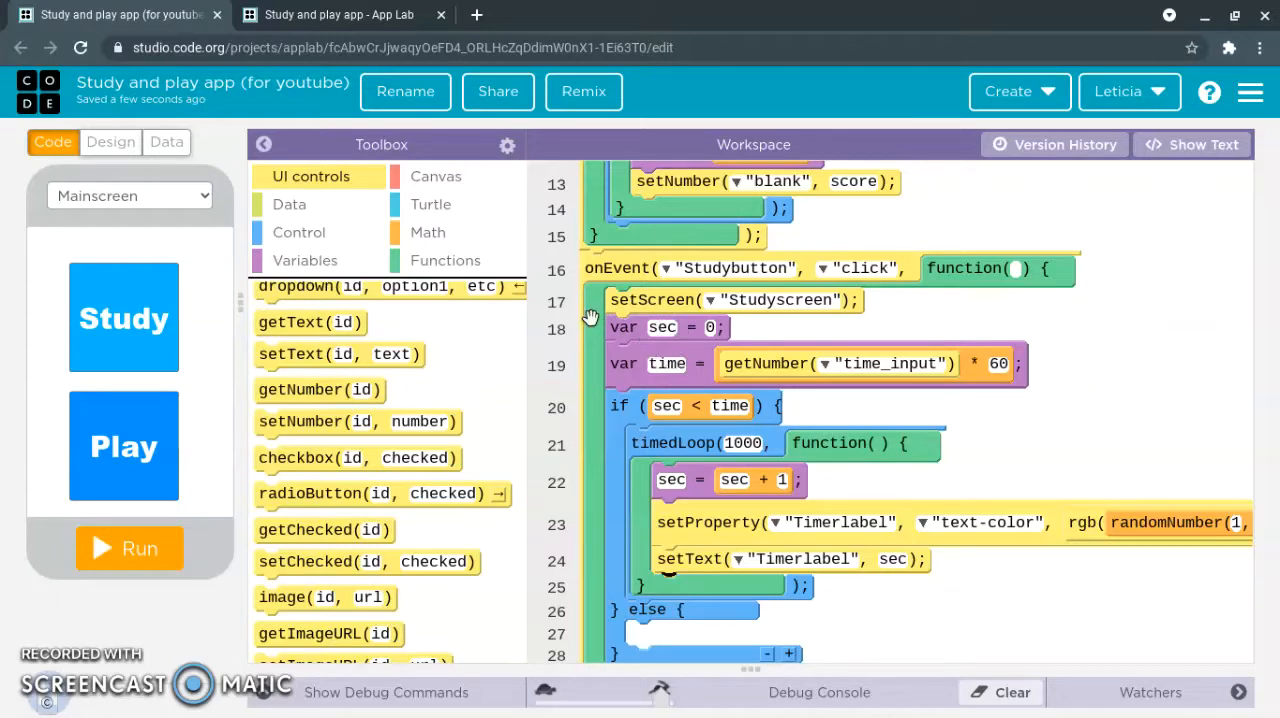
mouse_move(725, 348)
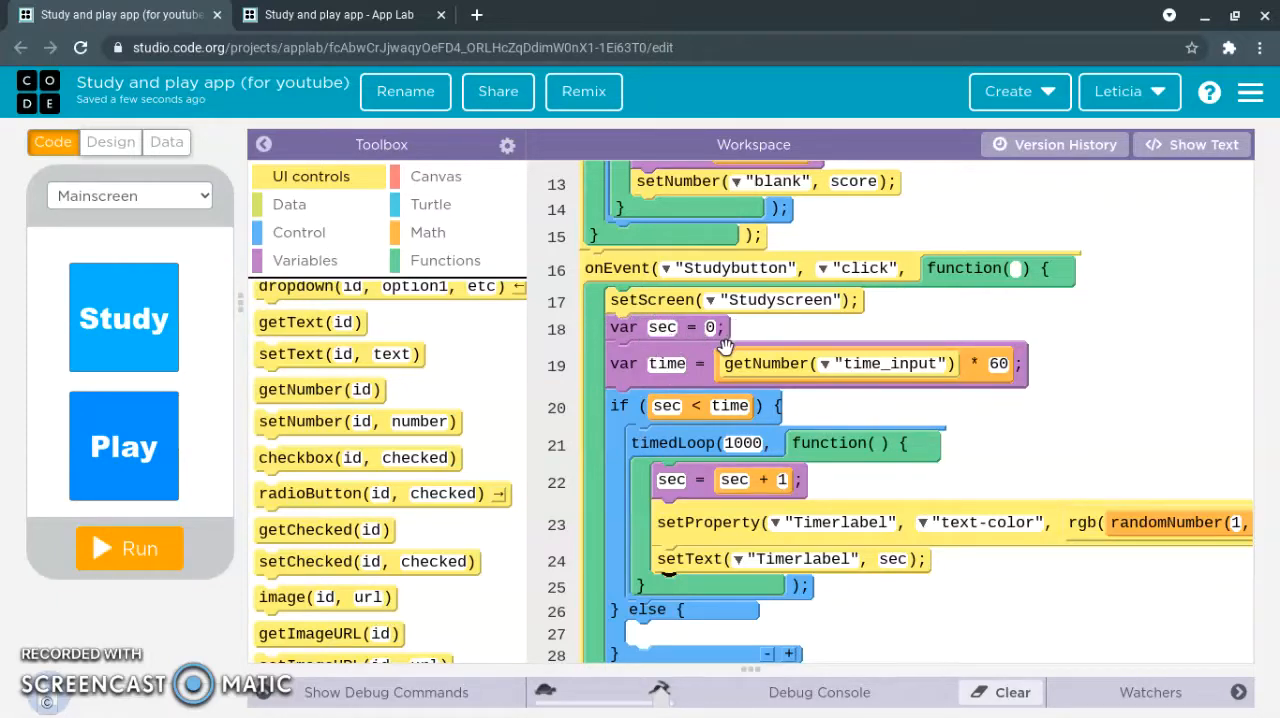
mouse_move(640, 372)
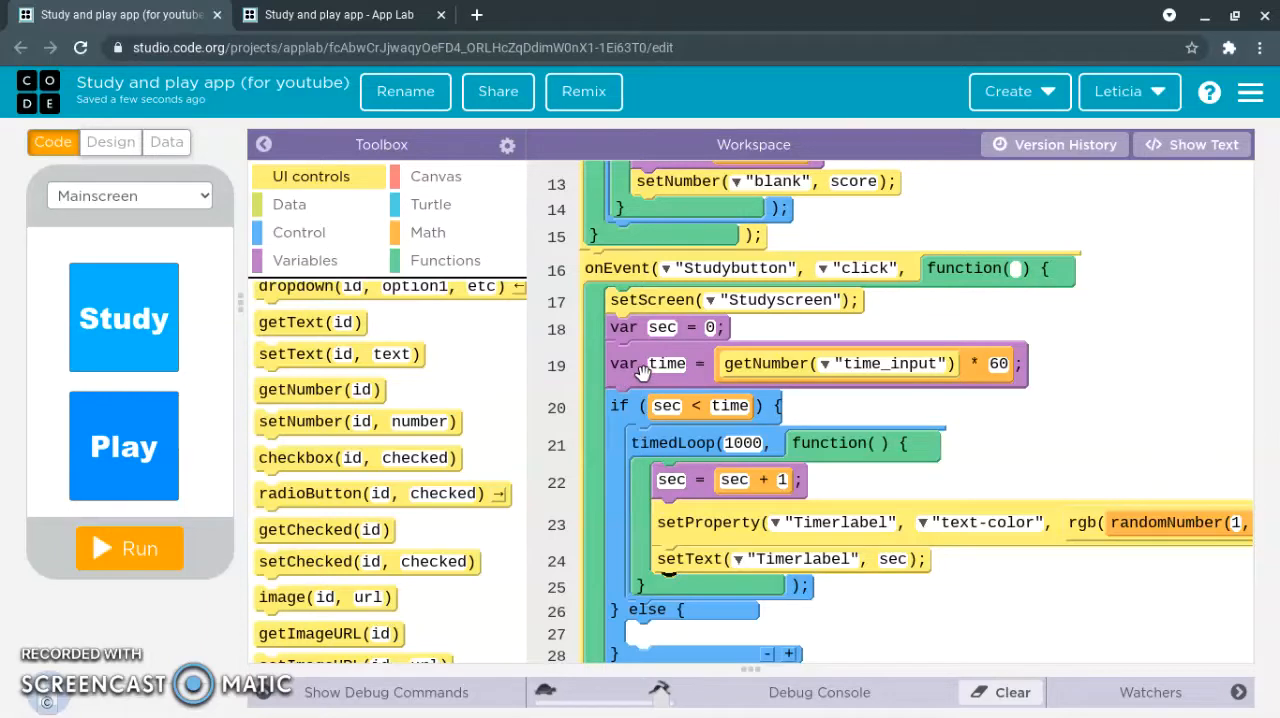
mouse_move(895, 393)
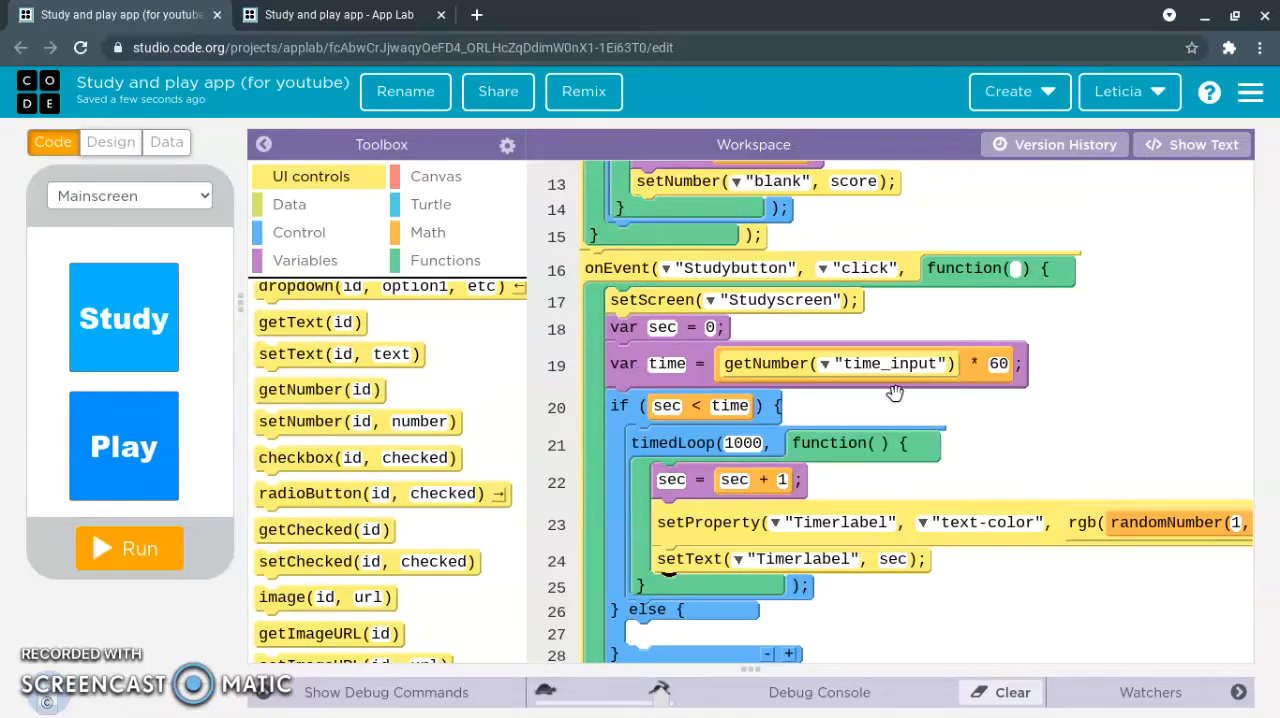
mouse_move(742, 362)
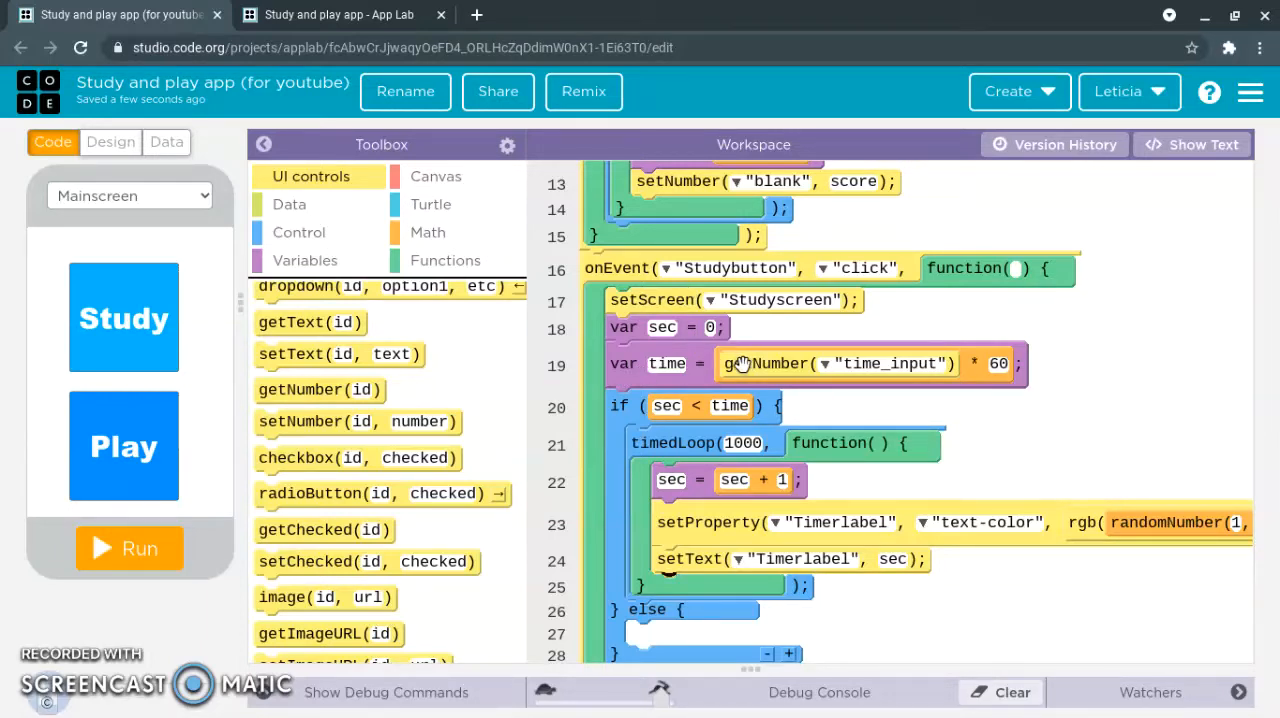
mouse_move(965, 371)
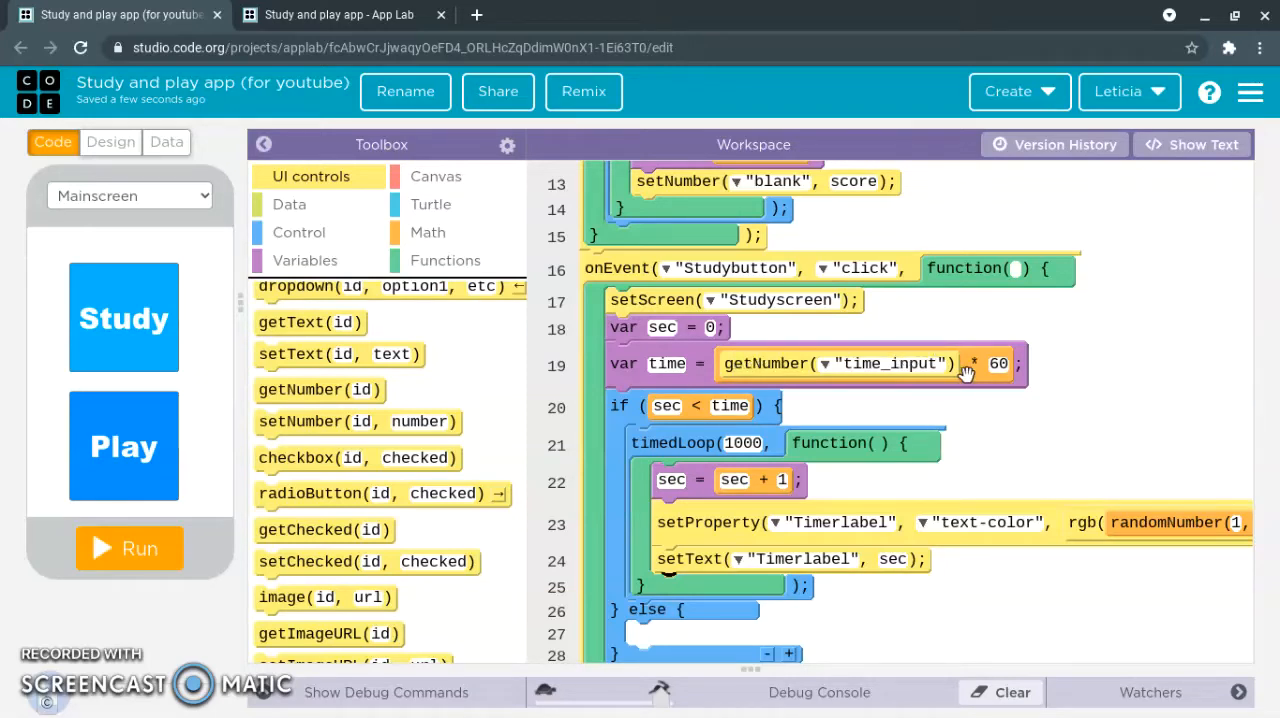
mouse_move(955, 412)
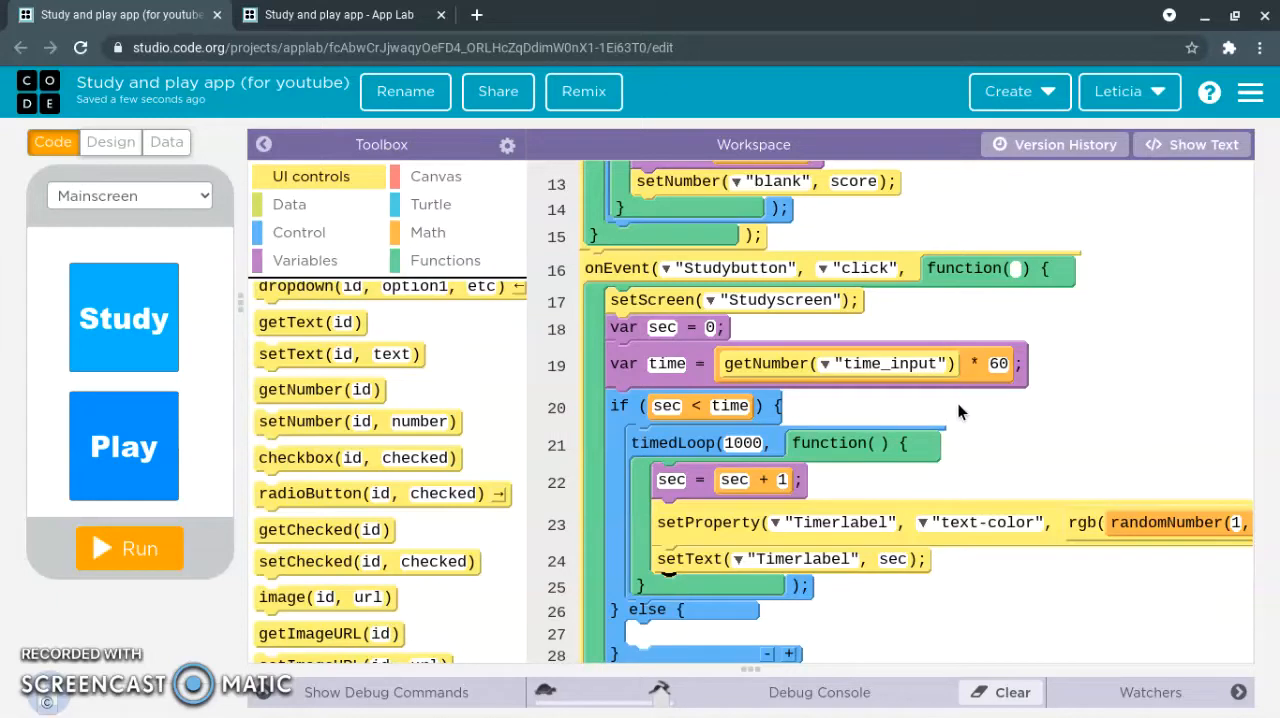
mouse_move(976, 363)
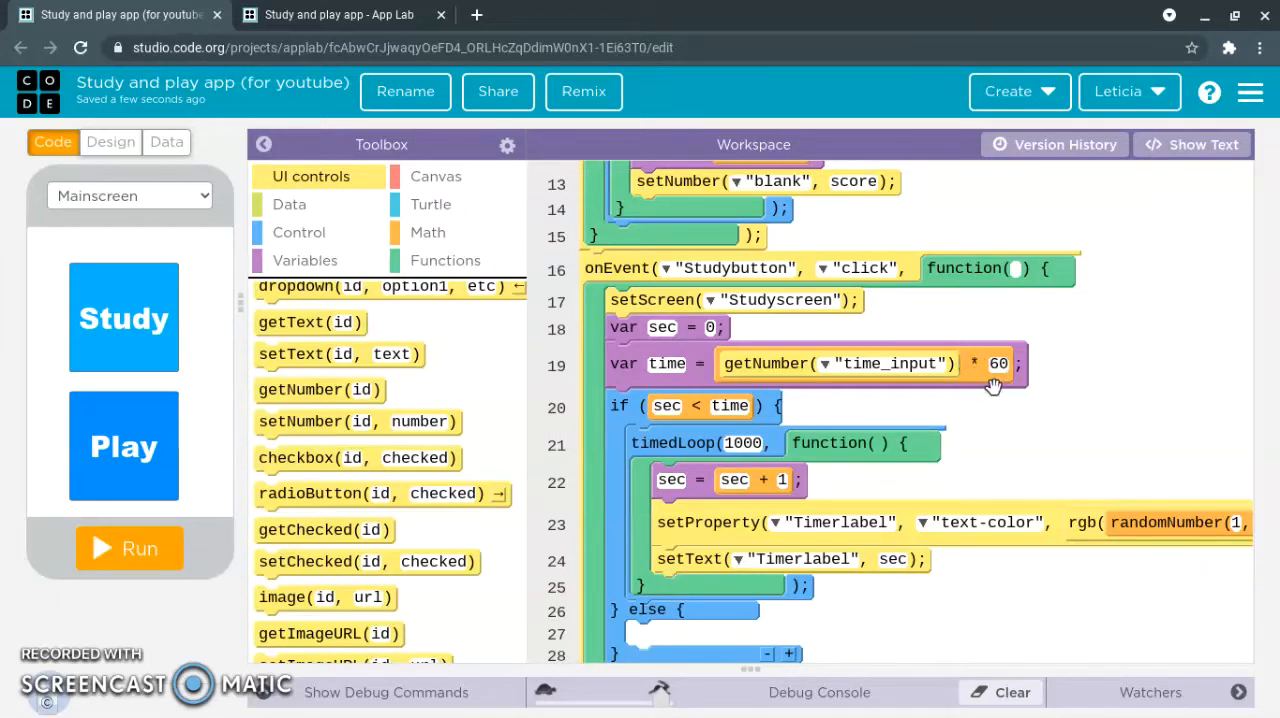
Step: Show the Control category blocks, including stopTimedLoop(), in the Toolbox
scroll("down", 3)
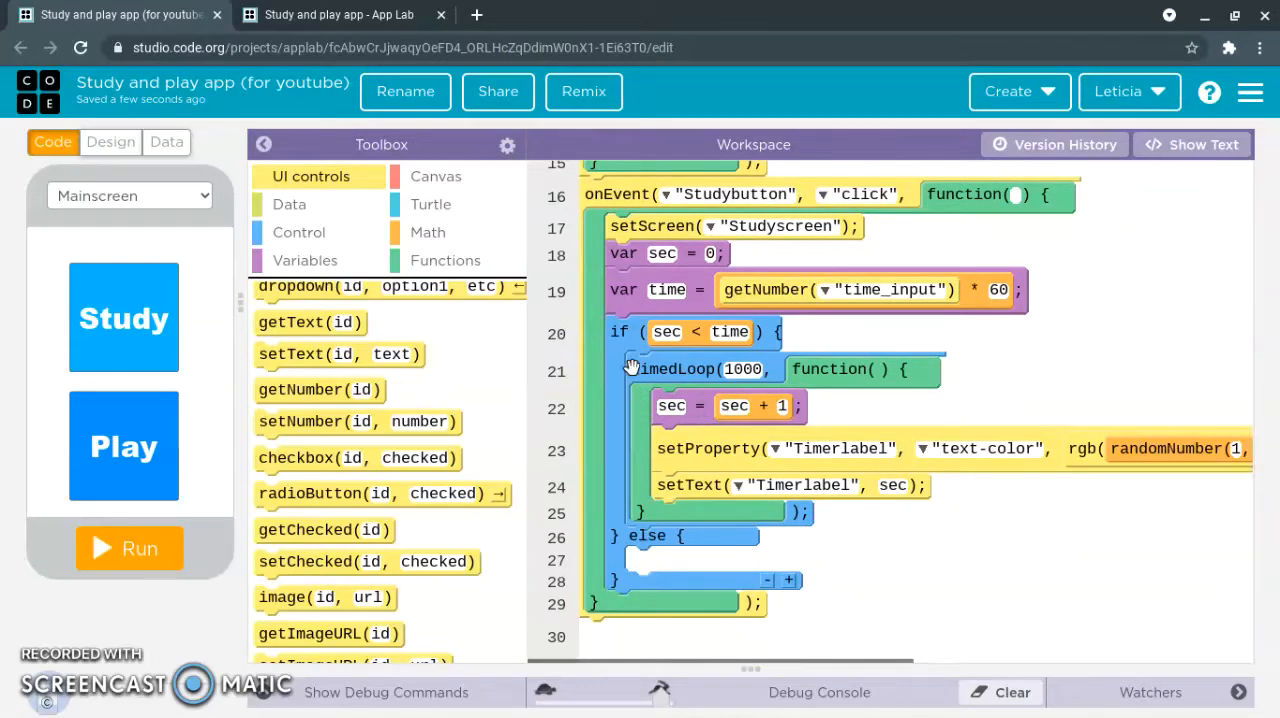
mouse_move(582, 359)
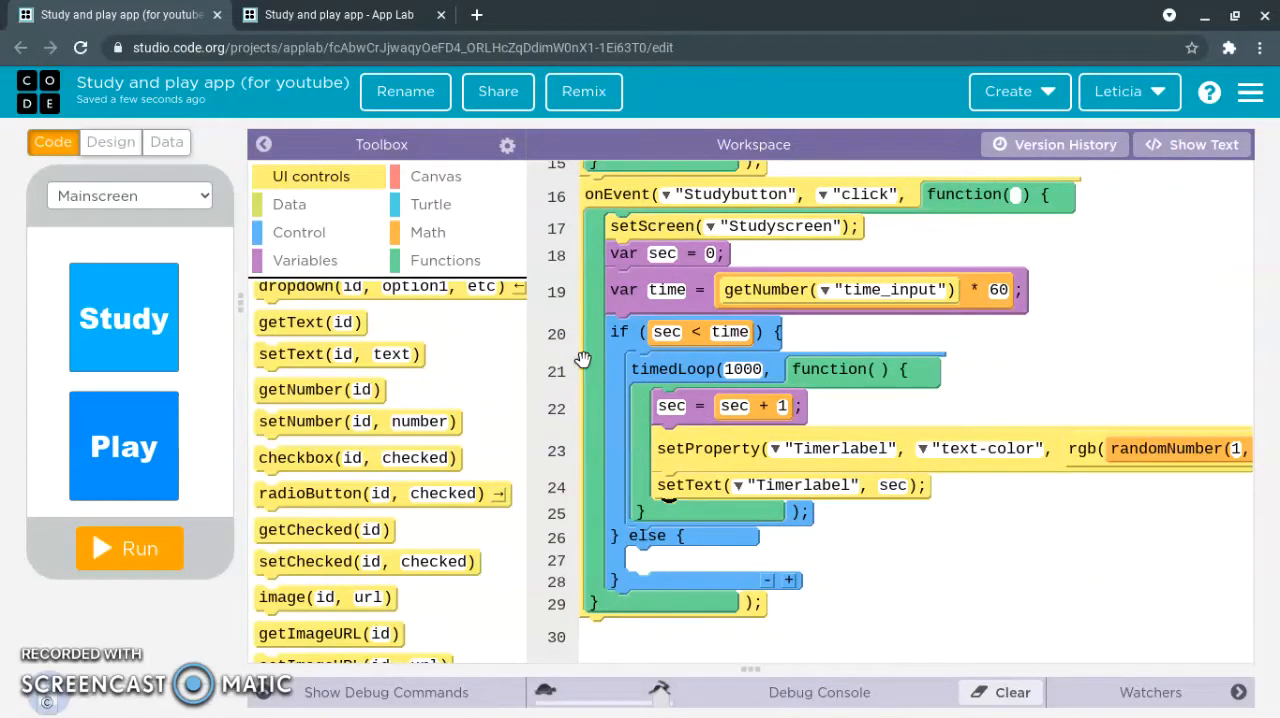
mouse_move(530, 420)
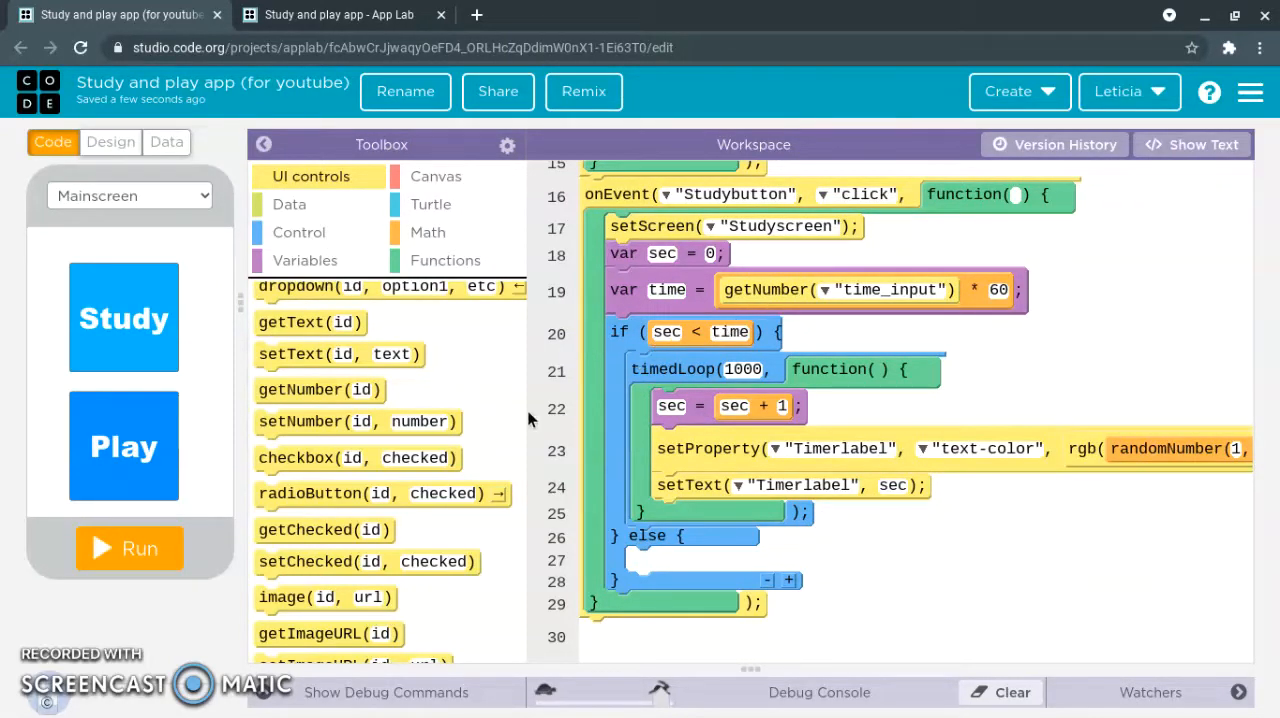
mouse_move(687, 372)
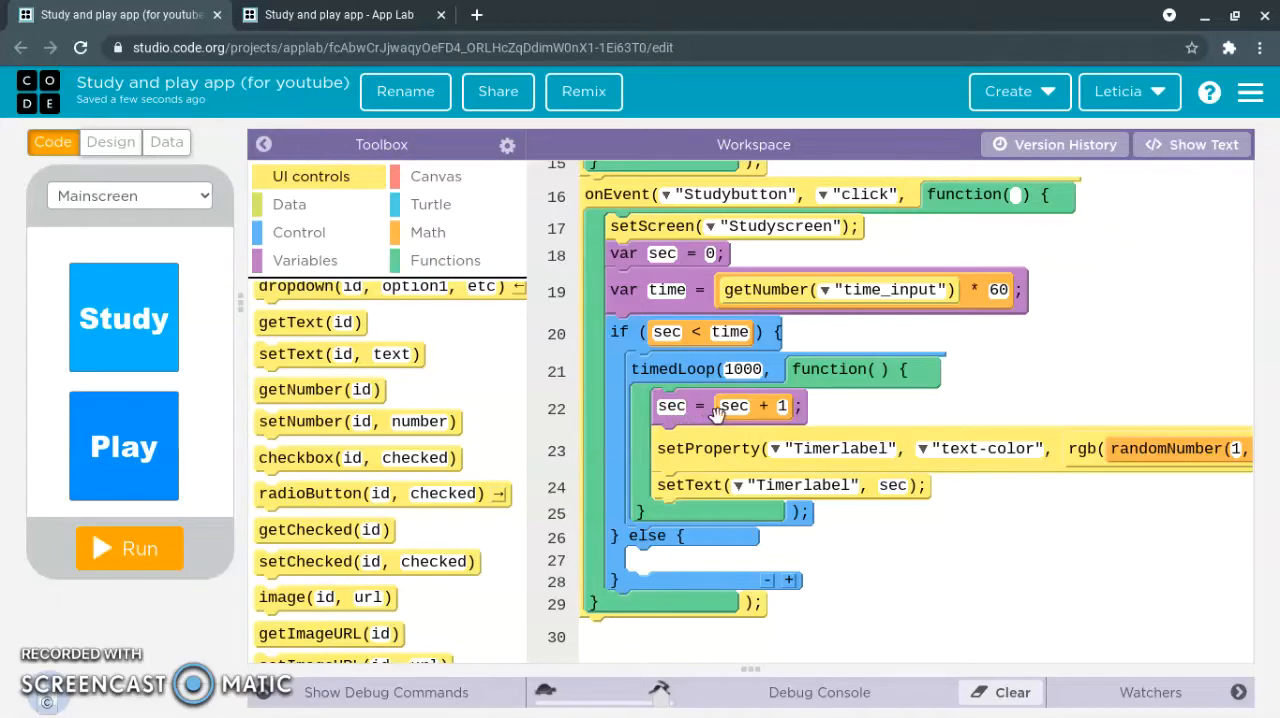
mouse_move(894, 609)
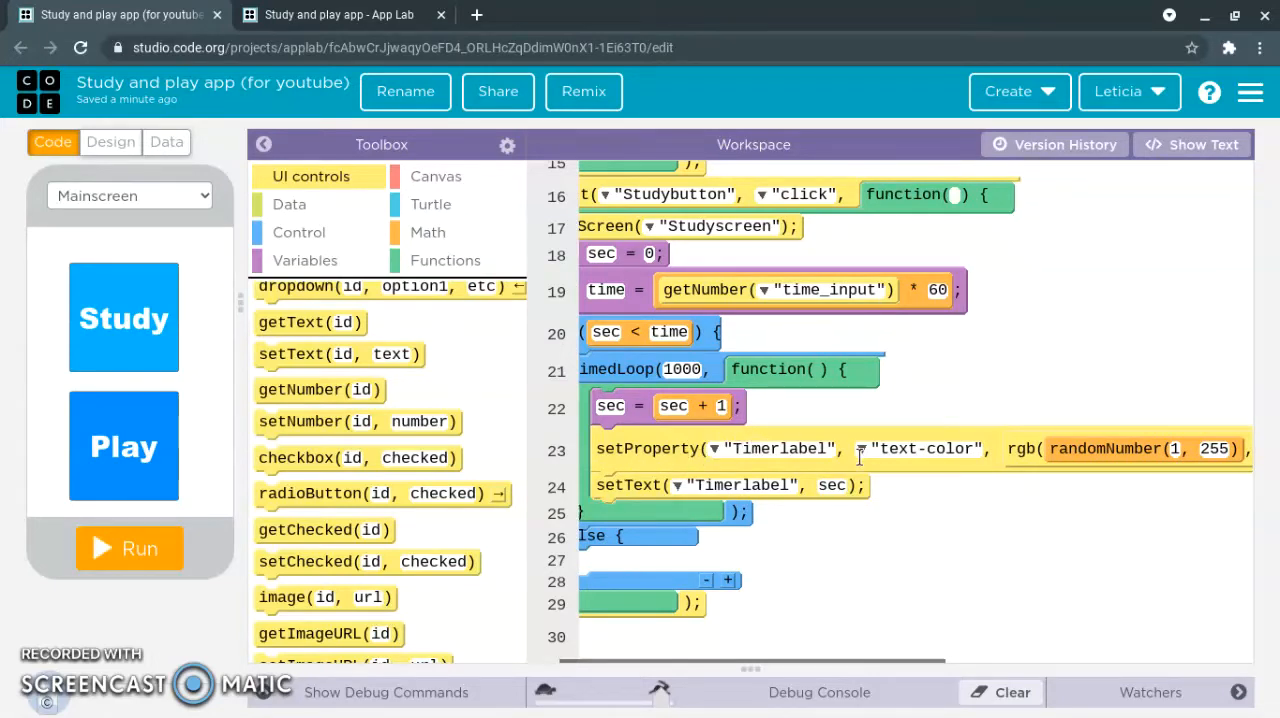
mouse_move(885, 582)
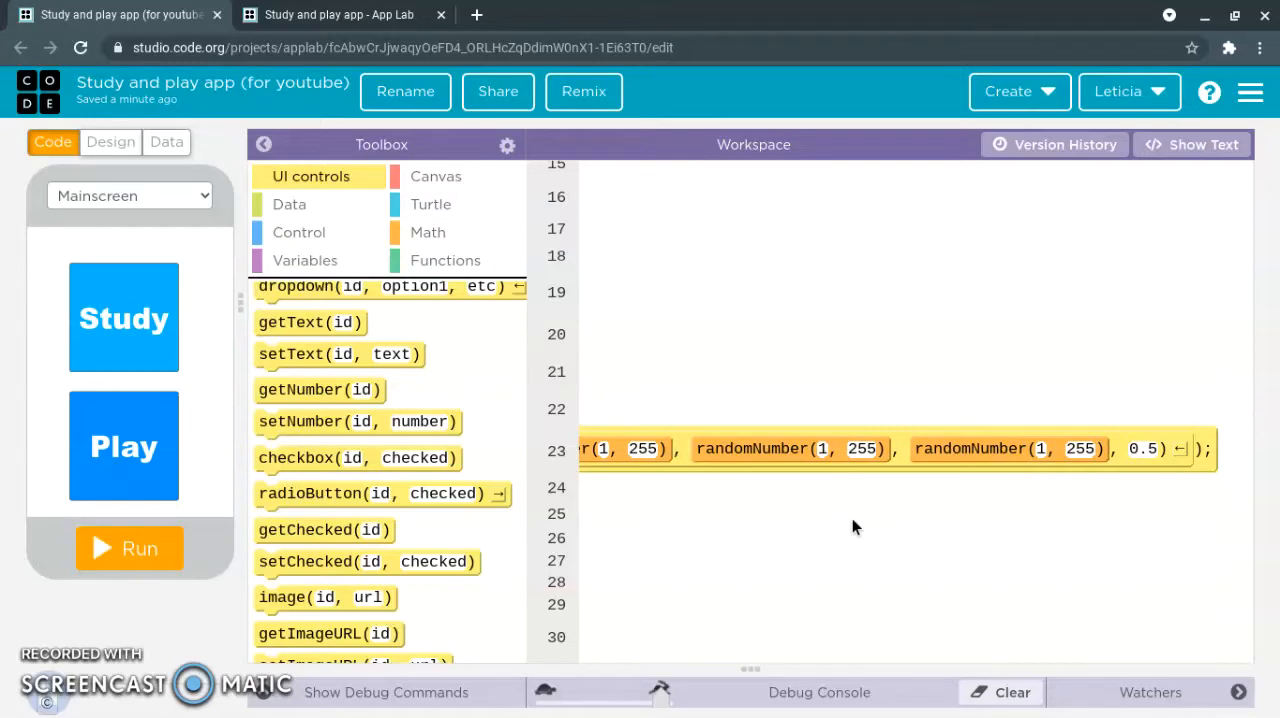
mouse_move(1073, 511)
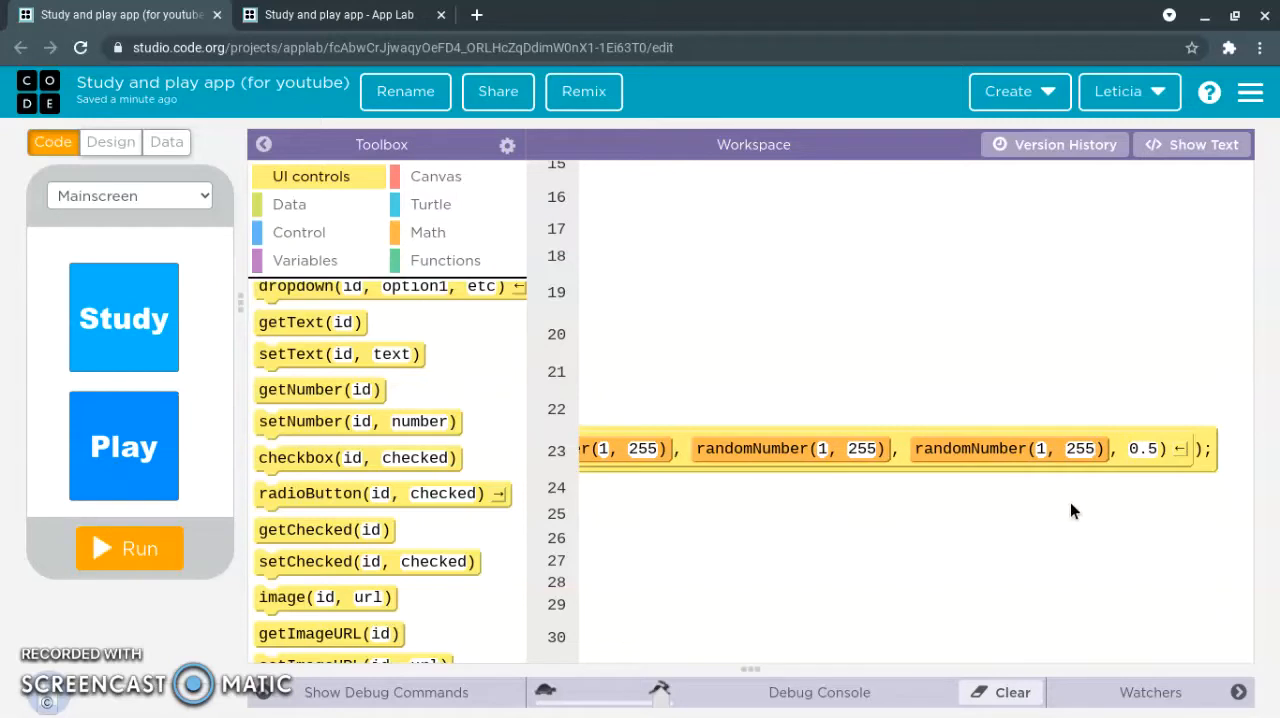
mouse_move(1072, 513)
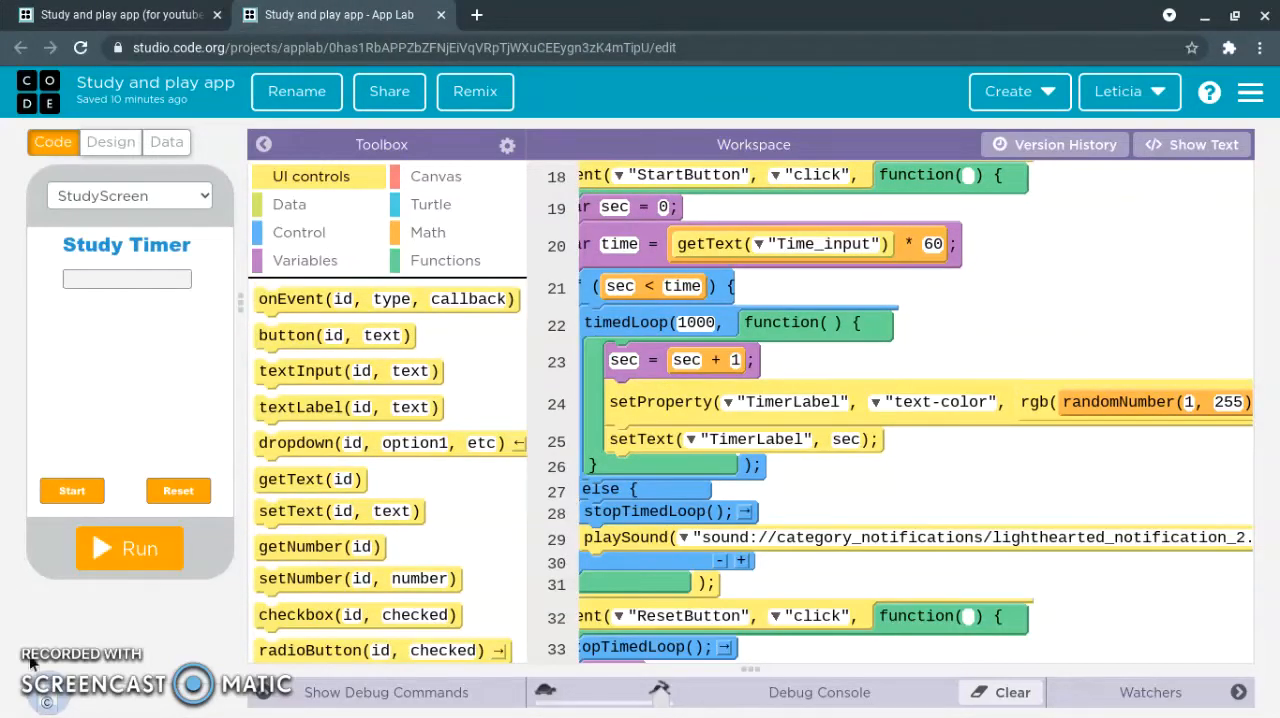
scroll("left", 3)
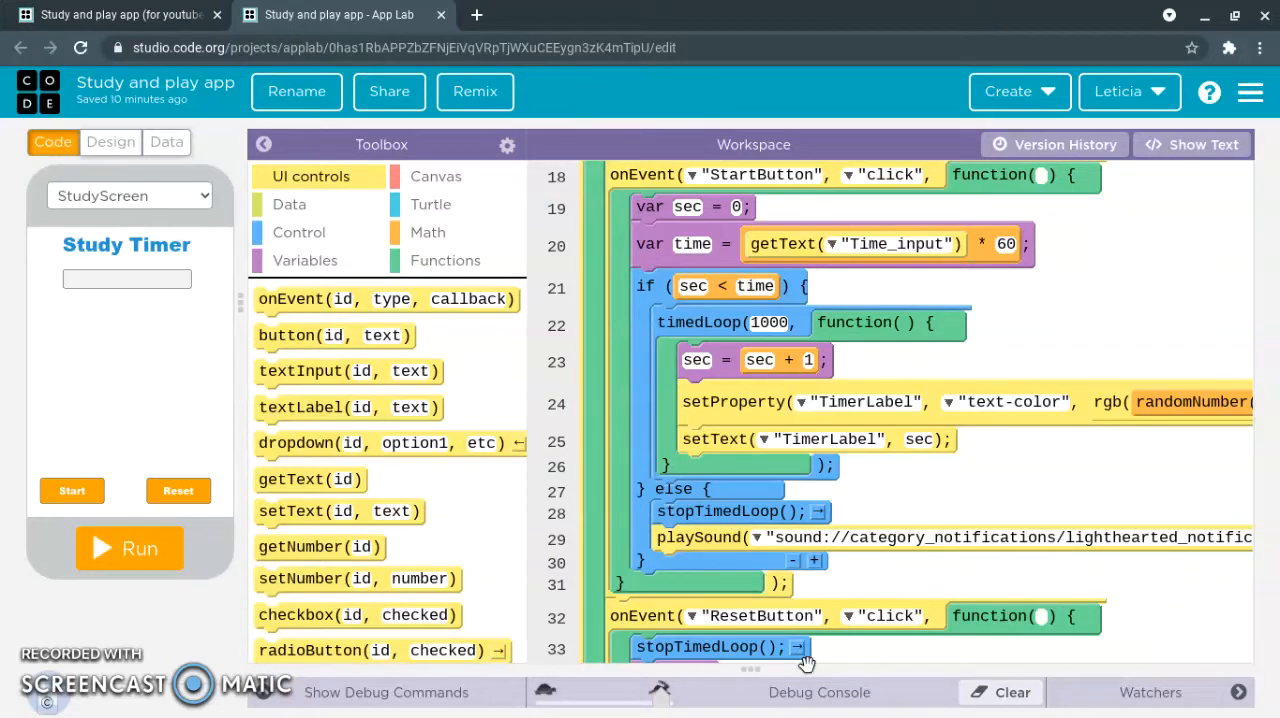
left_click(115, 14)
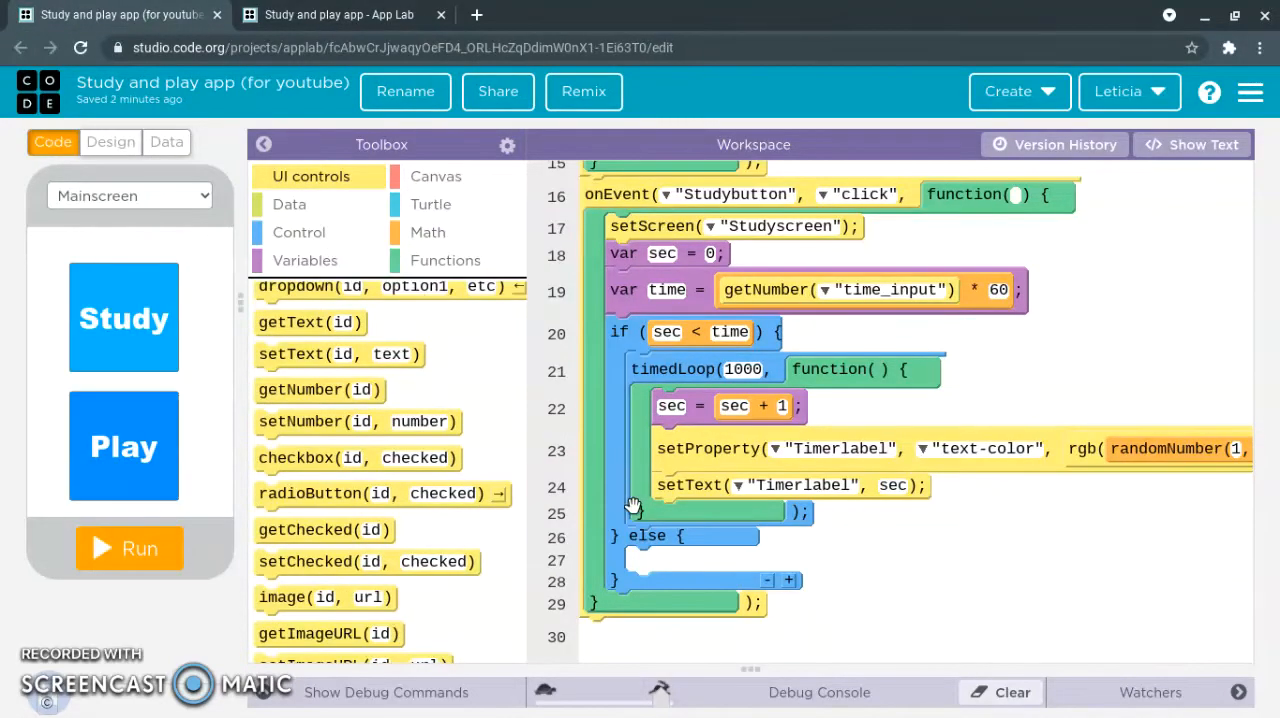
left_click(298, 232)
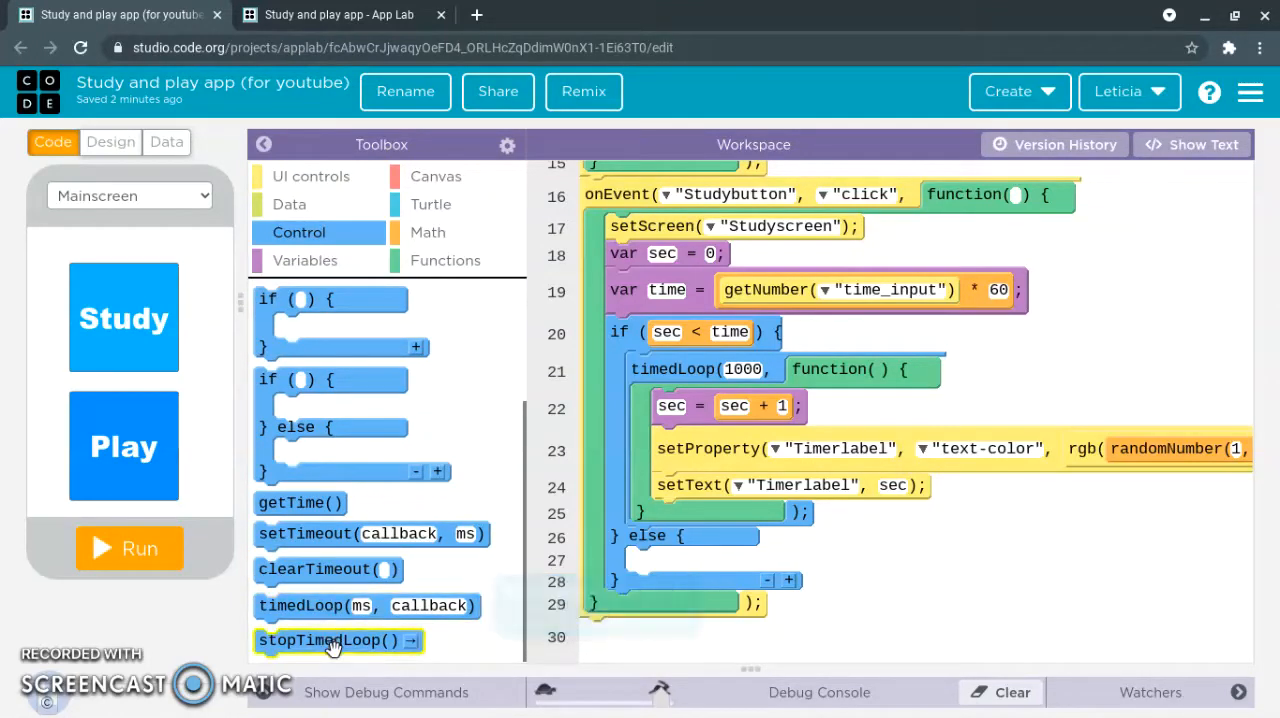
Step: Place stopTimedLoop() inside the else branch of the Study timer's if block
left_click_drag(330, 640, 710, 558)
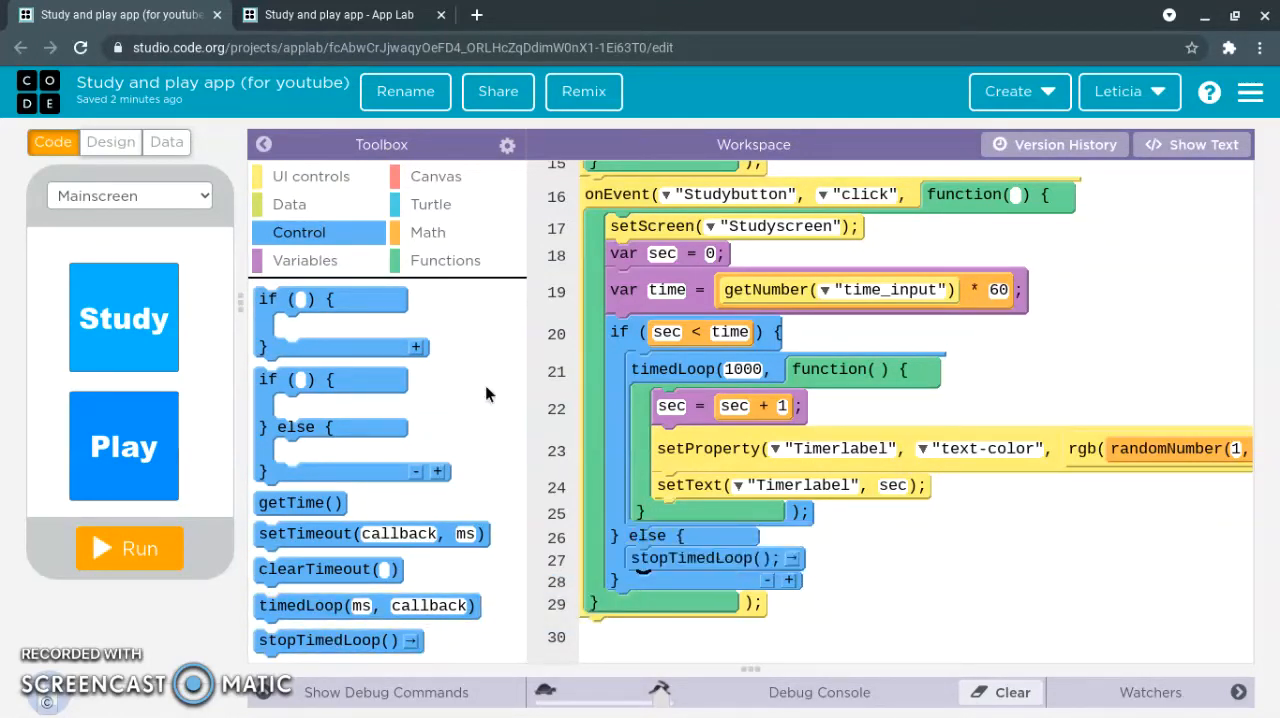
left_click(311, 176)
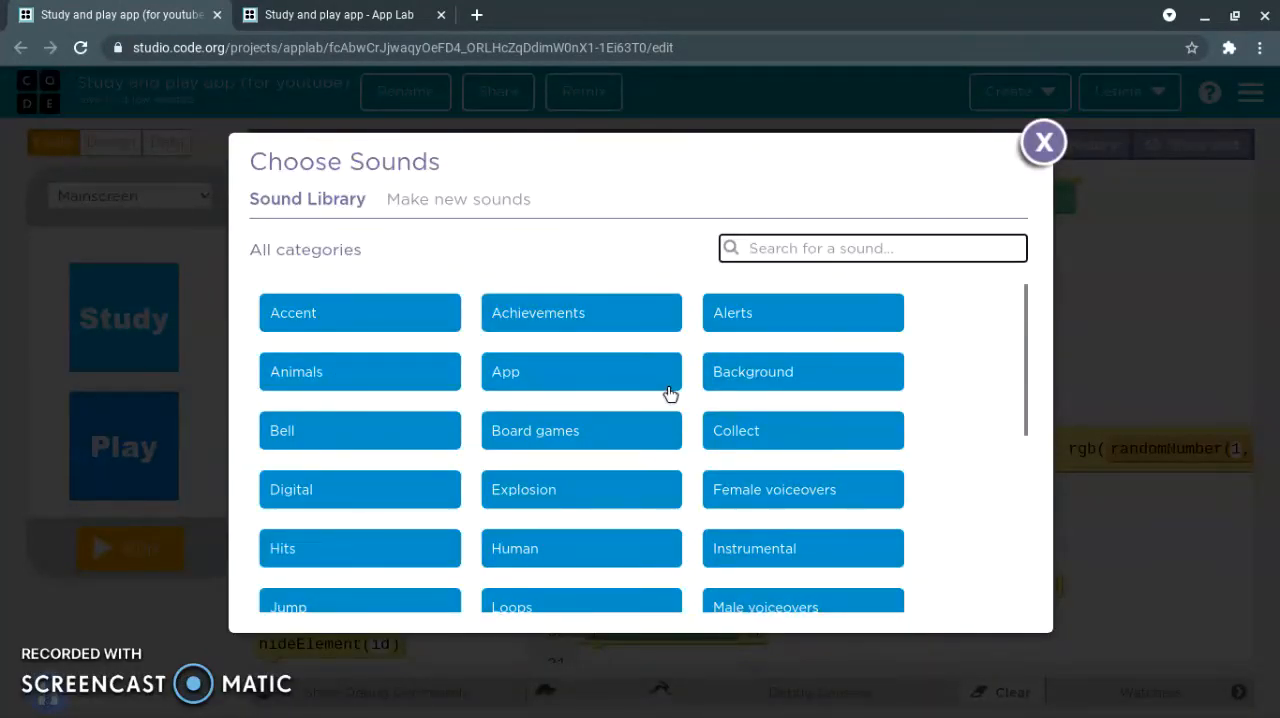
Step: Set the else branch's playSound to bells_win.mp3 from the Bell sound category
scroll("down", 3)
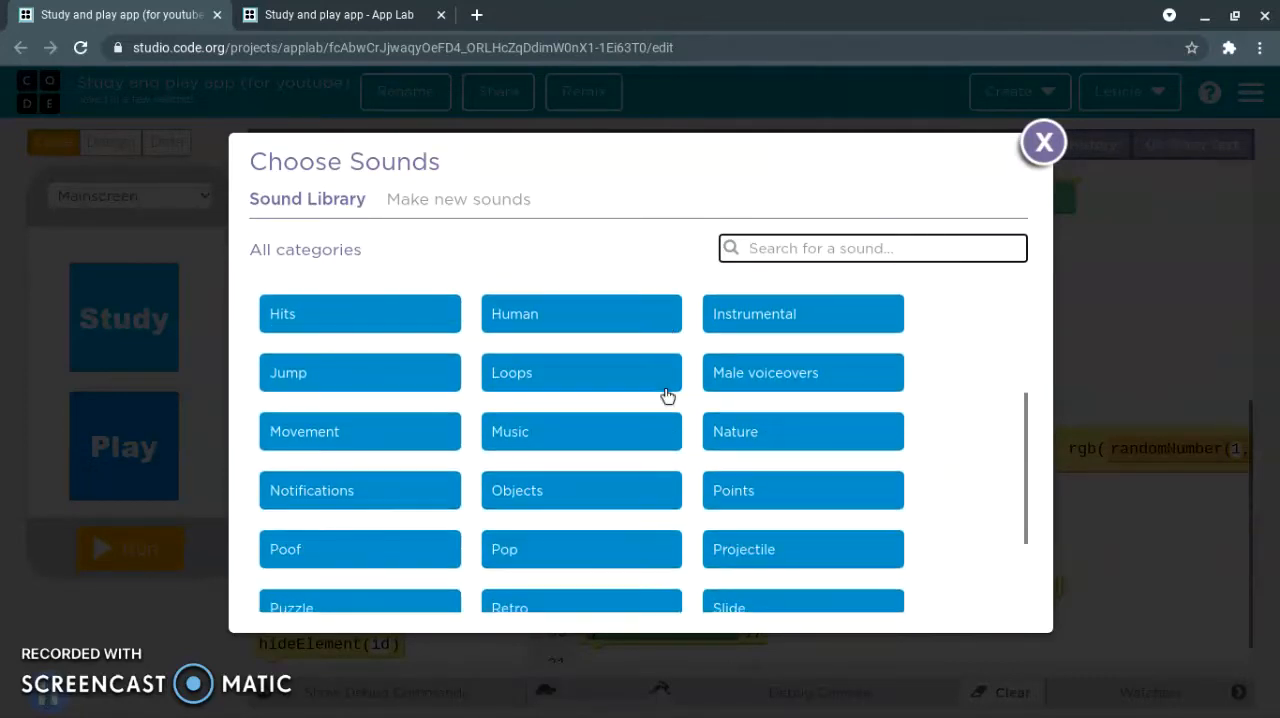
scroll("down", 3)
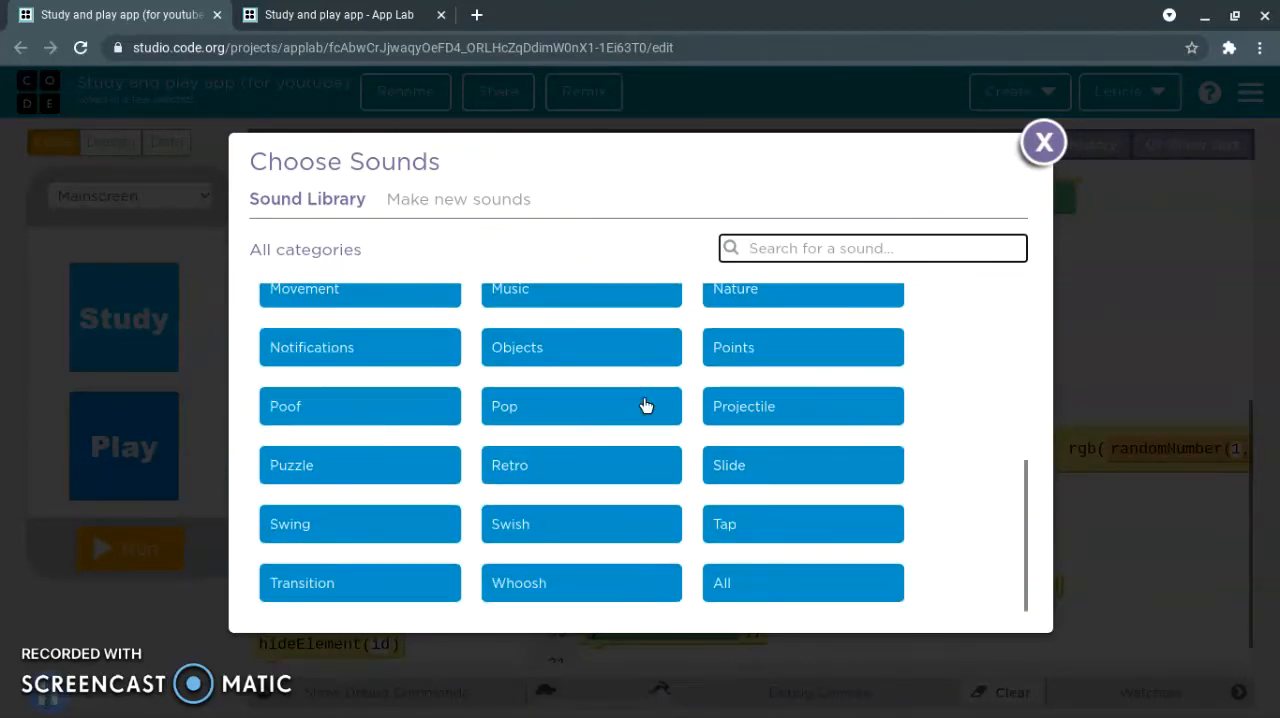
scroll("up", 3)
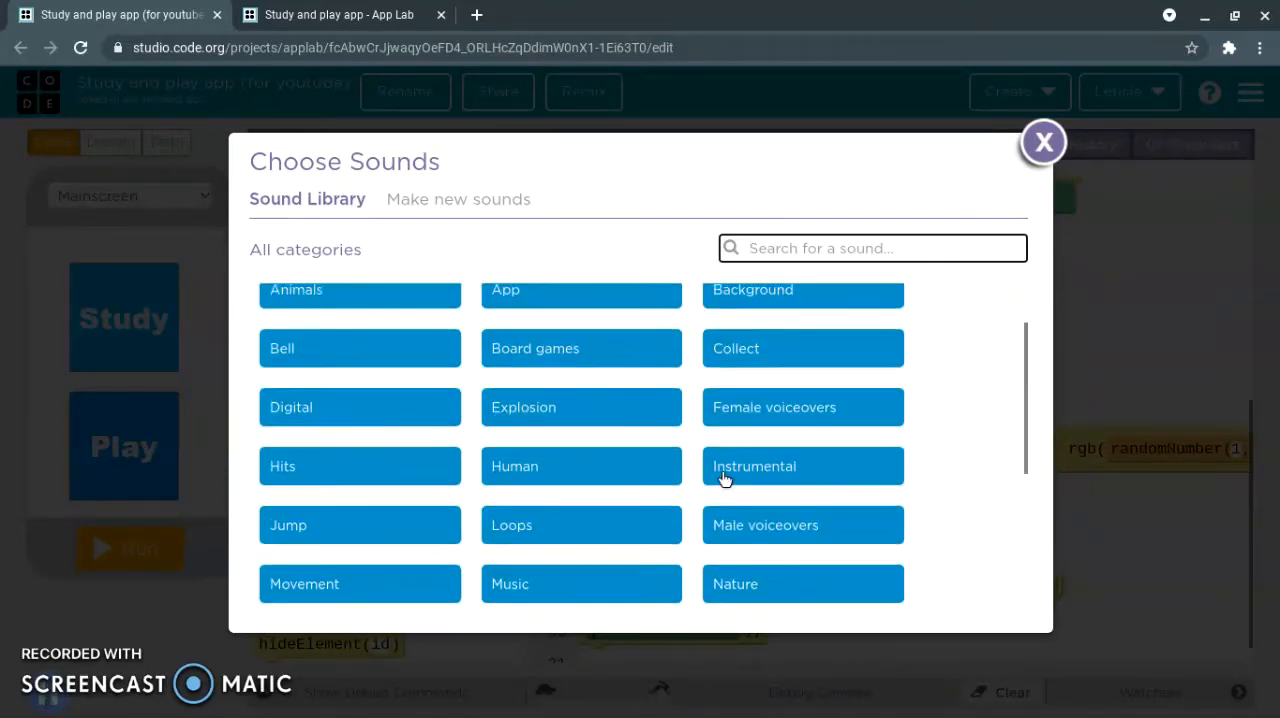
scroll("up", 3)
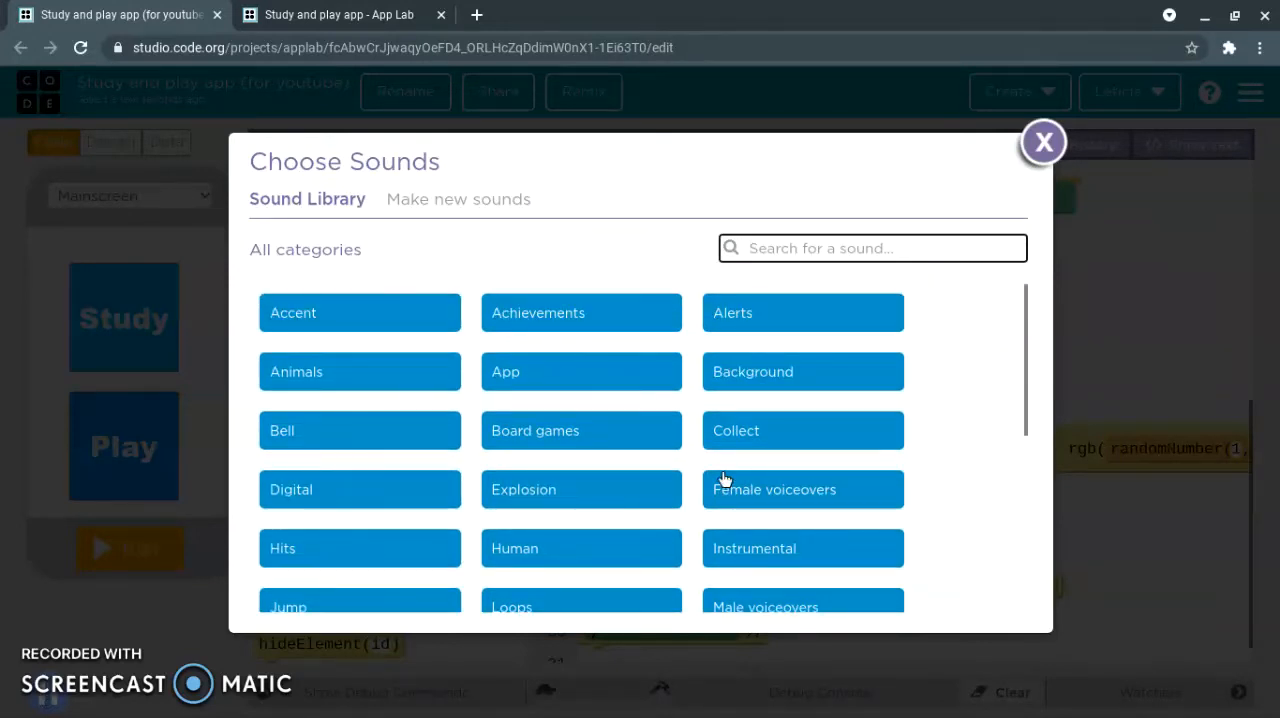
left_click(359, 430)
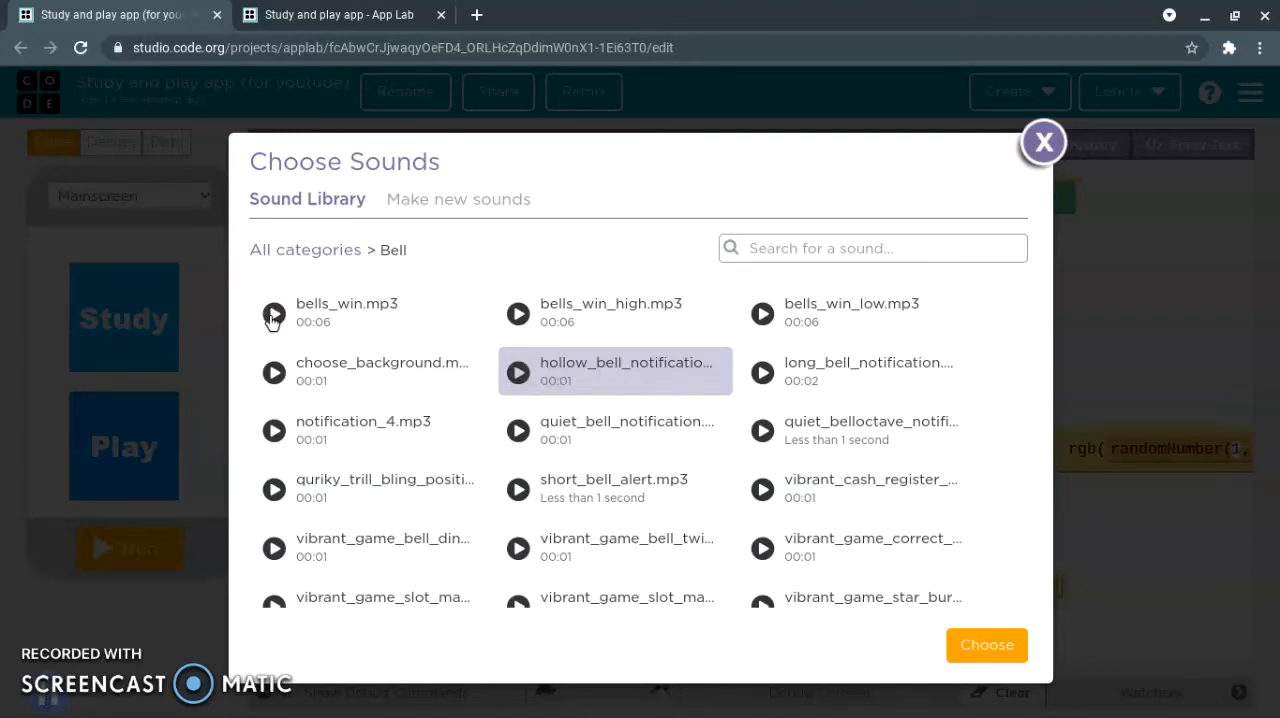
left_click(274, 313)
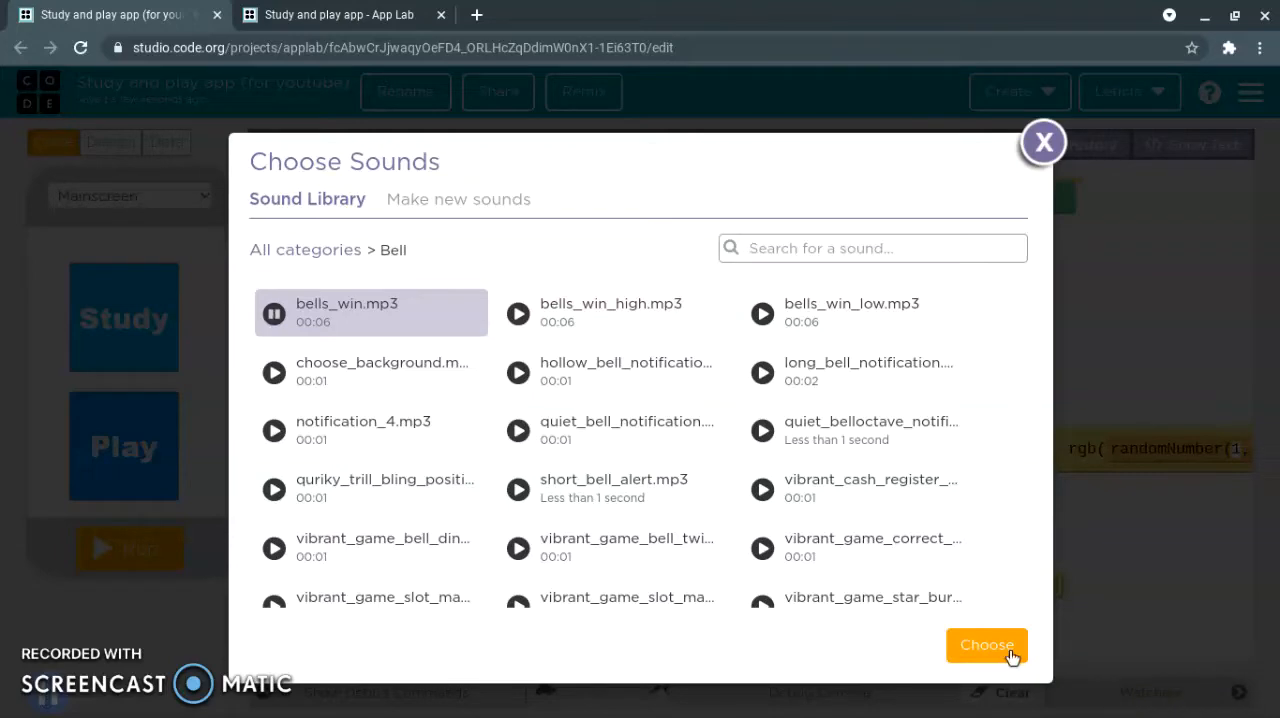
left_click(986, 645)
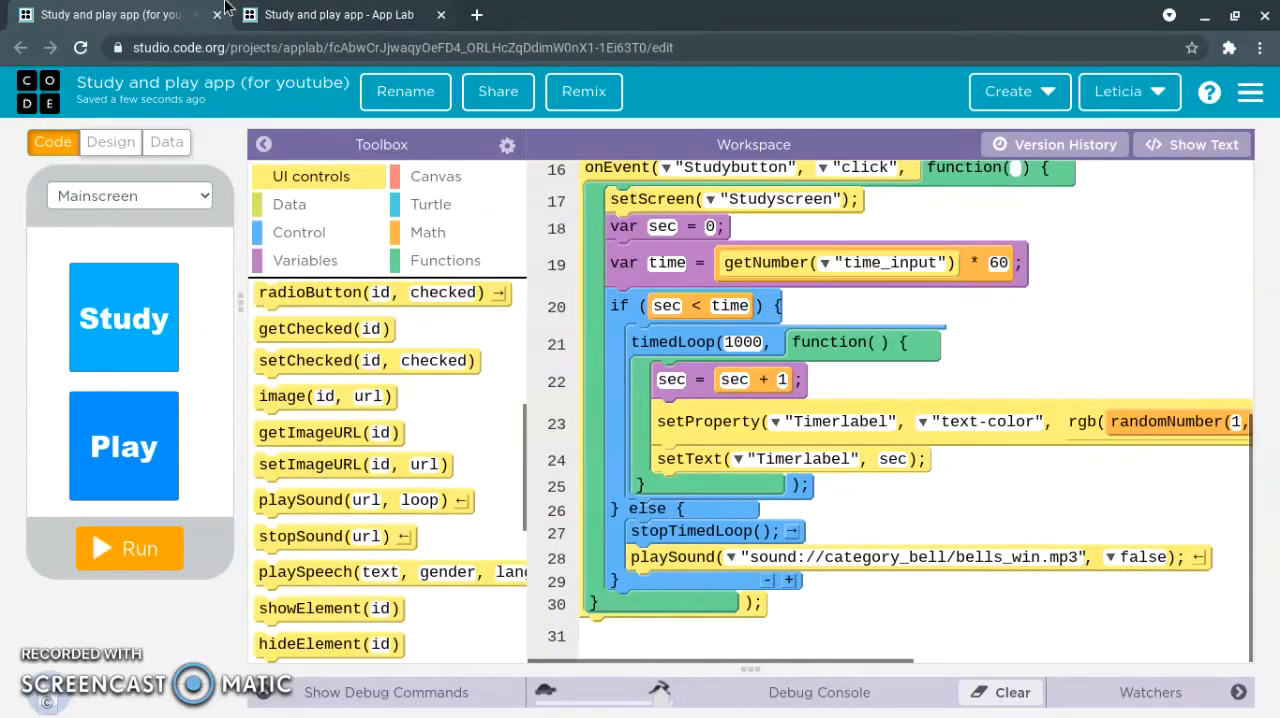
left_click(338, 14)
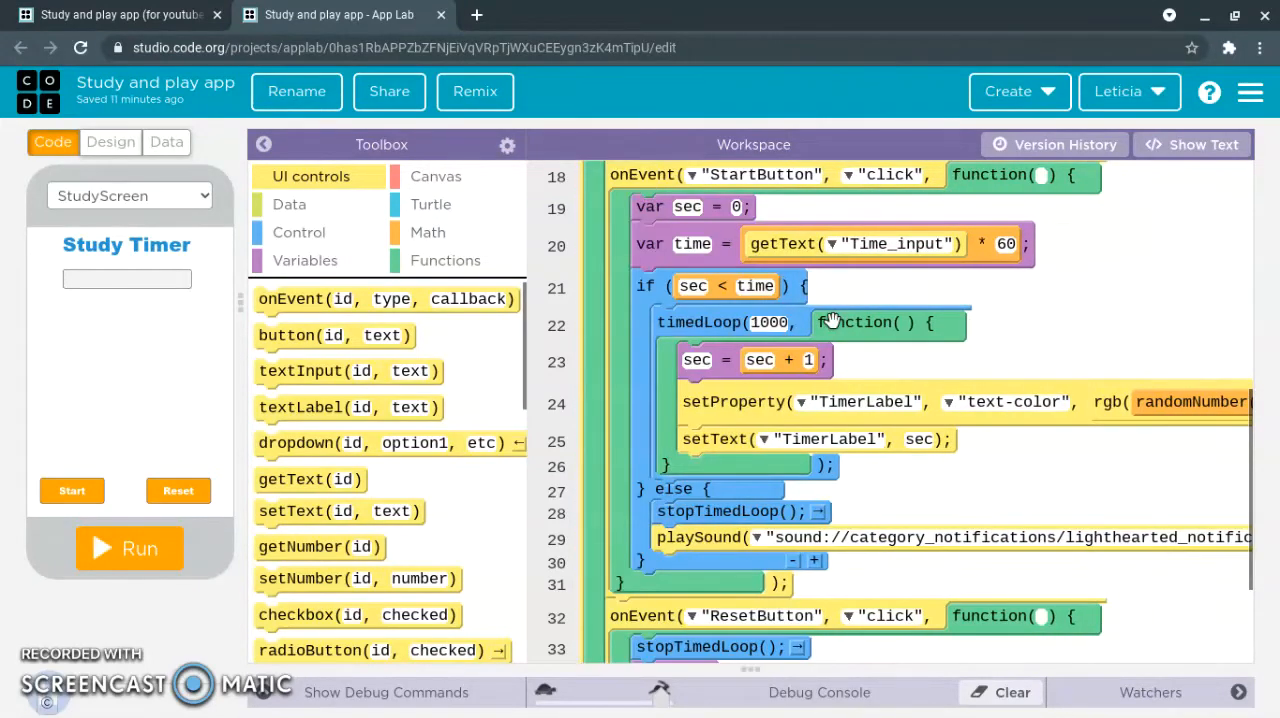
scroll("down", 3)
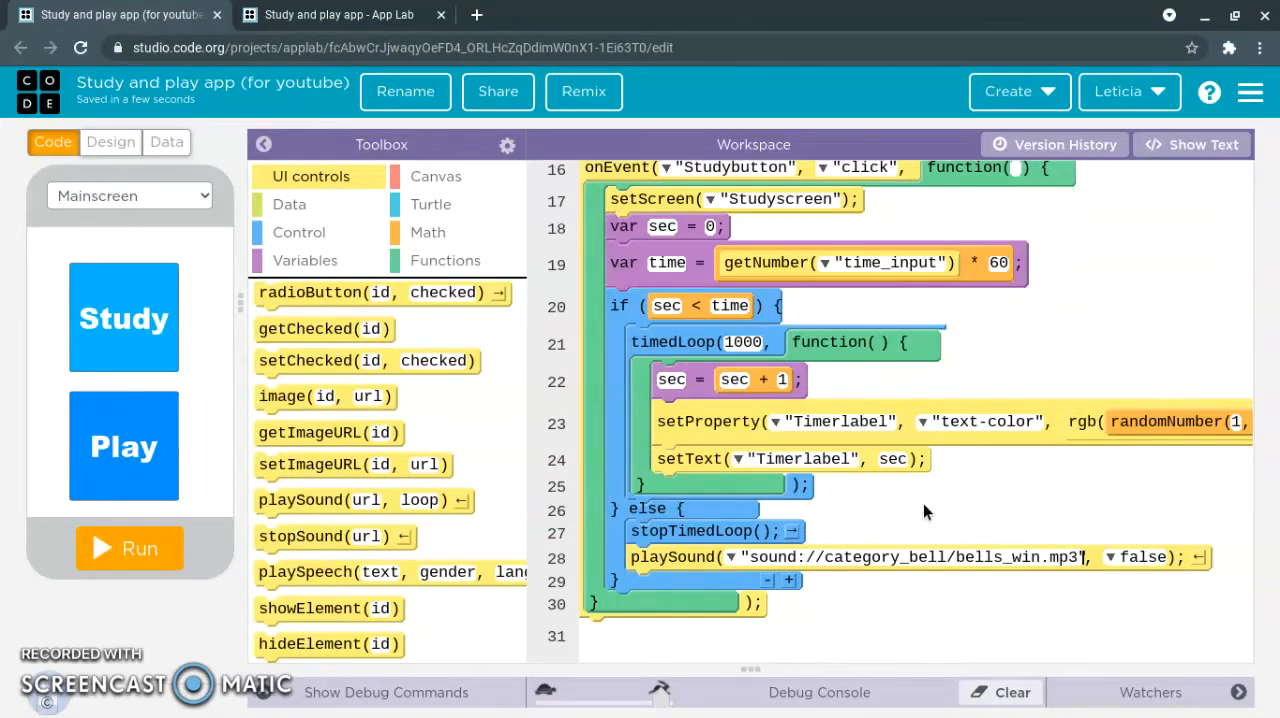
mouse_move(925, 525)
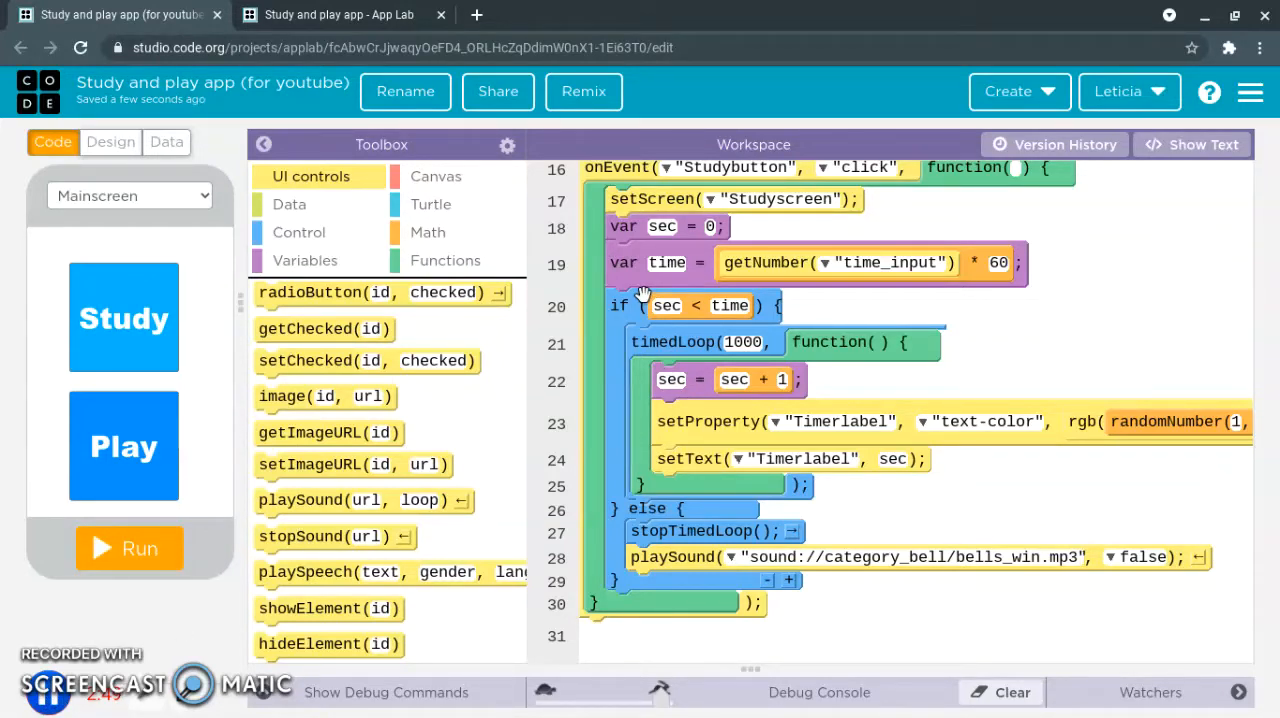
Step: Check the reference Study Timer project and set the new click event's id to button_reset
left_click(338, 14)
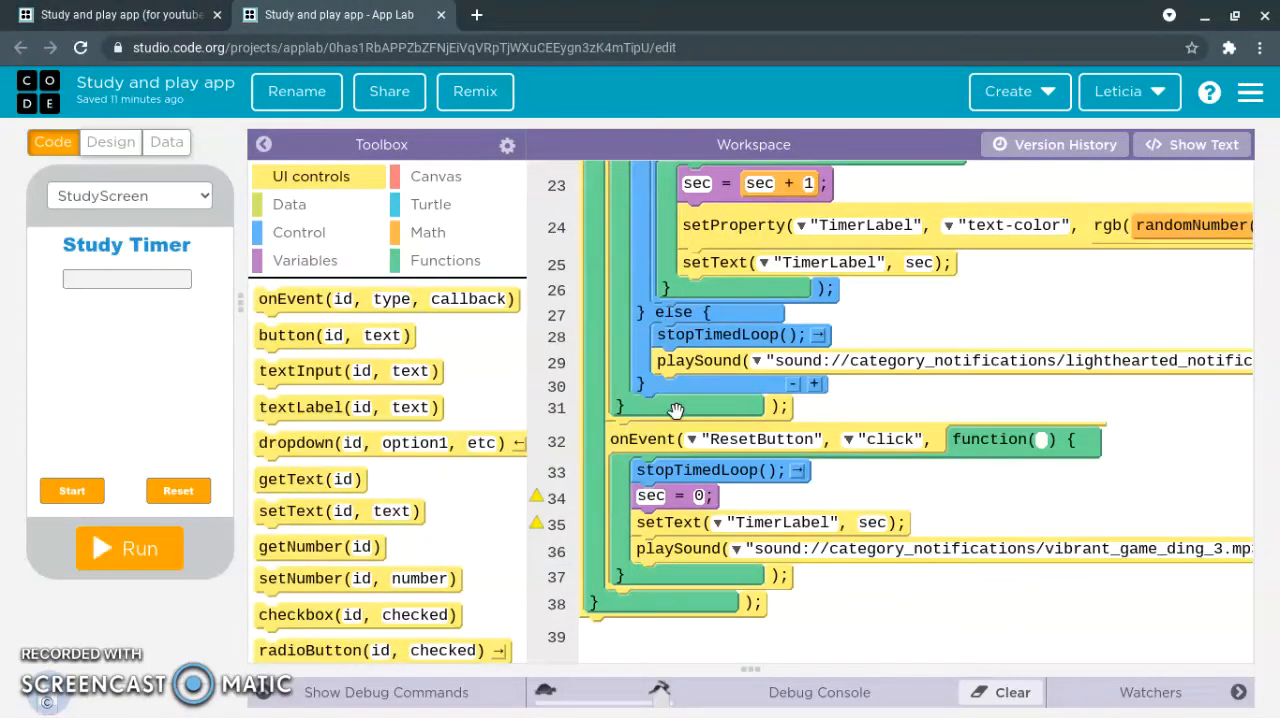
mouse_move(700, 490)
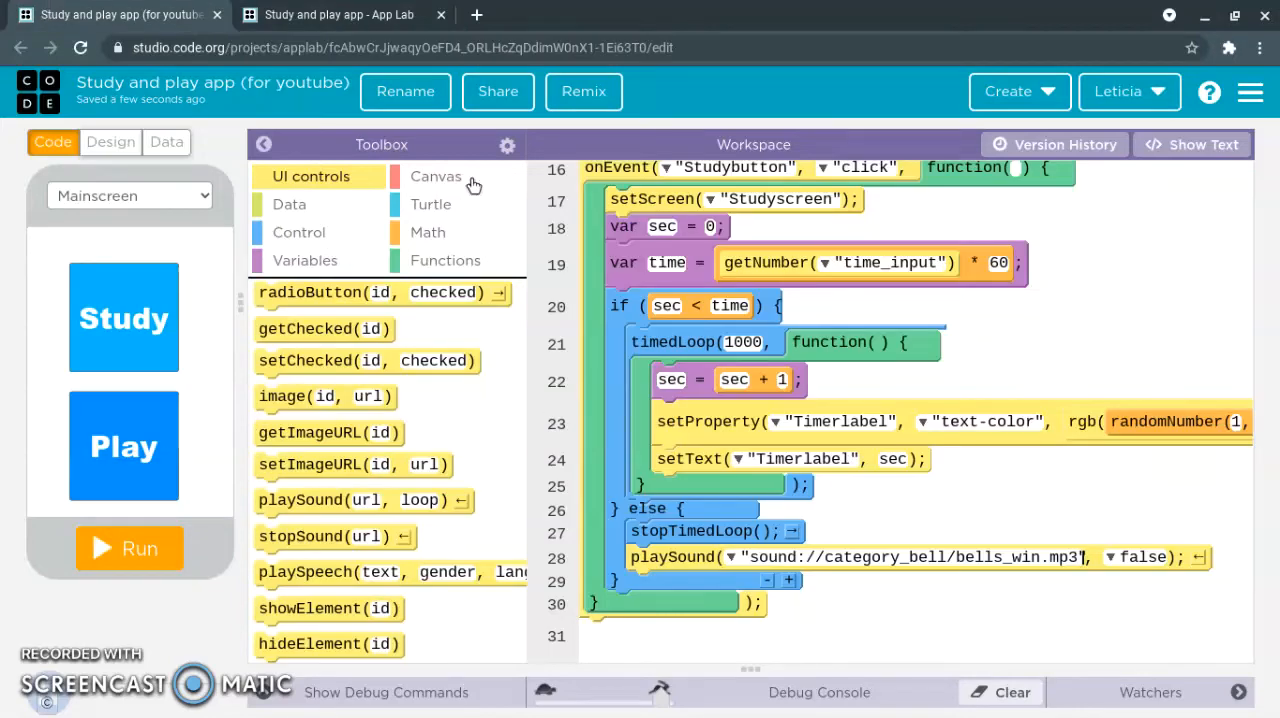
scroll("up", 3)
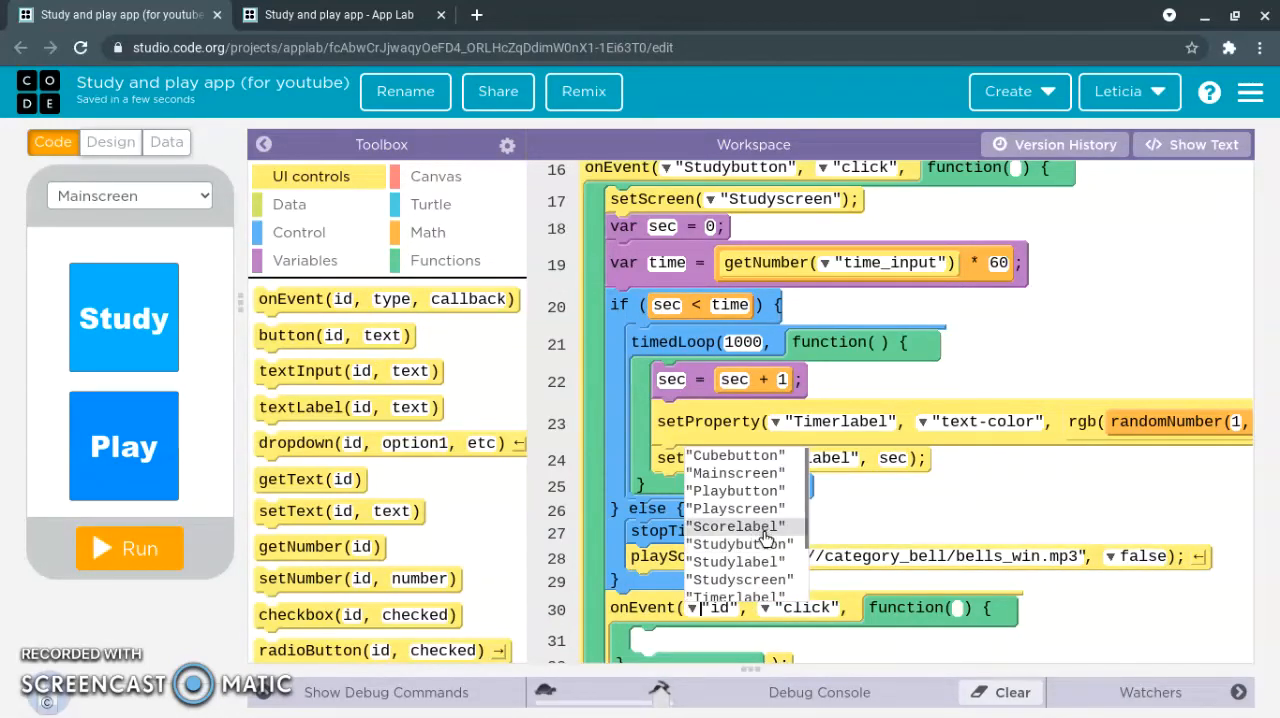
scroll("down", 3)
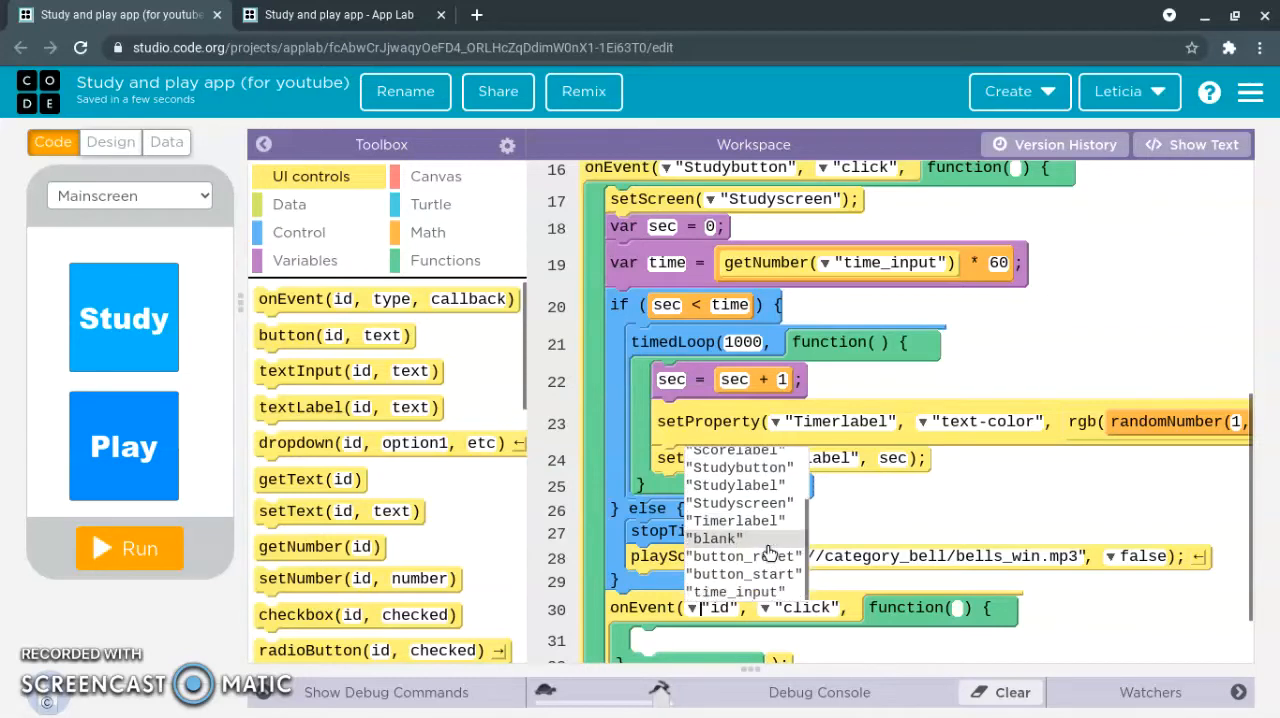
left_click(742, 557)
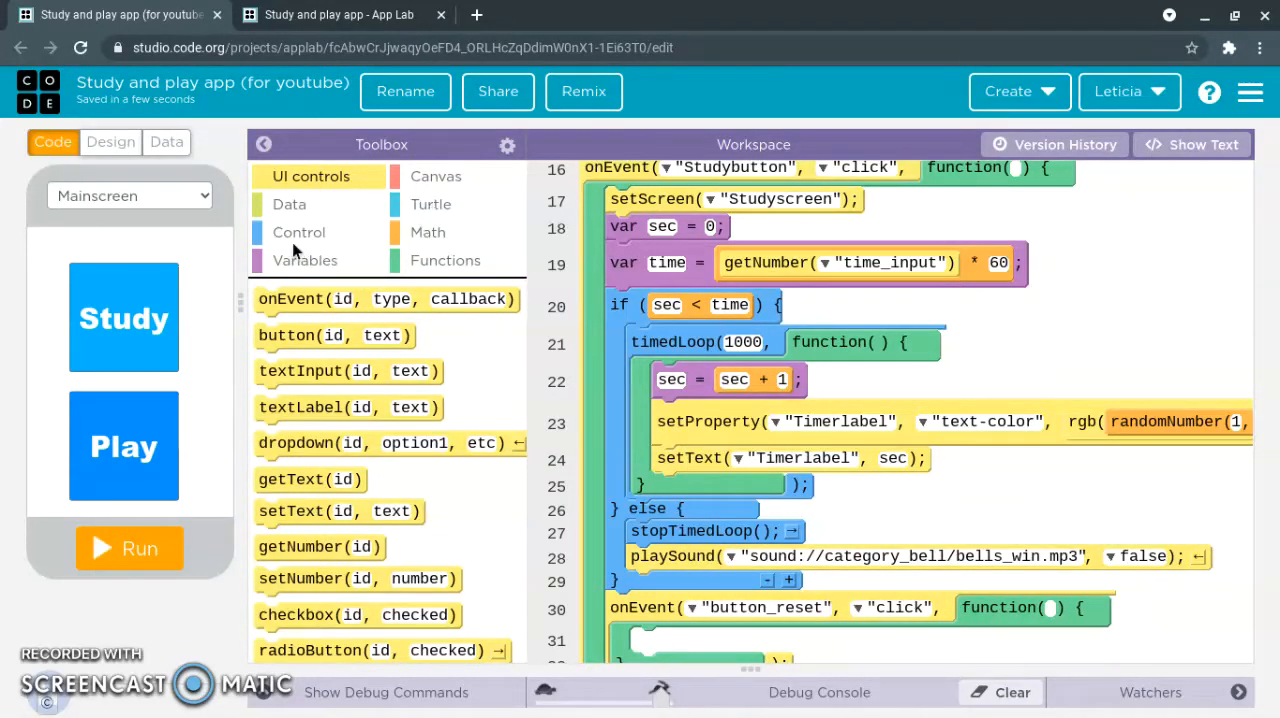
Step: Put stopTimedLoop() and sec = 0 inside the button_reset click handler
left_click(298, 232)
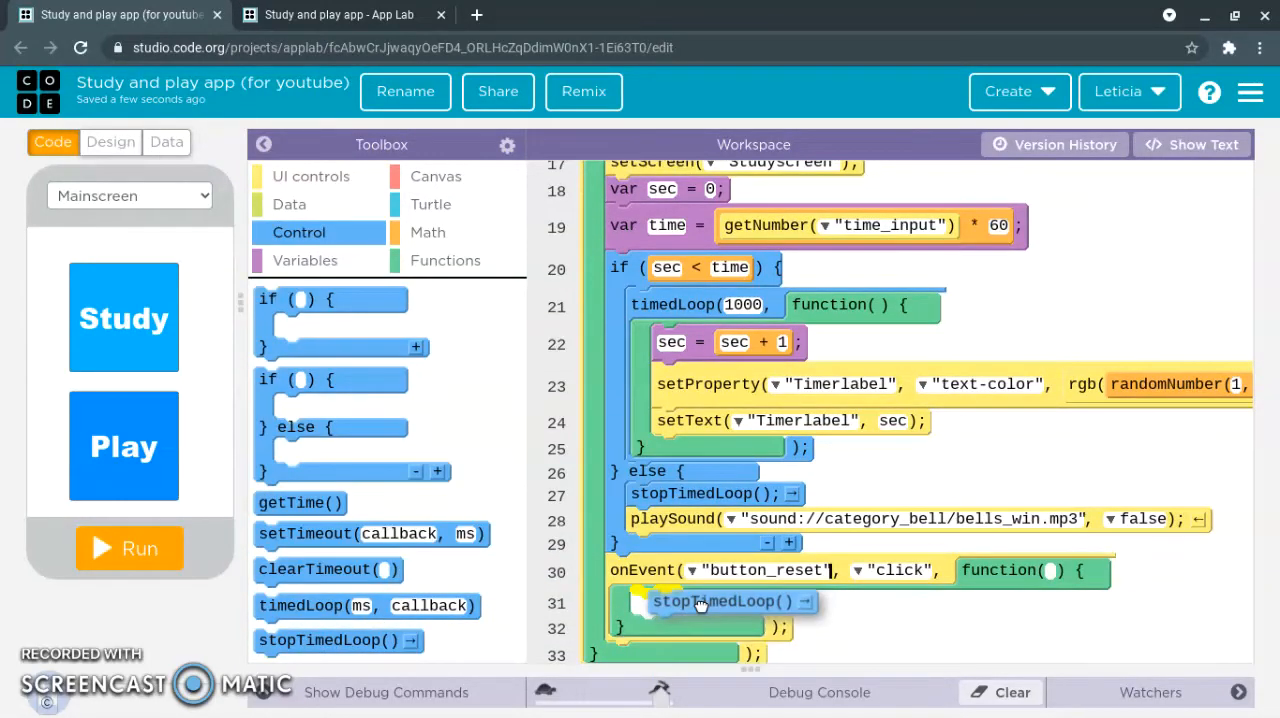
left_click(305, 260)
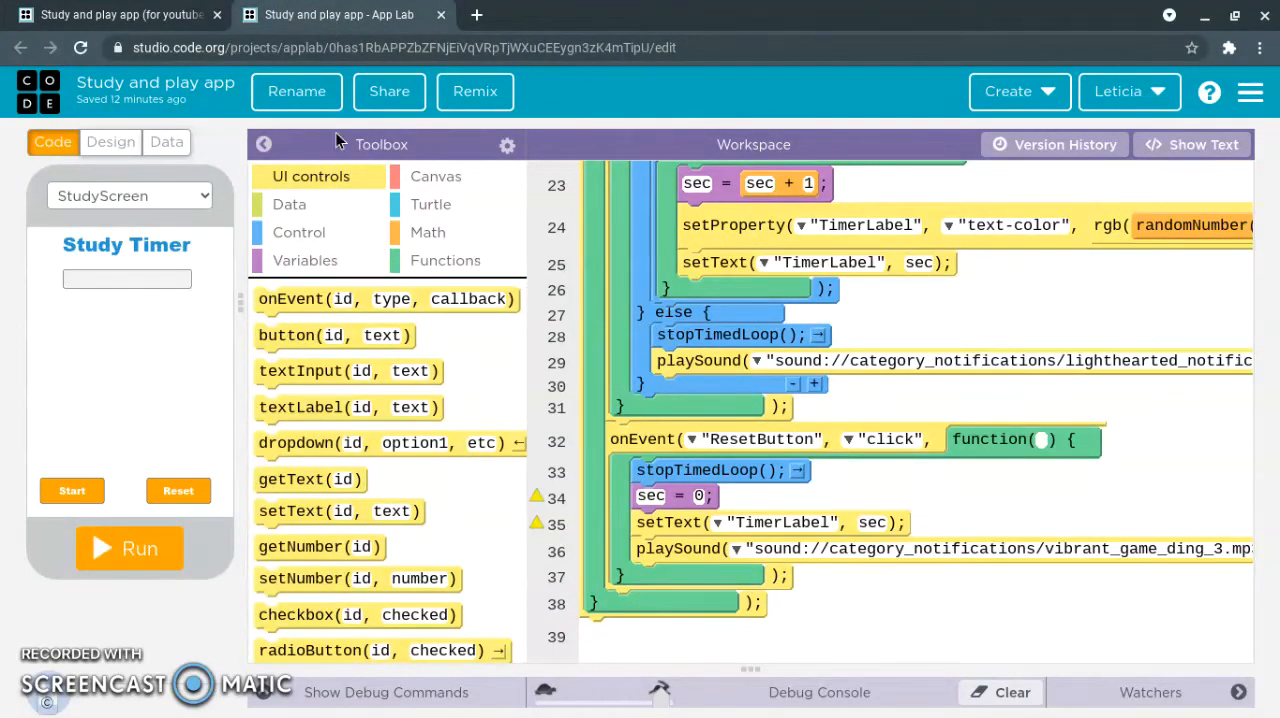
left_click(115, 14)
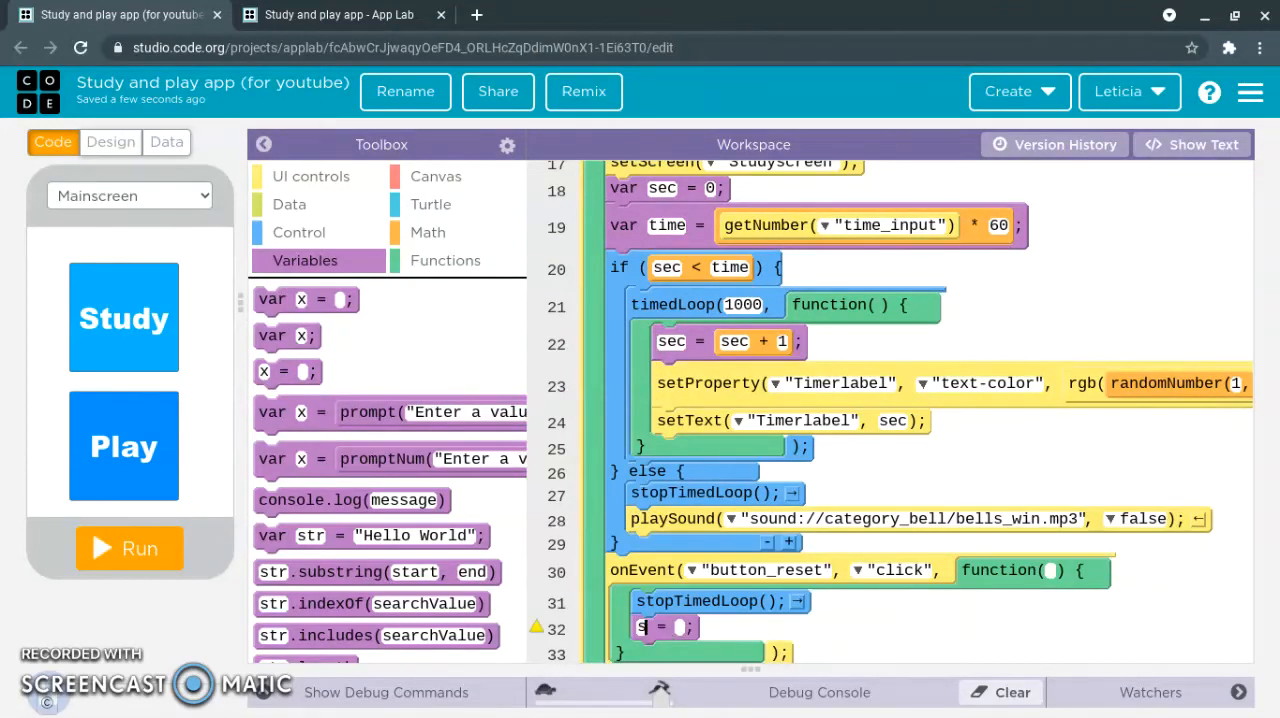
type("sec")
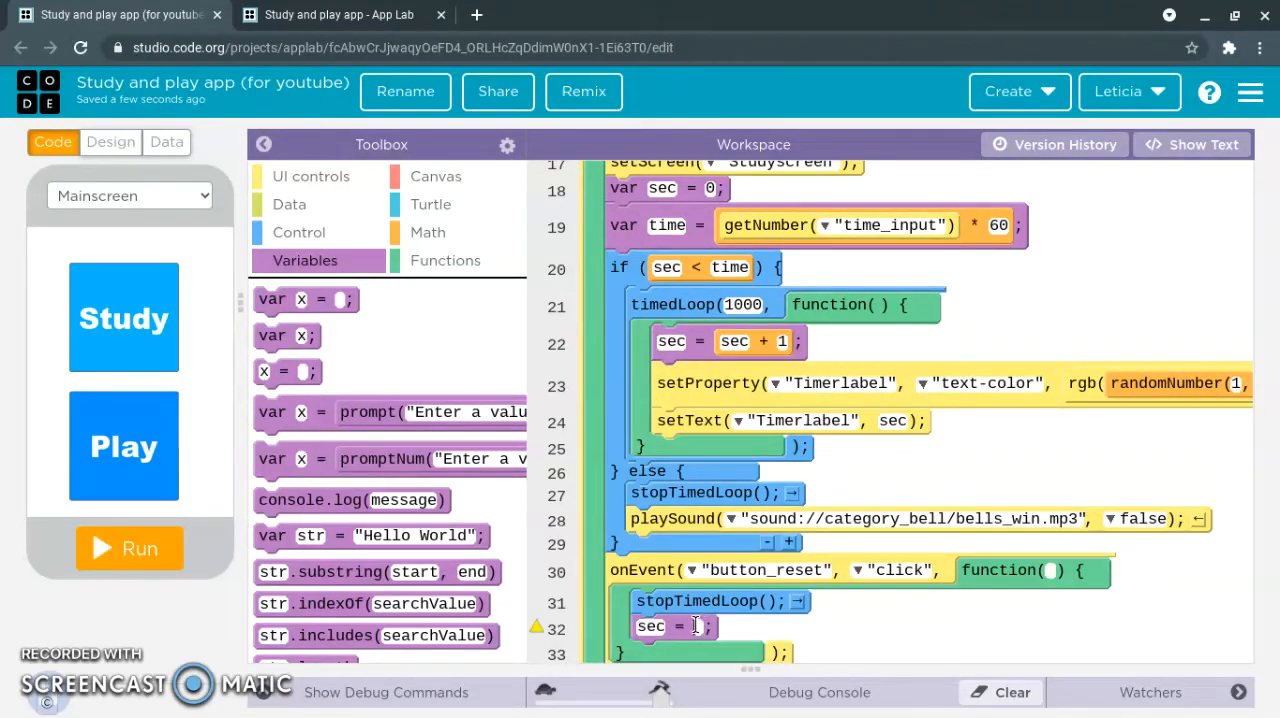
type("0")
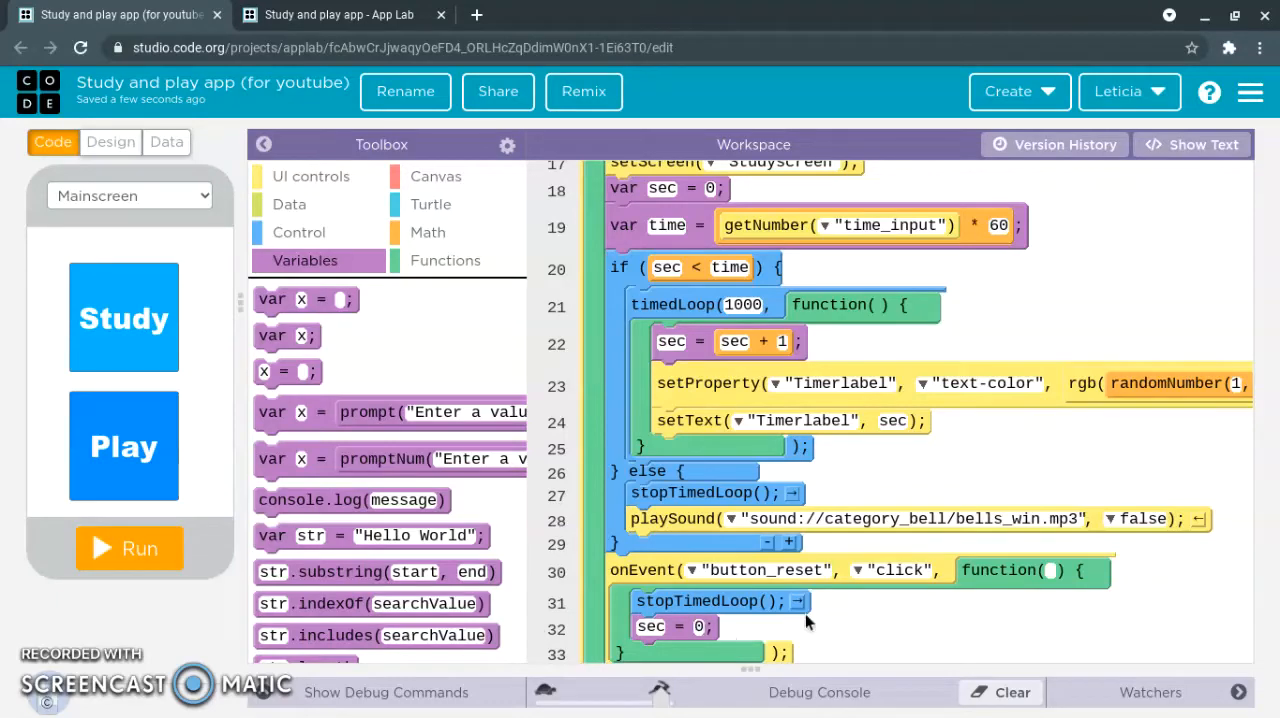
left_click(336, 14)
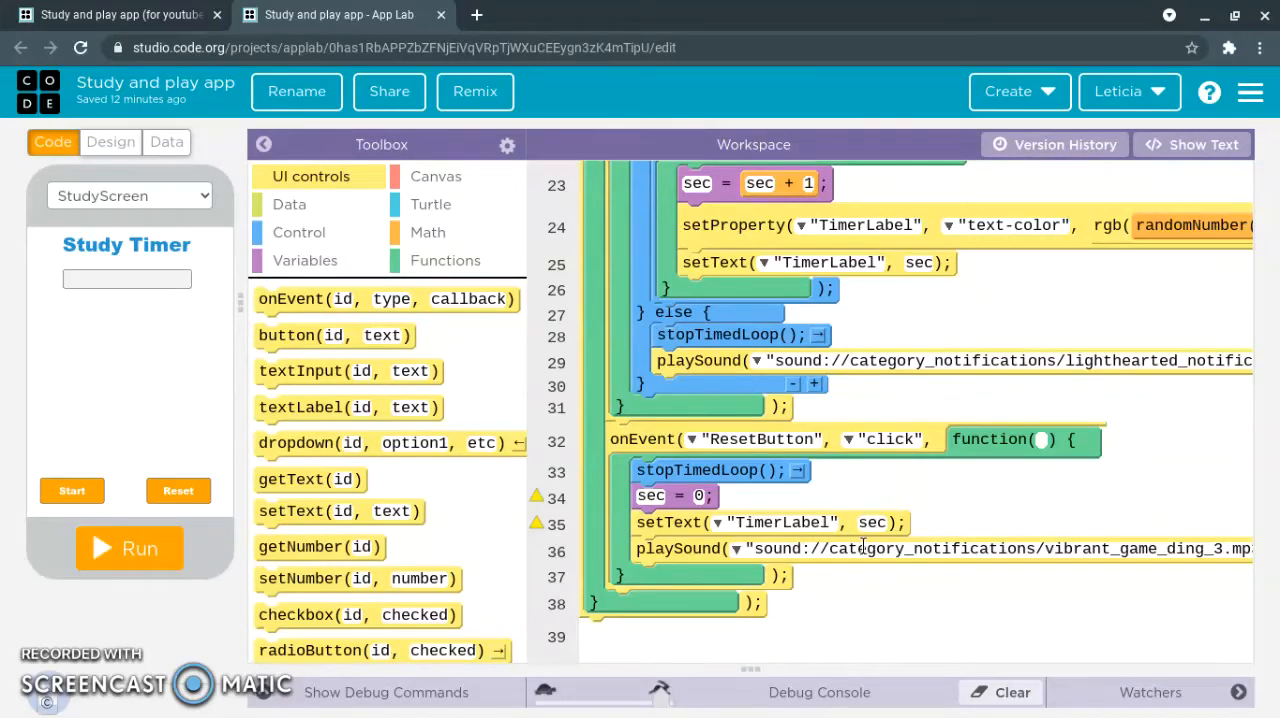
mouse_move(660, 335)
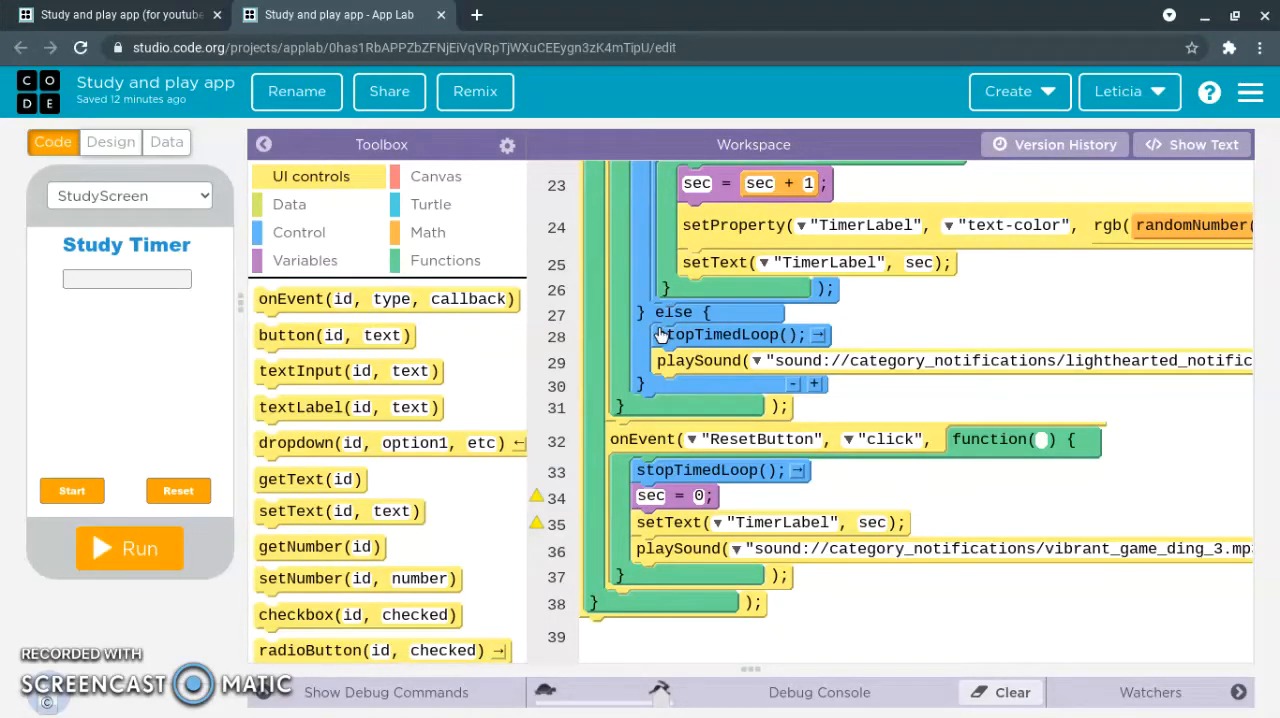
Step: Add setText under sec = 0, targeting Timerlabel with text sec
left_click(115, 14)
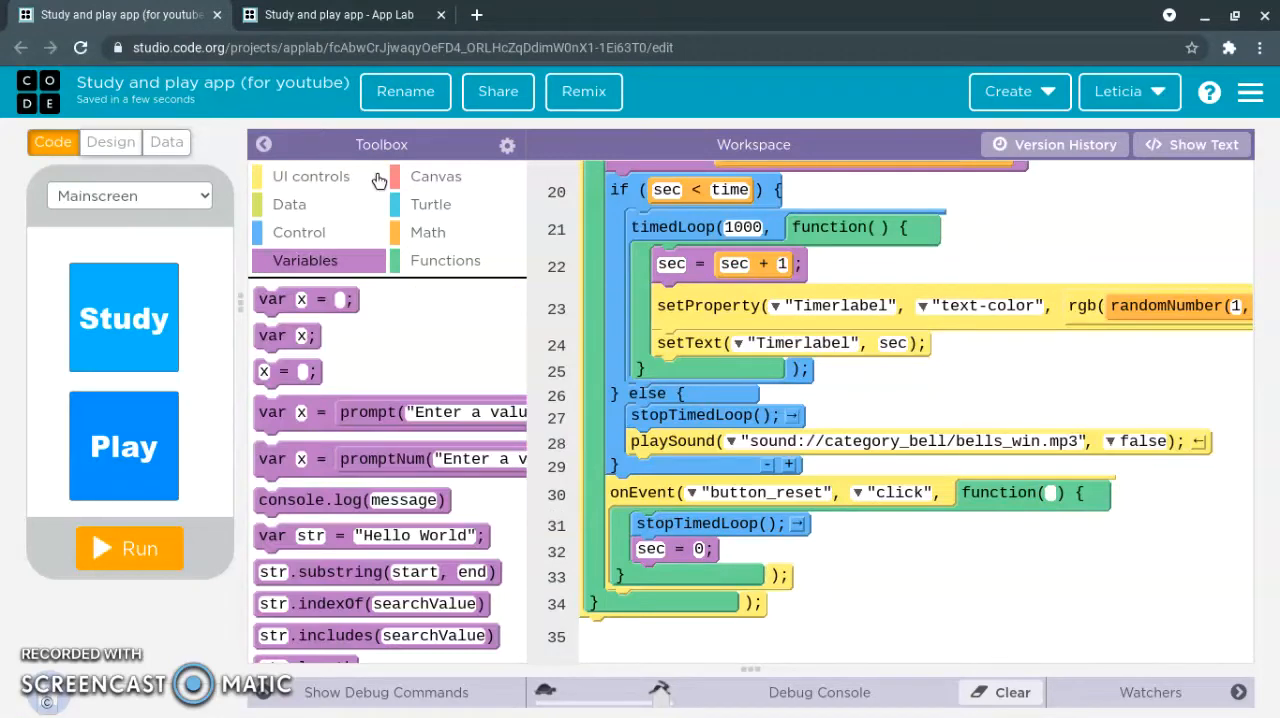
left_click(311, 176)
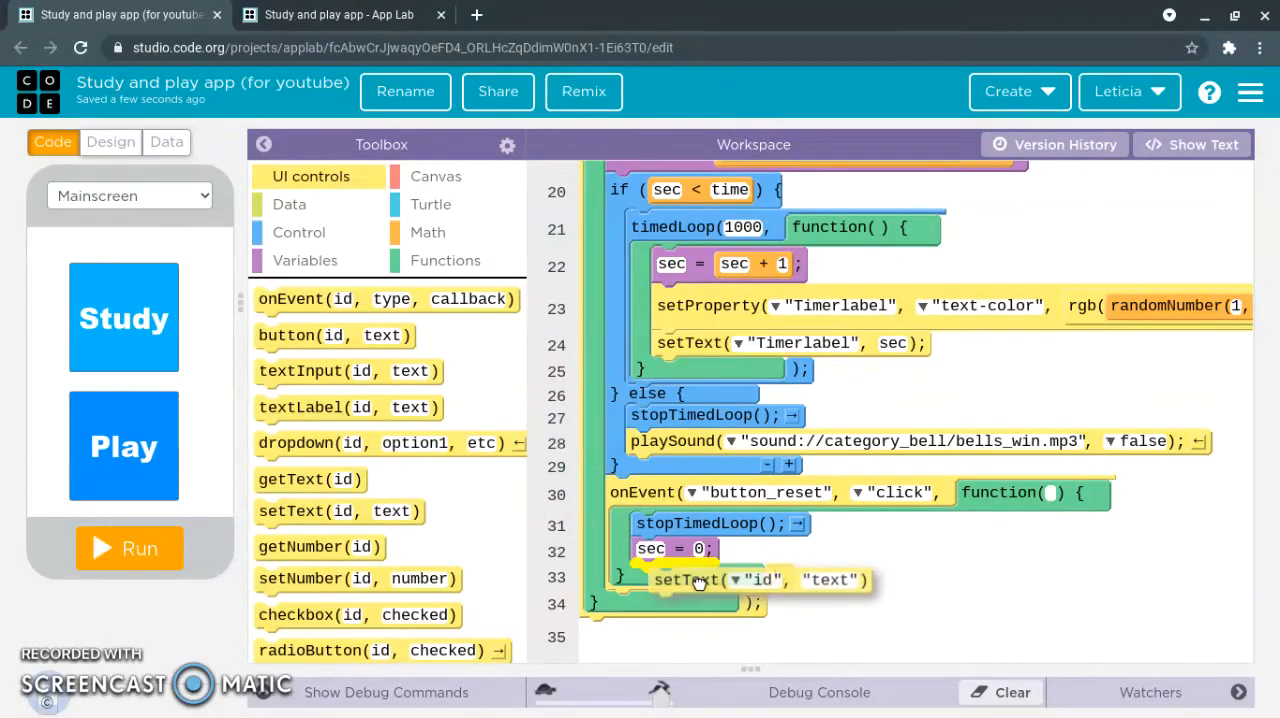
left_click(717, 580)
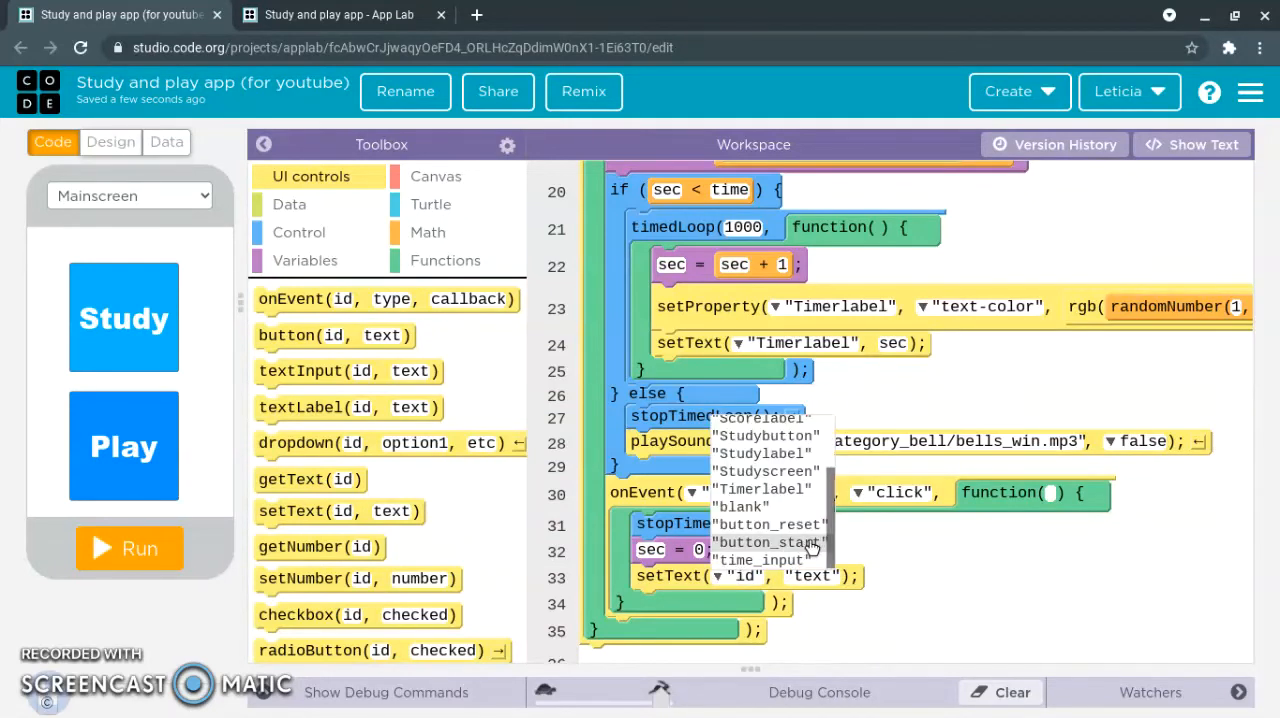
left_click(768, 524)
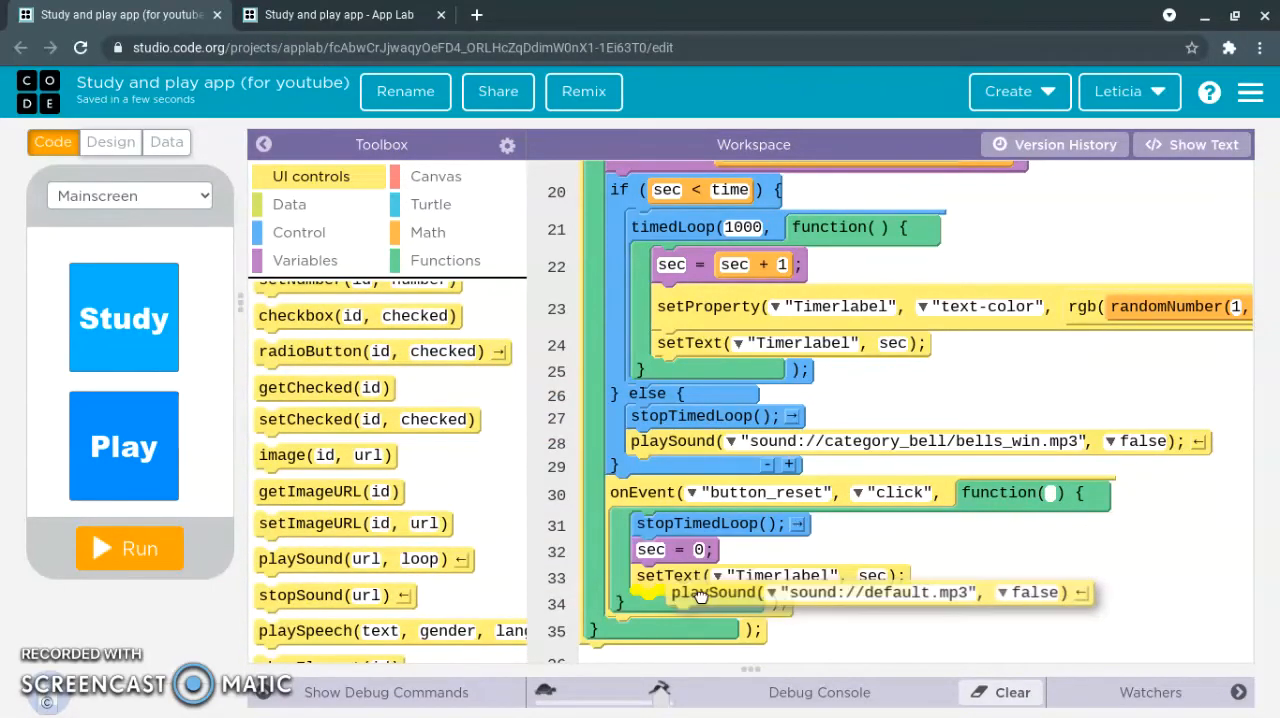
Step: Add playSound to the reset handler using airy_bell_notification.mp3 from Alerts
left_click(732, 602)
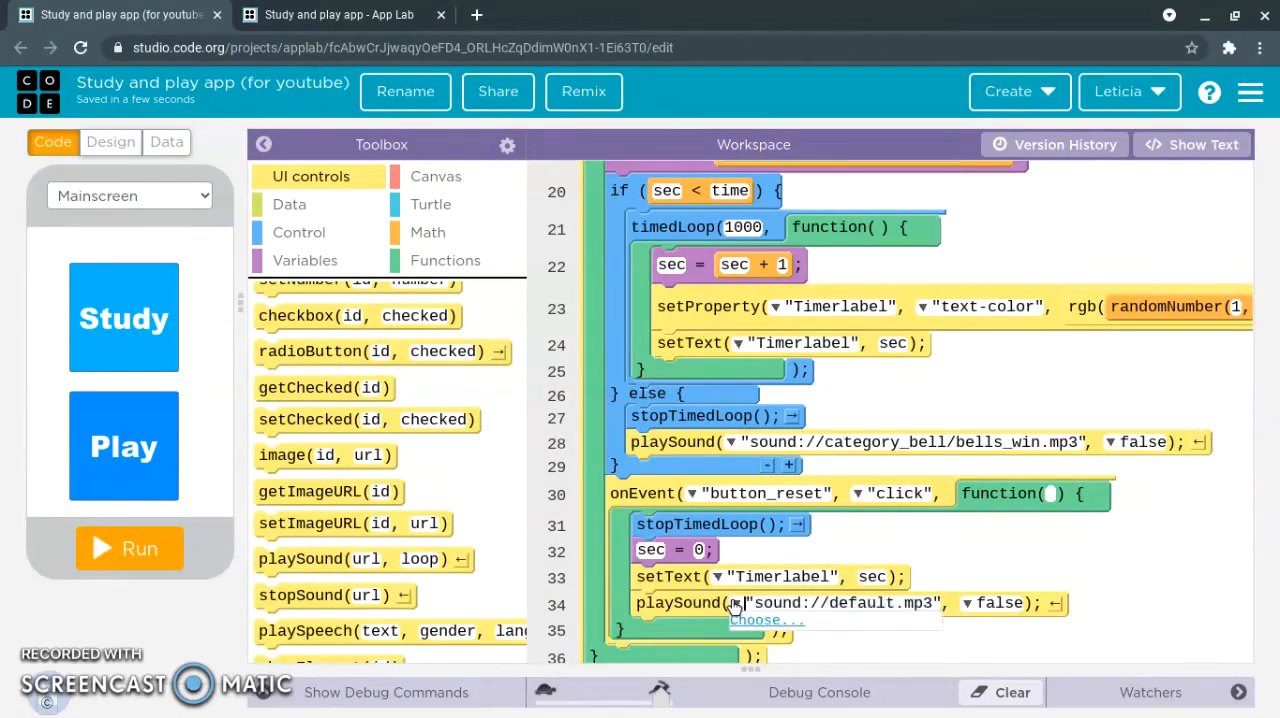
left_click(765, 619)
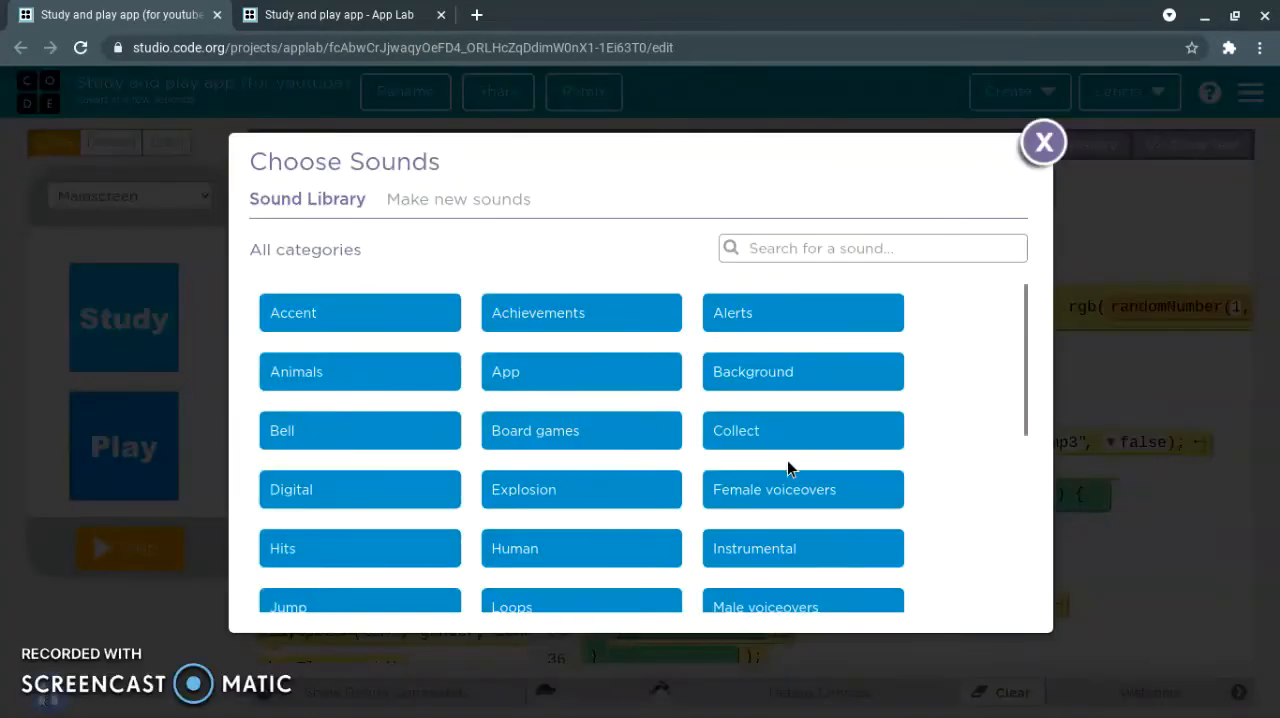
left_click(803, 312)
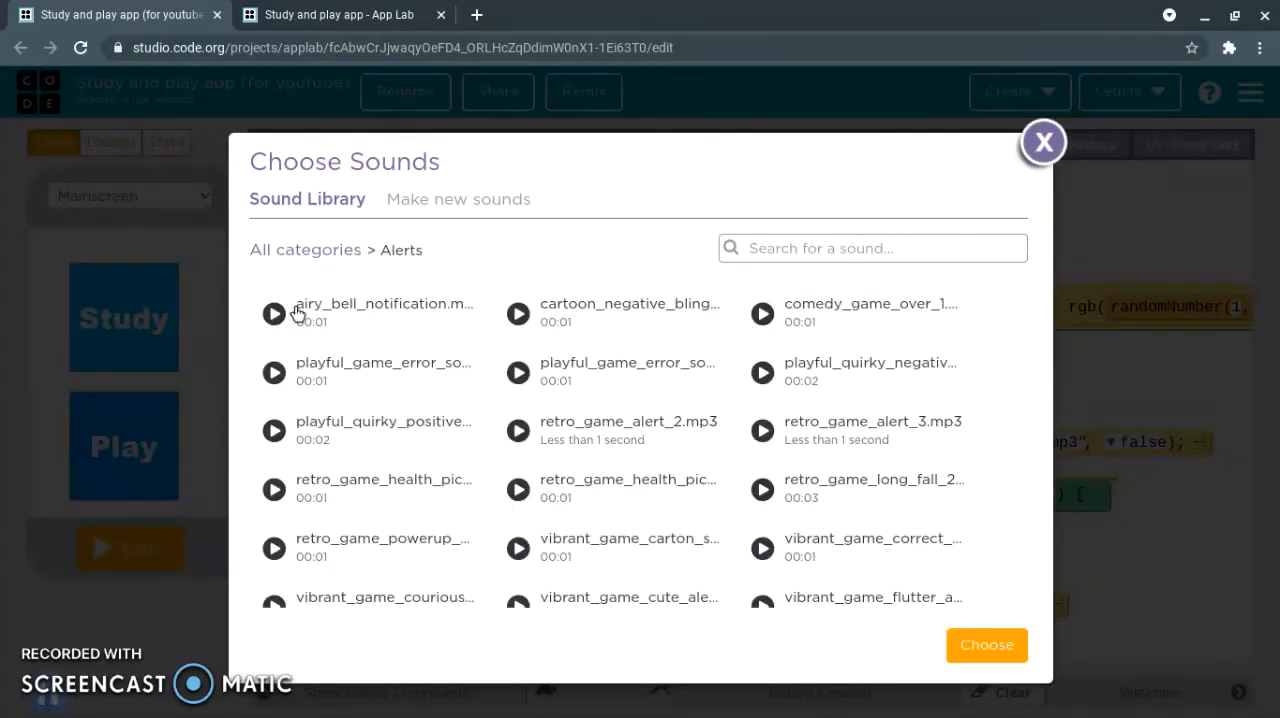
left_click(274, 313)
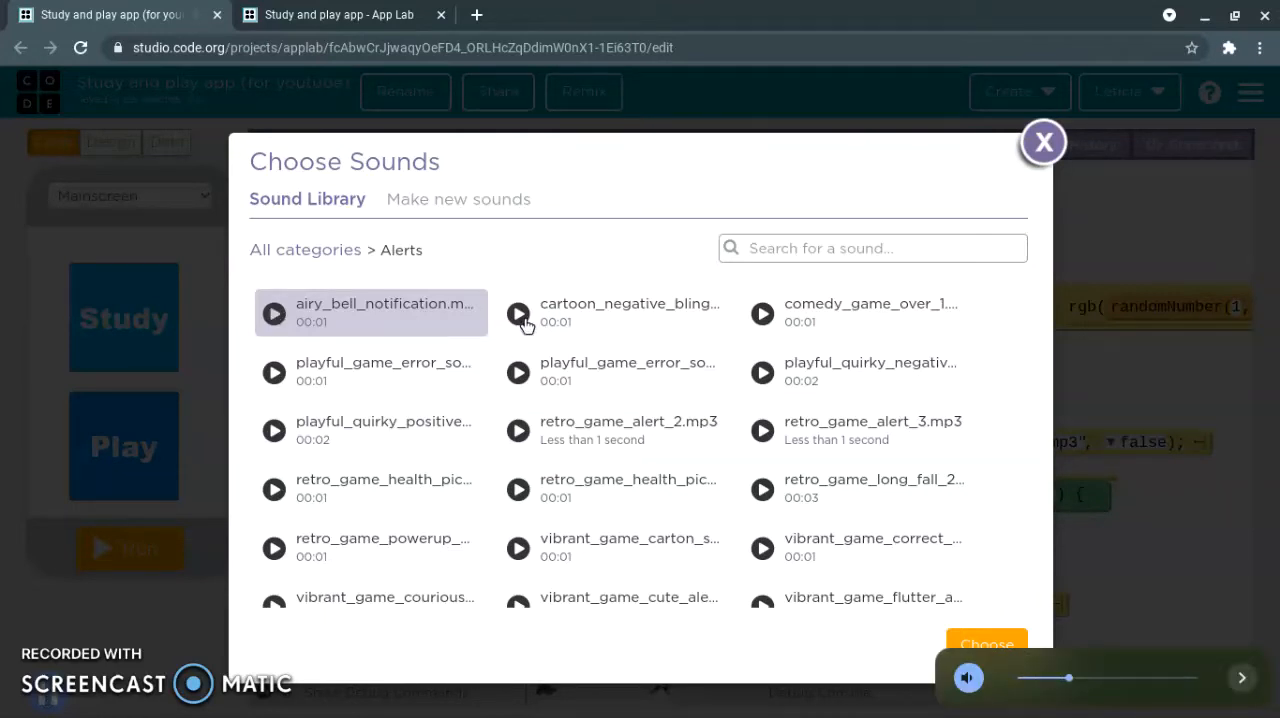
left_click(615, 312)
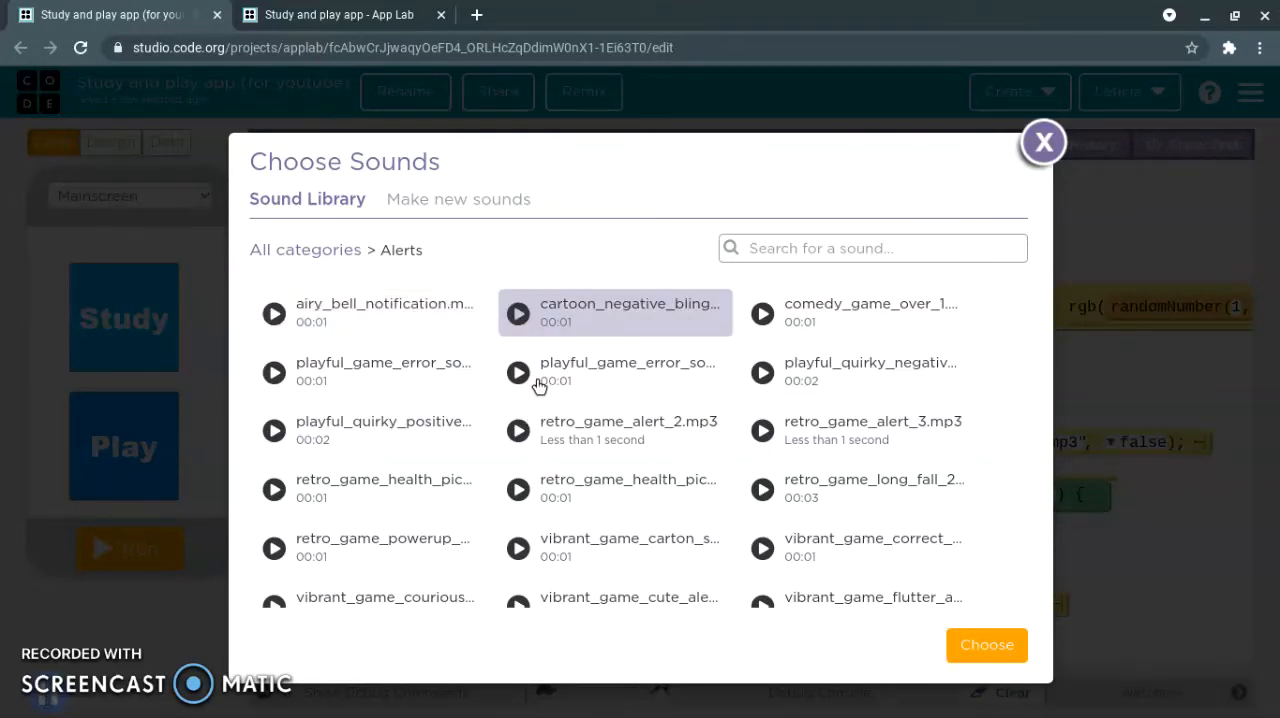
left_click(518, 372)
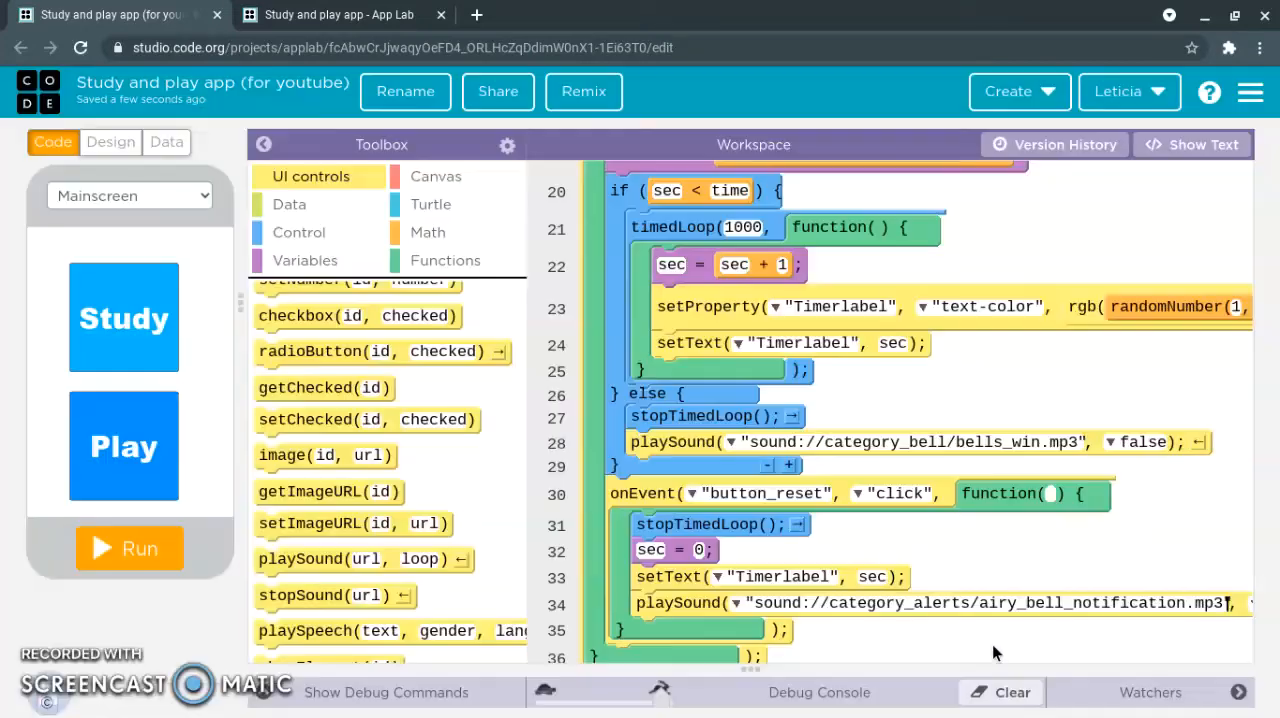
scroll("right", 3)
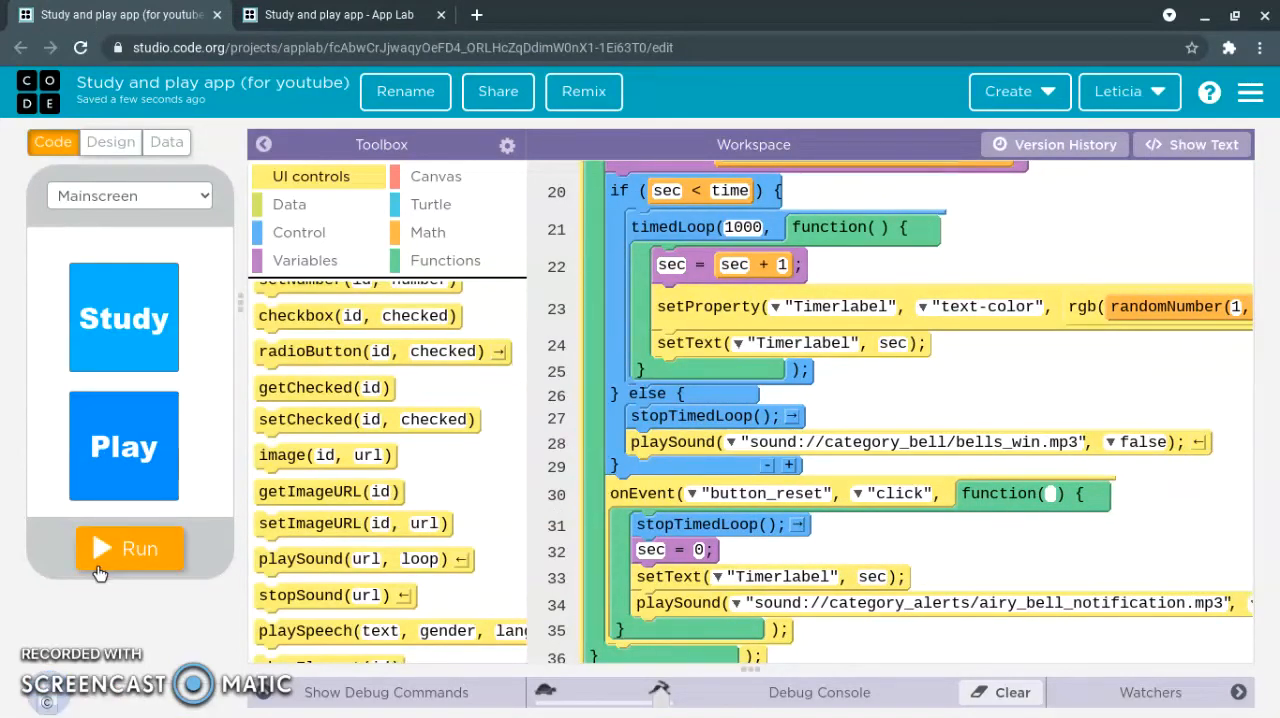
Step: Run the app in the emulator and edit the study time value
left_click(128, 548)
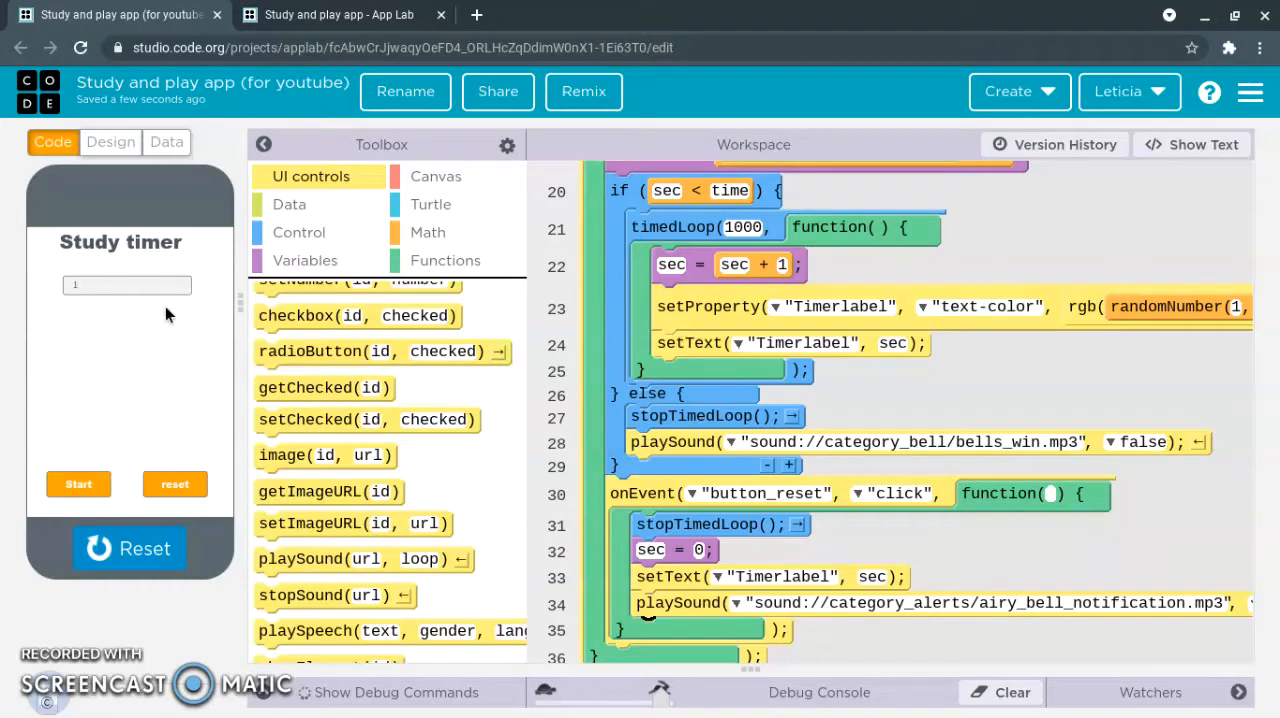
left_click(127, 285)
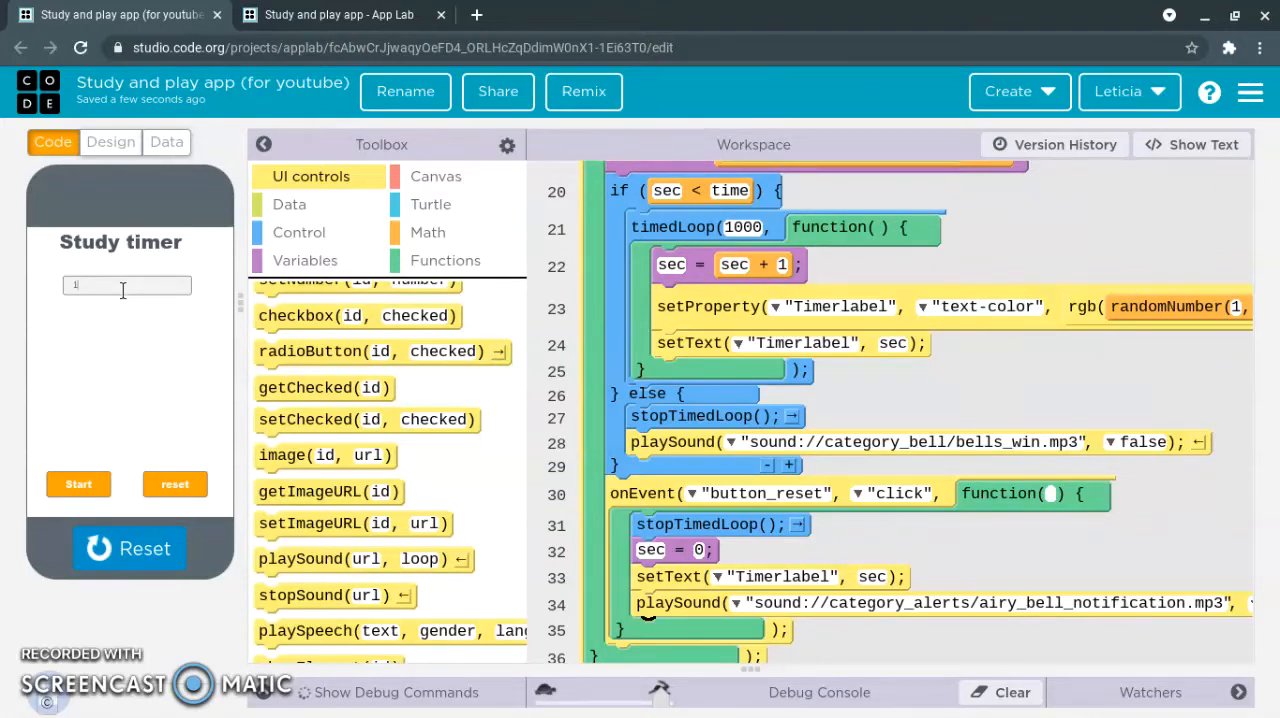
mouse_move(210, 352)
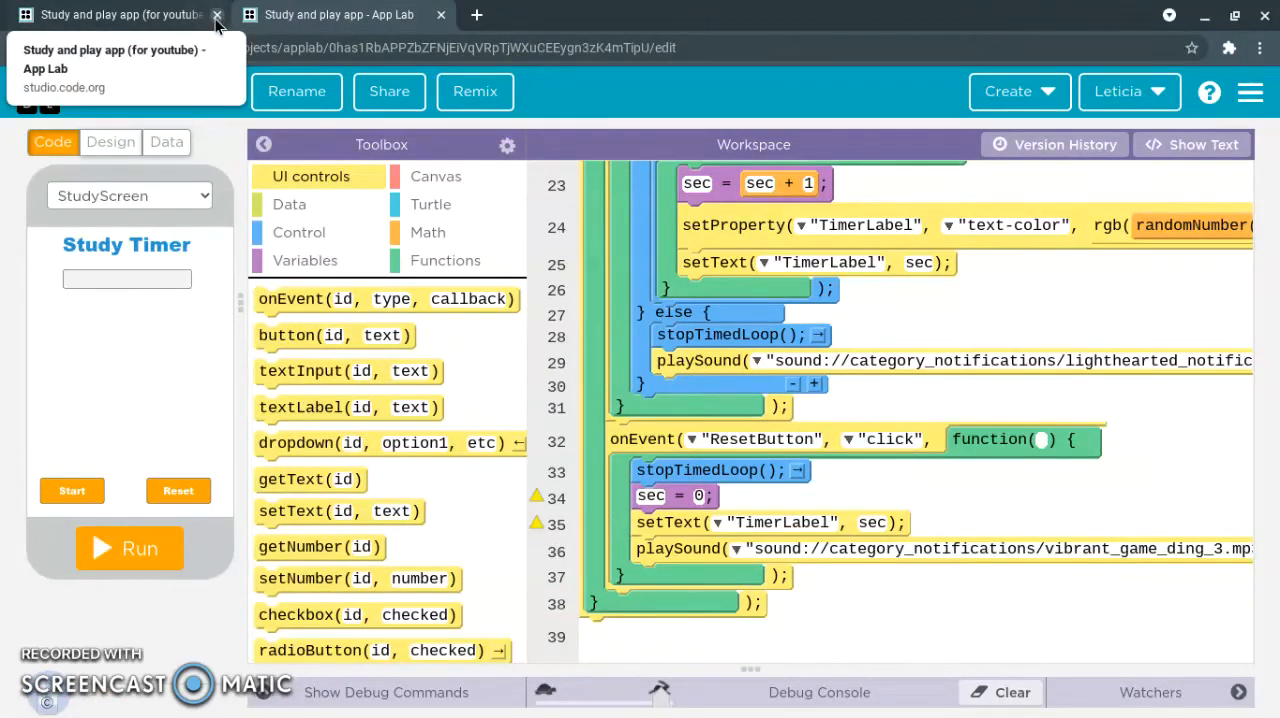
Step: Close the draft tab, run the finished app, and start the Study timer counting
left_click(216, 14)
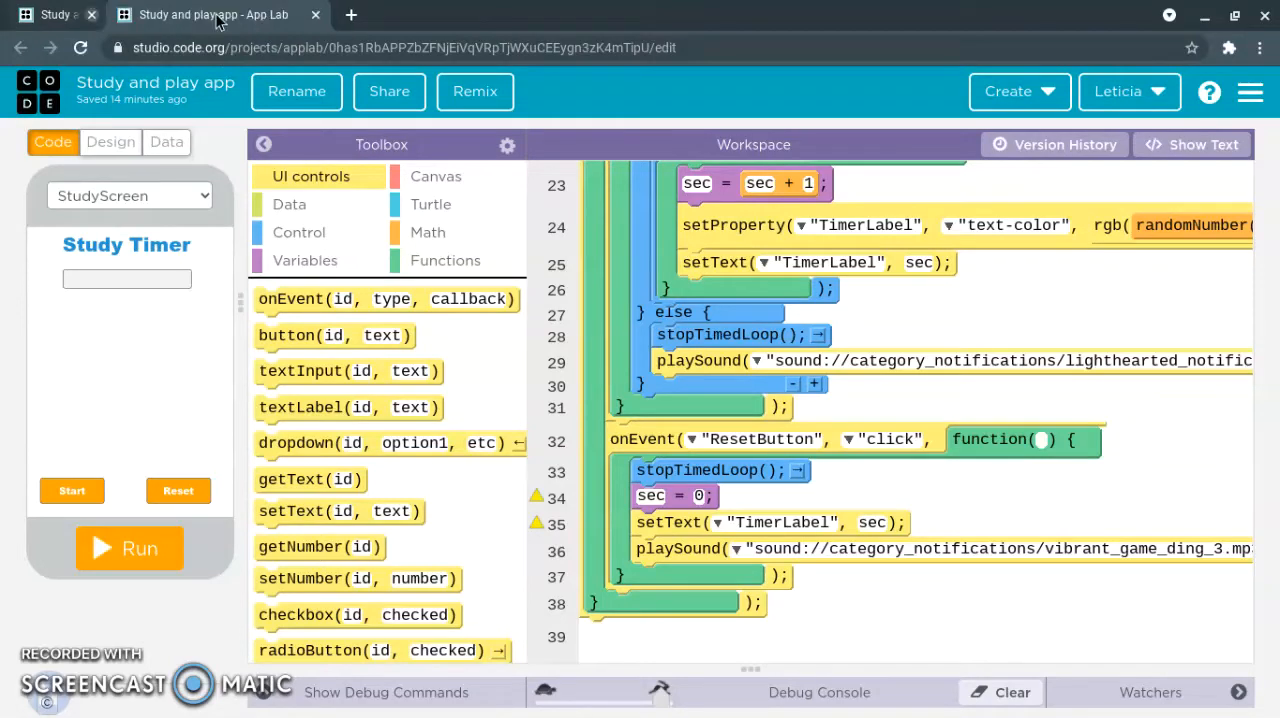
left_click(92, 14)
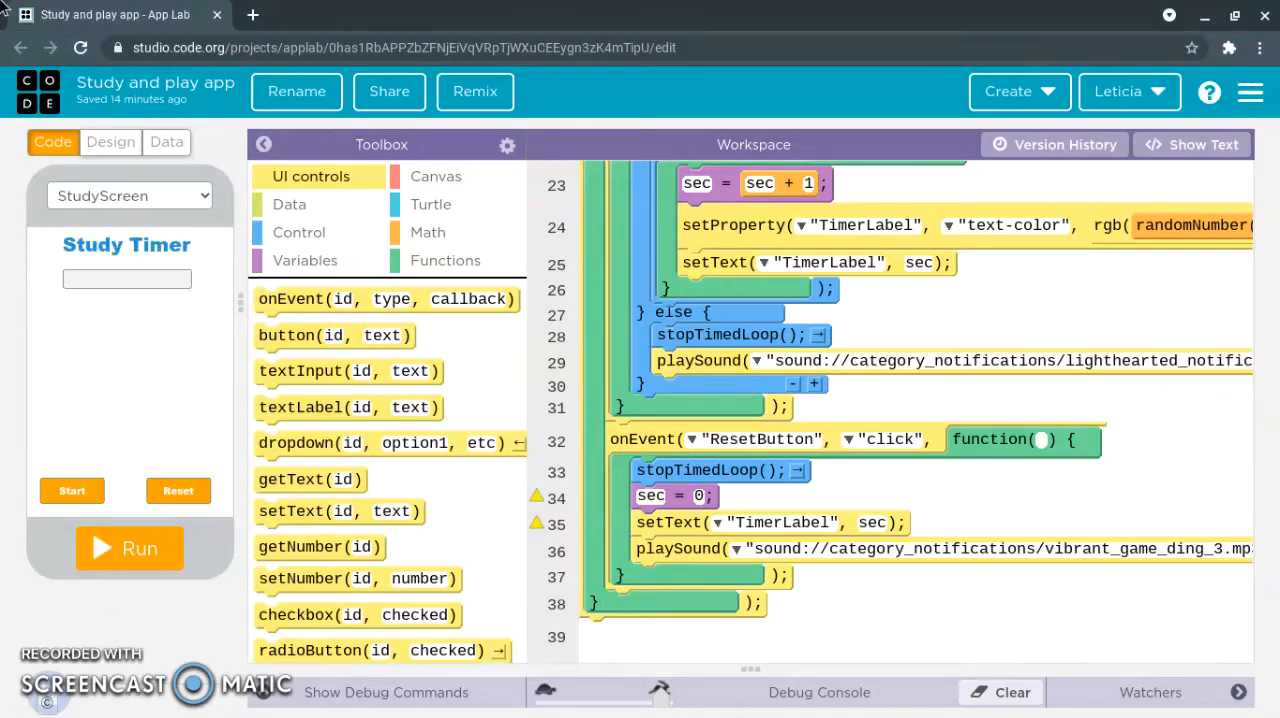
mouse_move(120, 555)
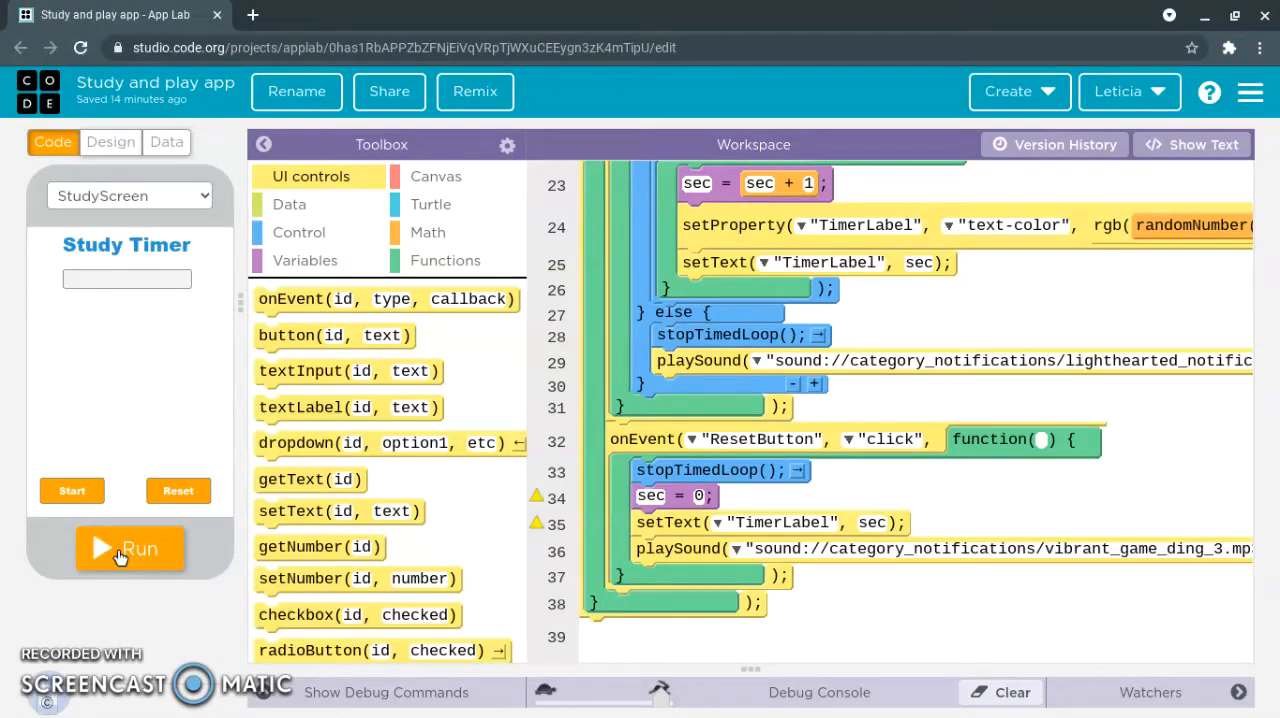
left_click(130, 548)
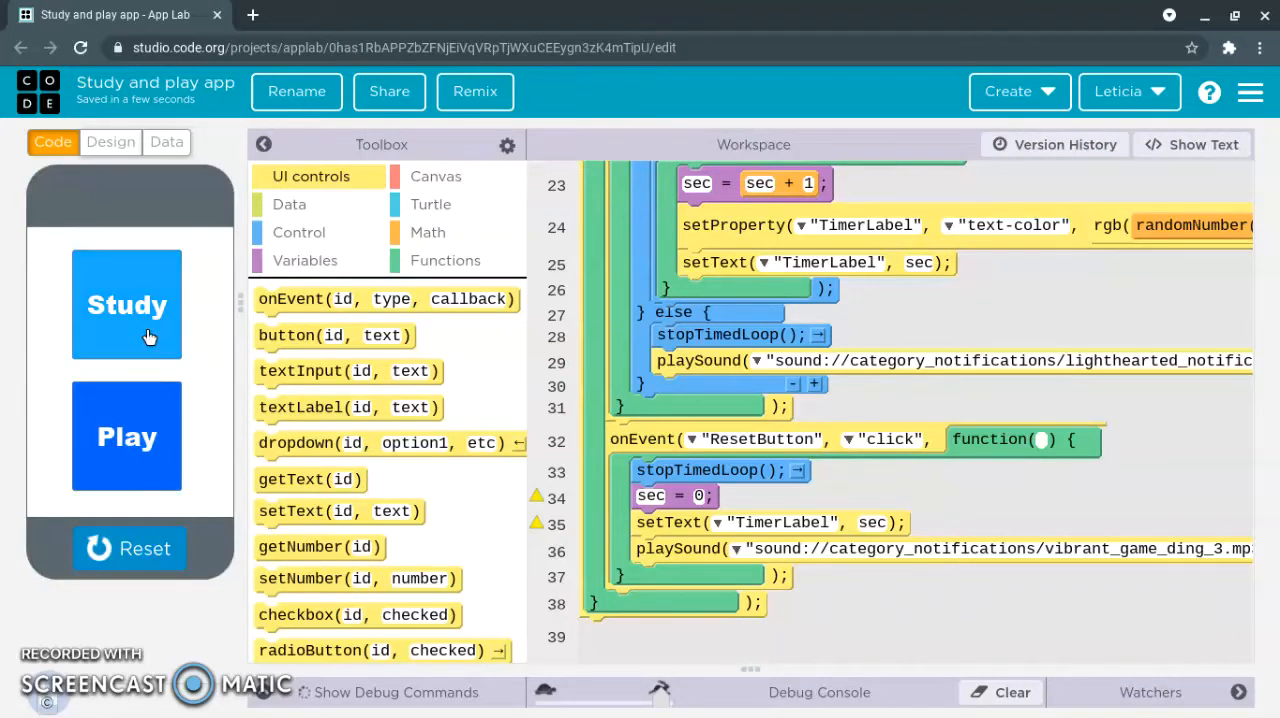
left_click(126, 304)
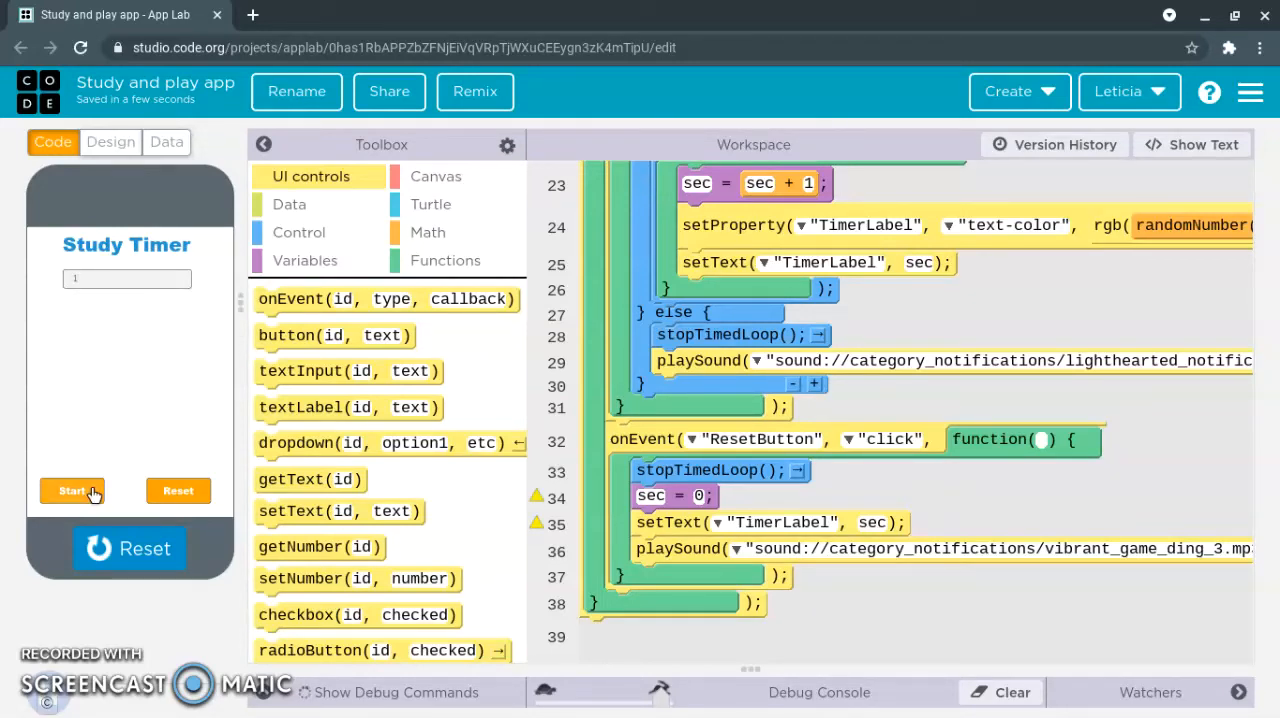
left_click(71, 490)
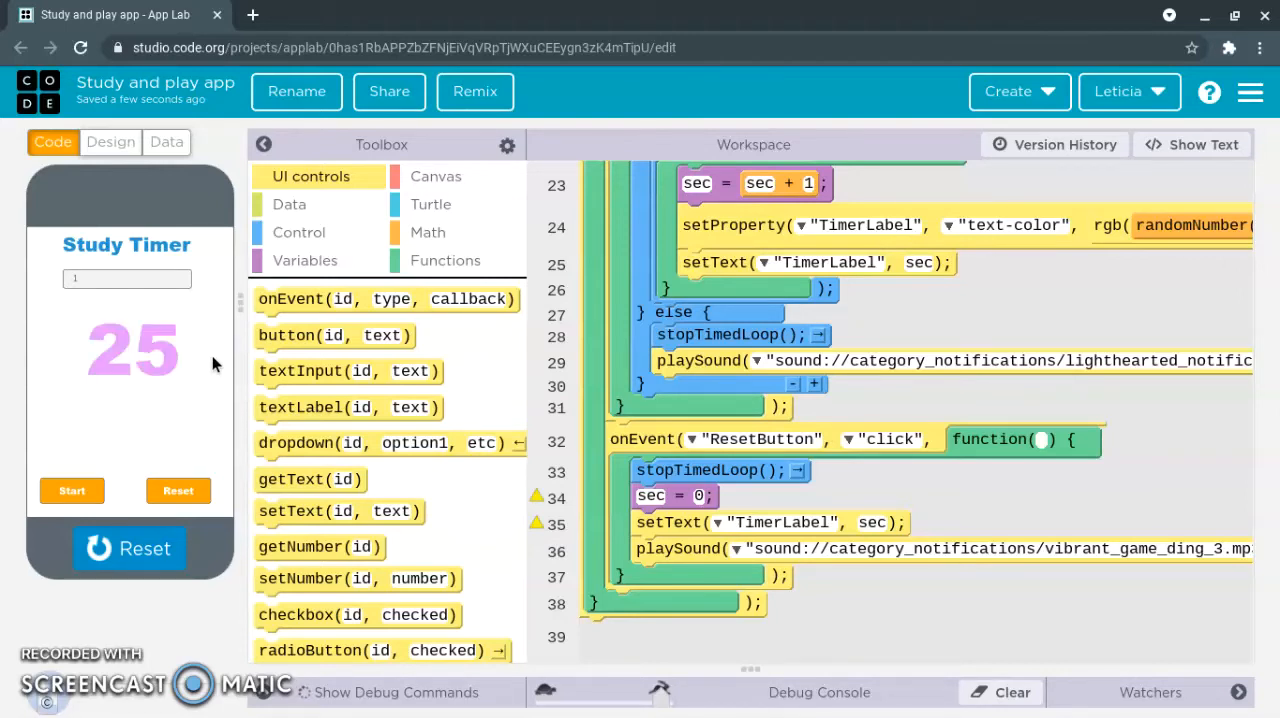
mouse_move(795, 288)
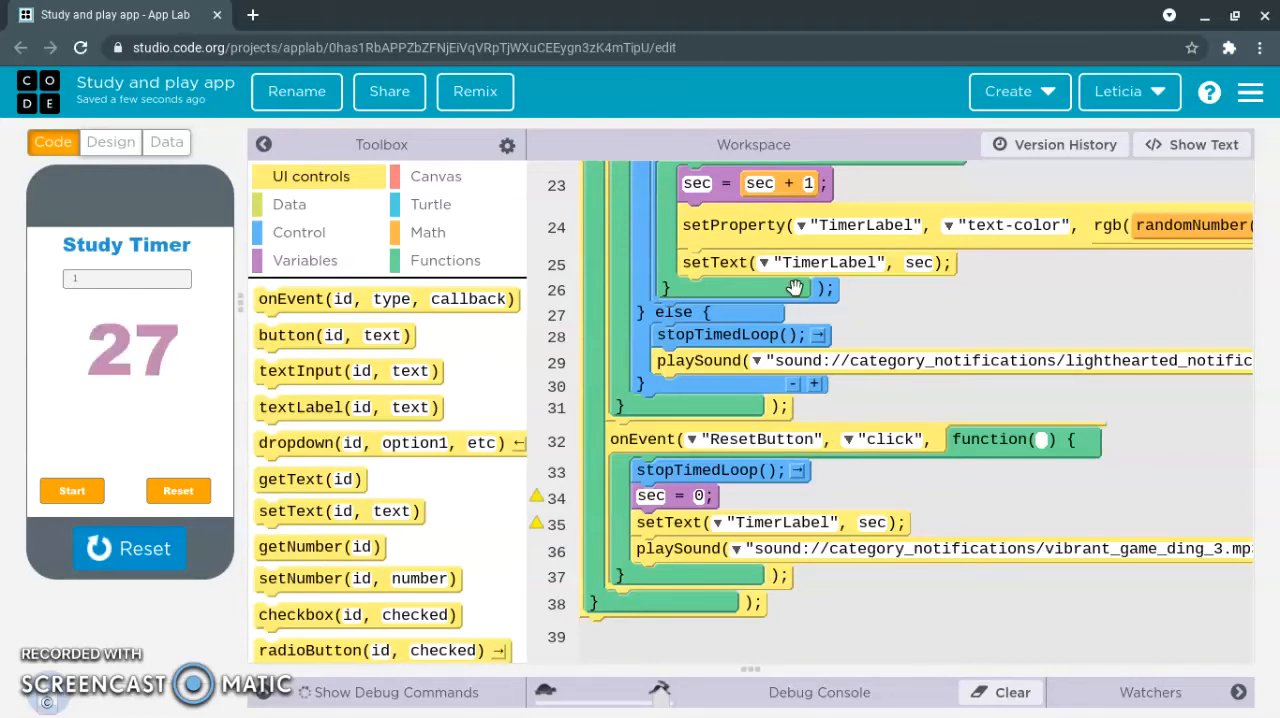
scroll("up", 3)
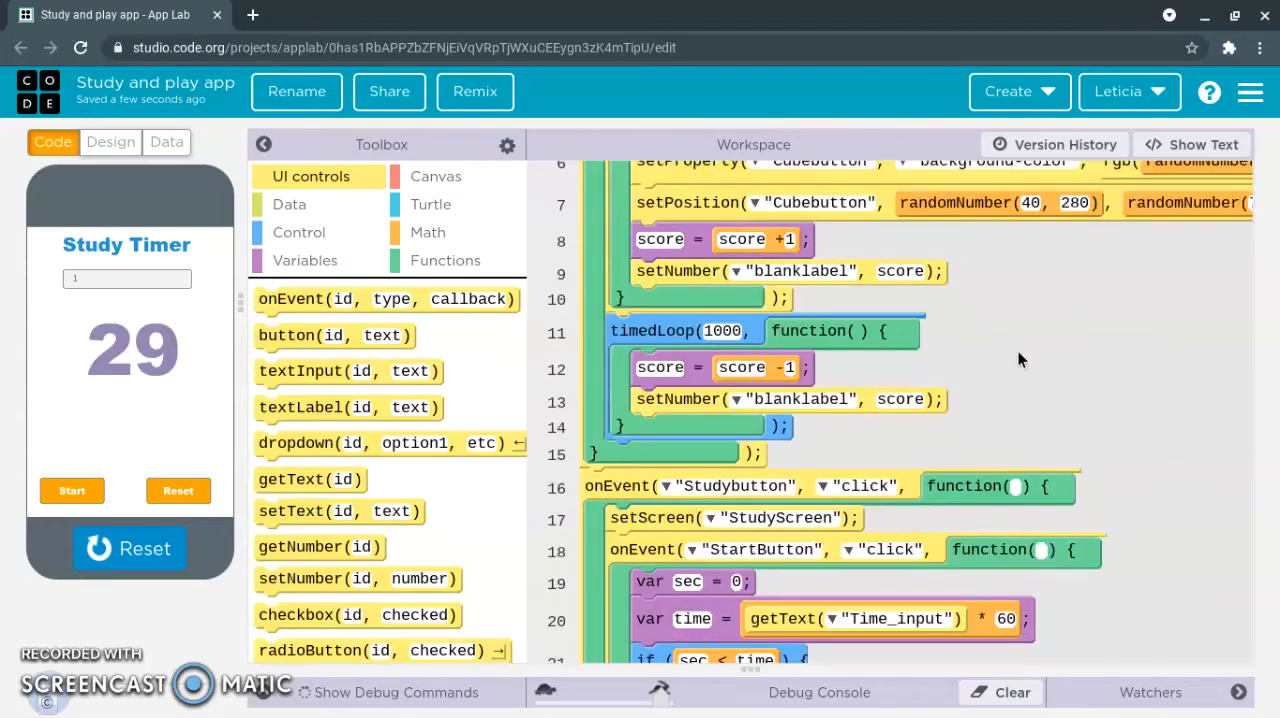
scroll("up", 3)
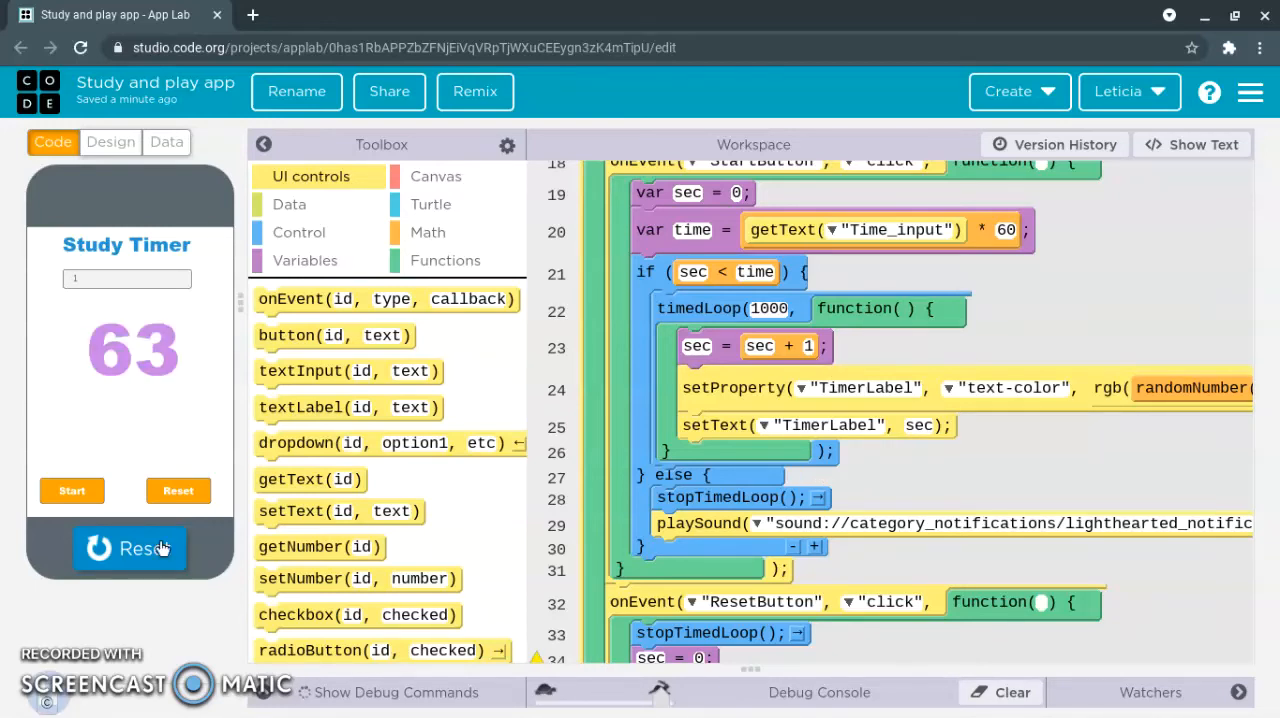
Step: Stop, rerun and stop the app again, then reload the project page
left_click(129, 548)
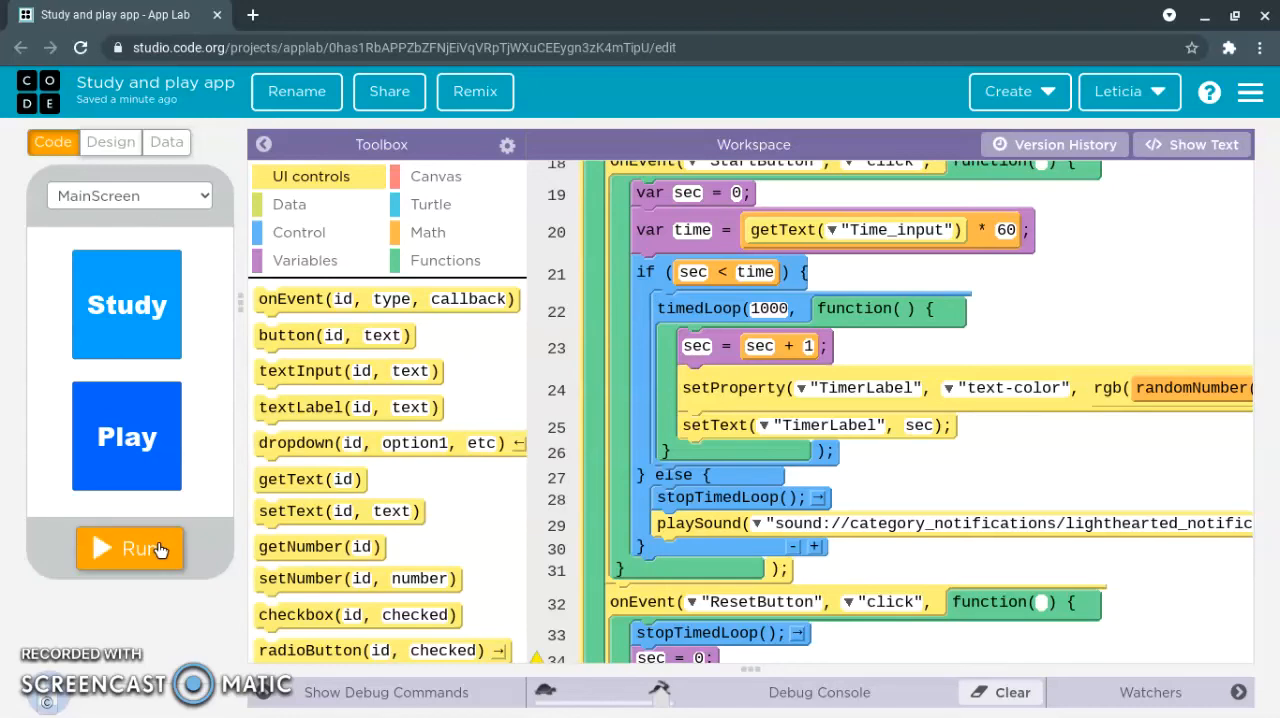
left_click(129, 548)
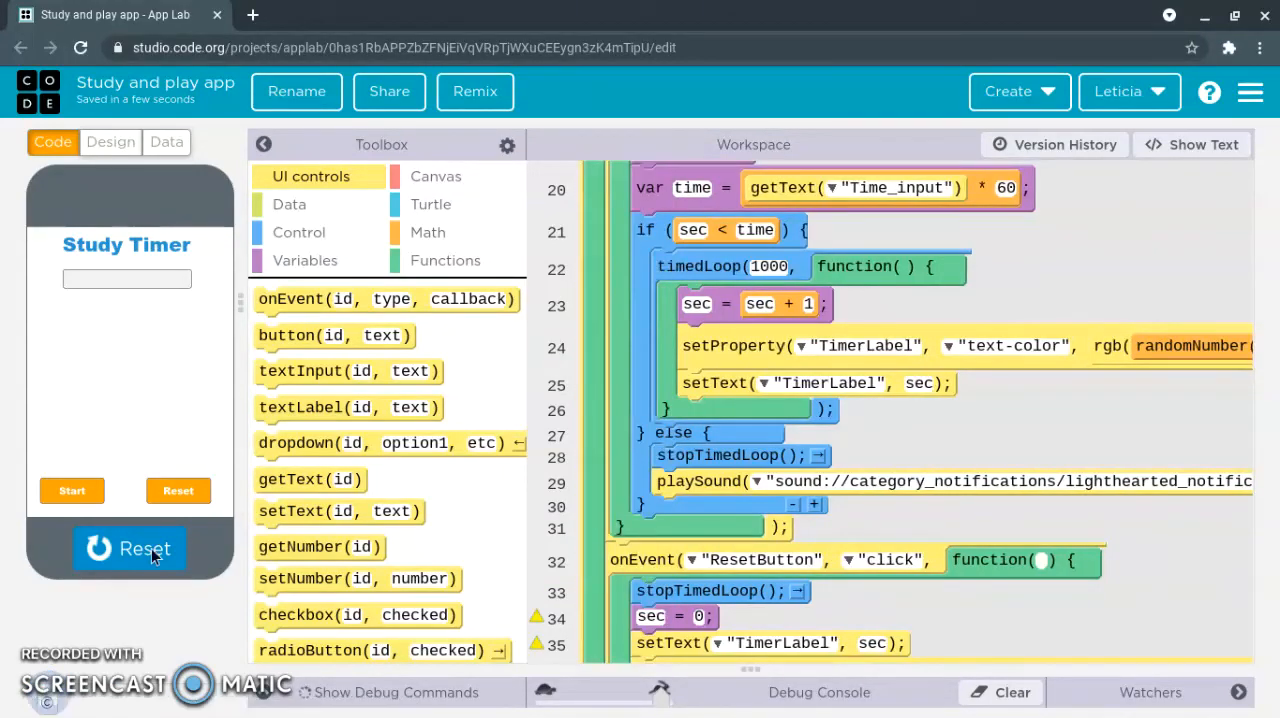
left_click(129, 548)
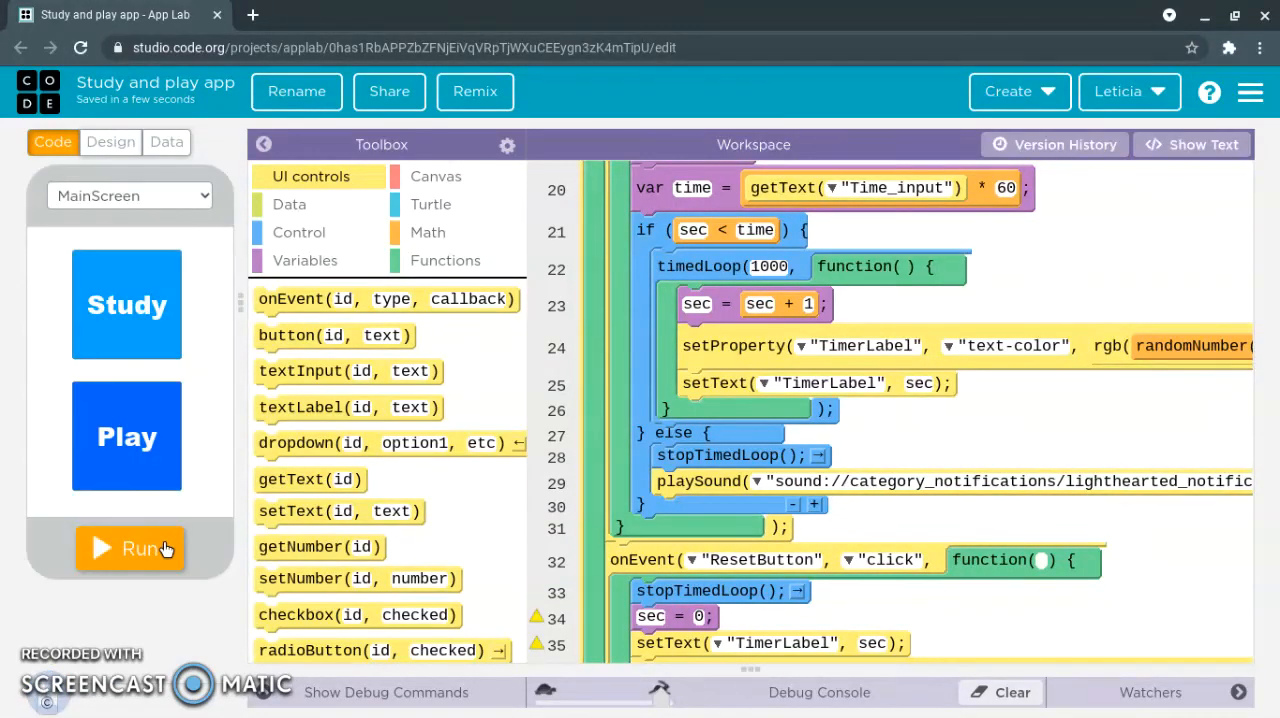
left_click(129, 548)
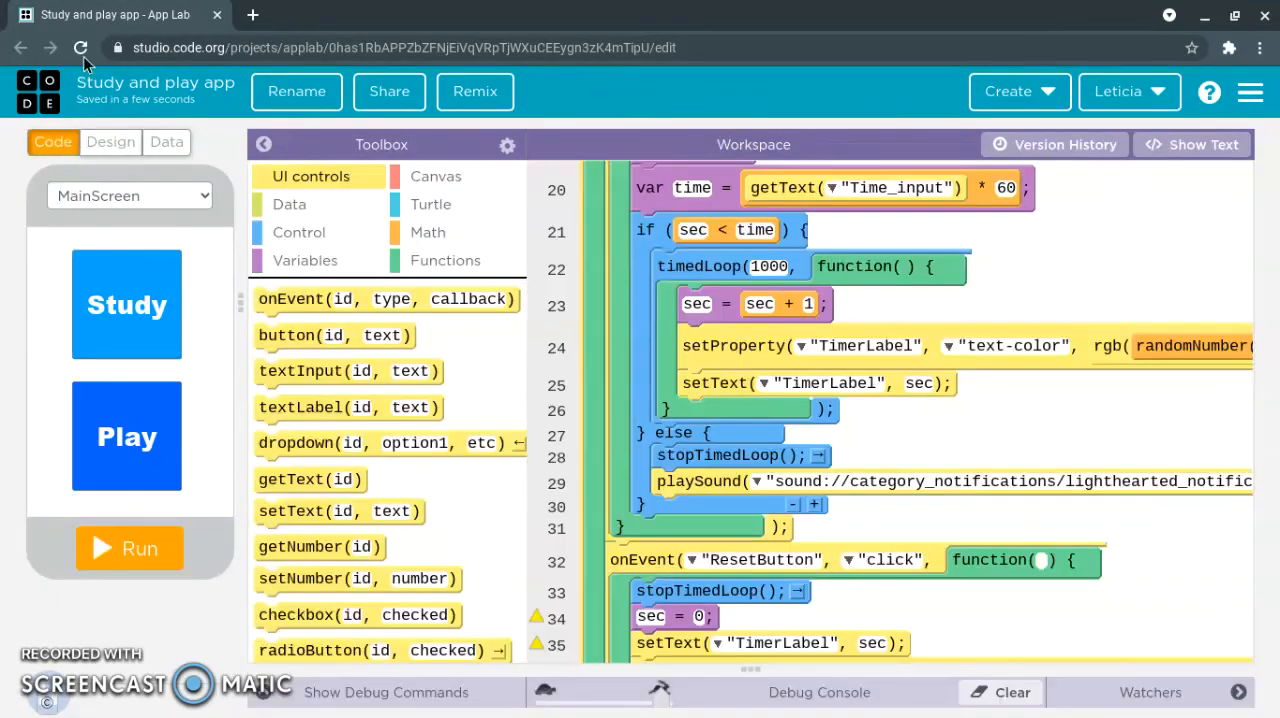
left_click(81, 47)
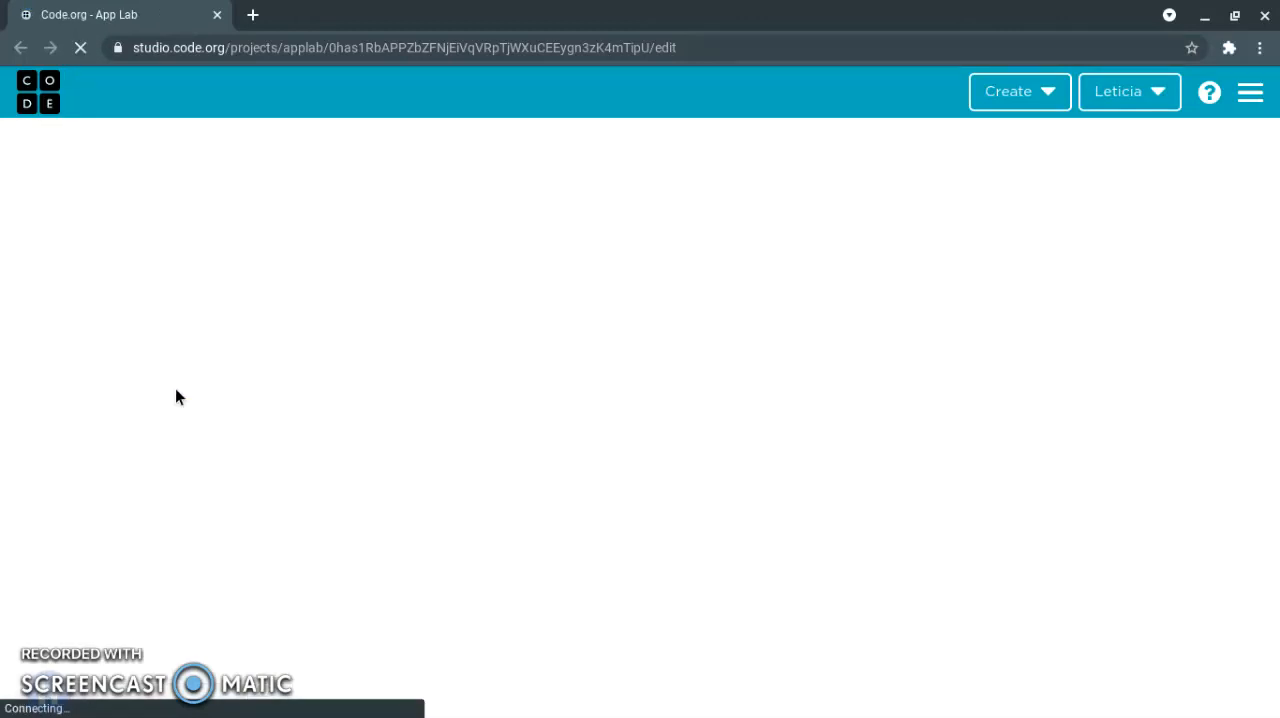